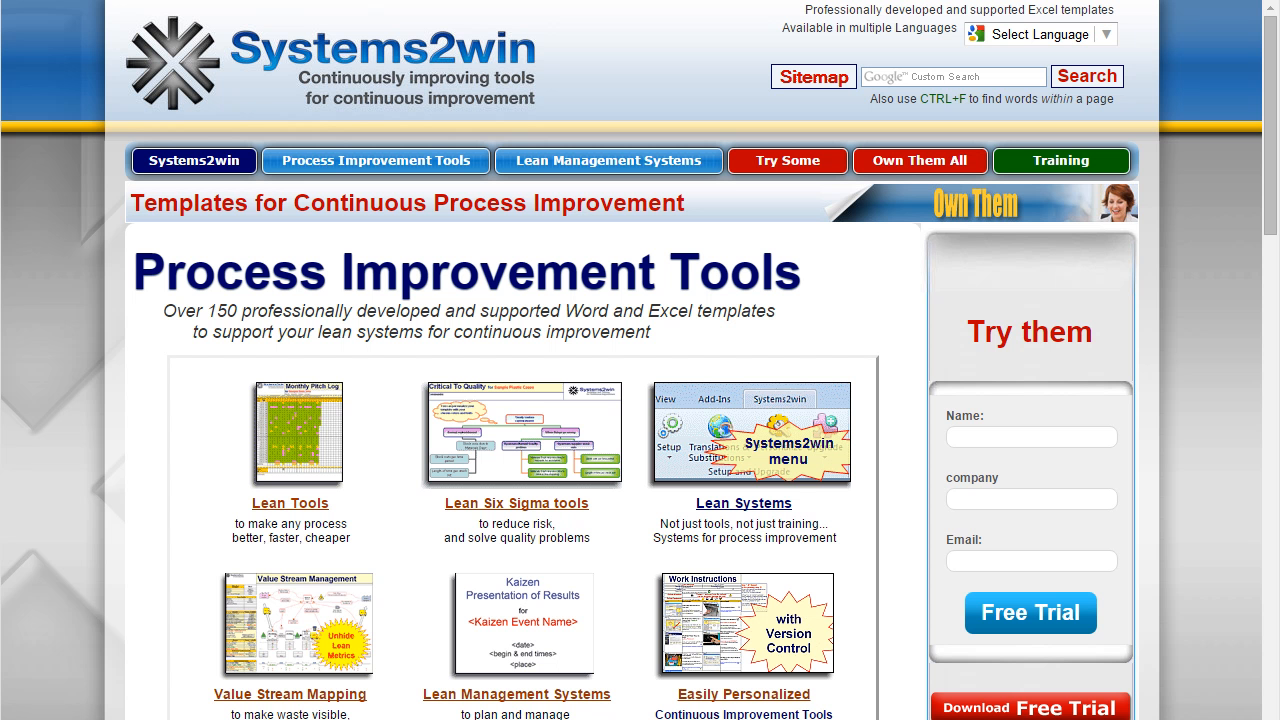
# Go to Systems2win's Standard Work Template training page, Standard Work Analysis section.
pyautogui.click(375, 160)
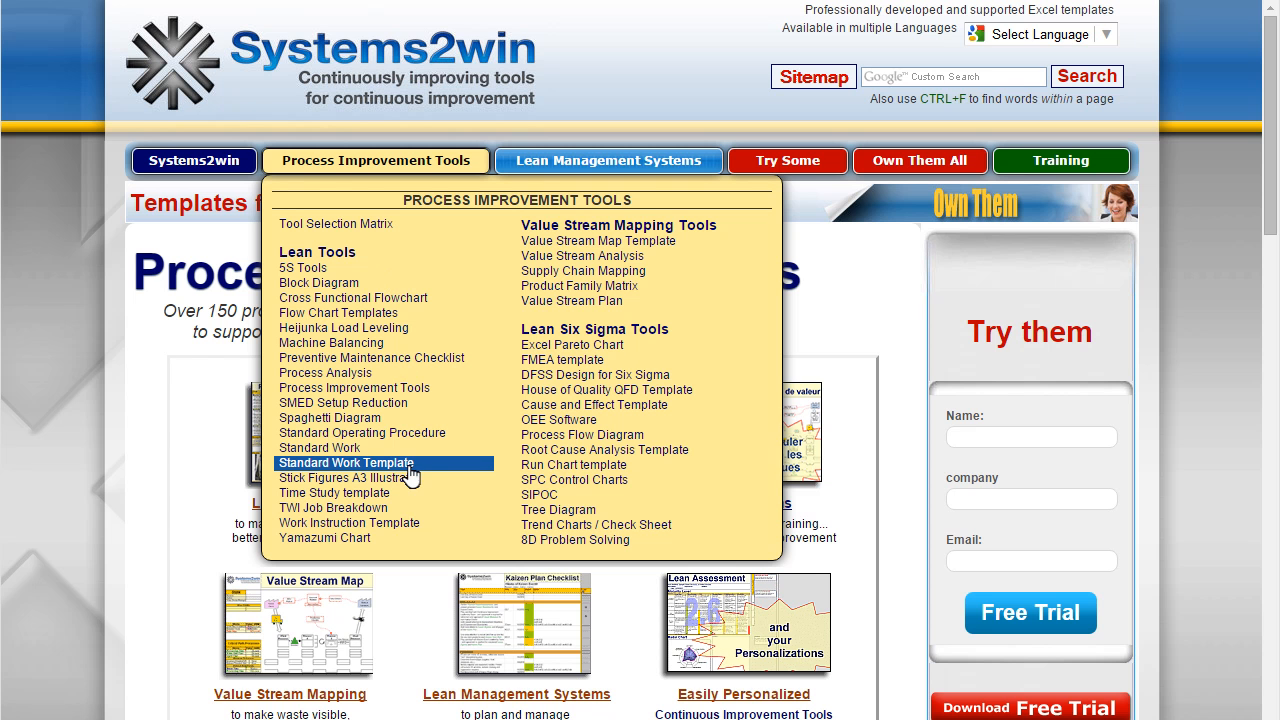
pyautogui.click(345, 463)
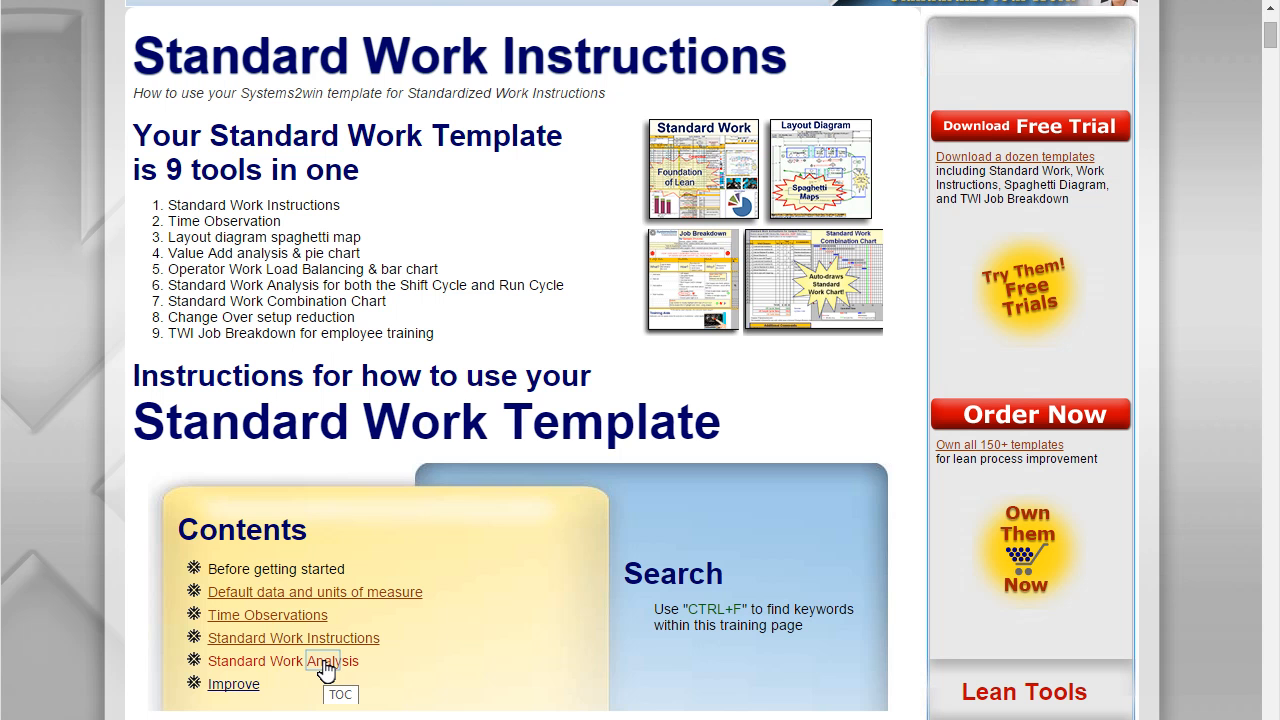
pyautogui.click(293, 659)
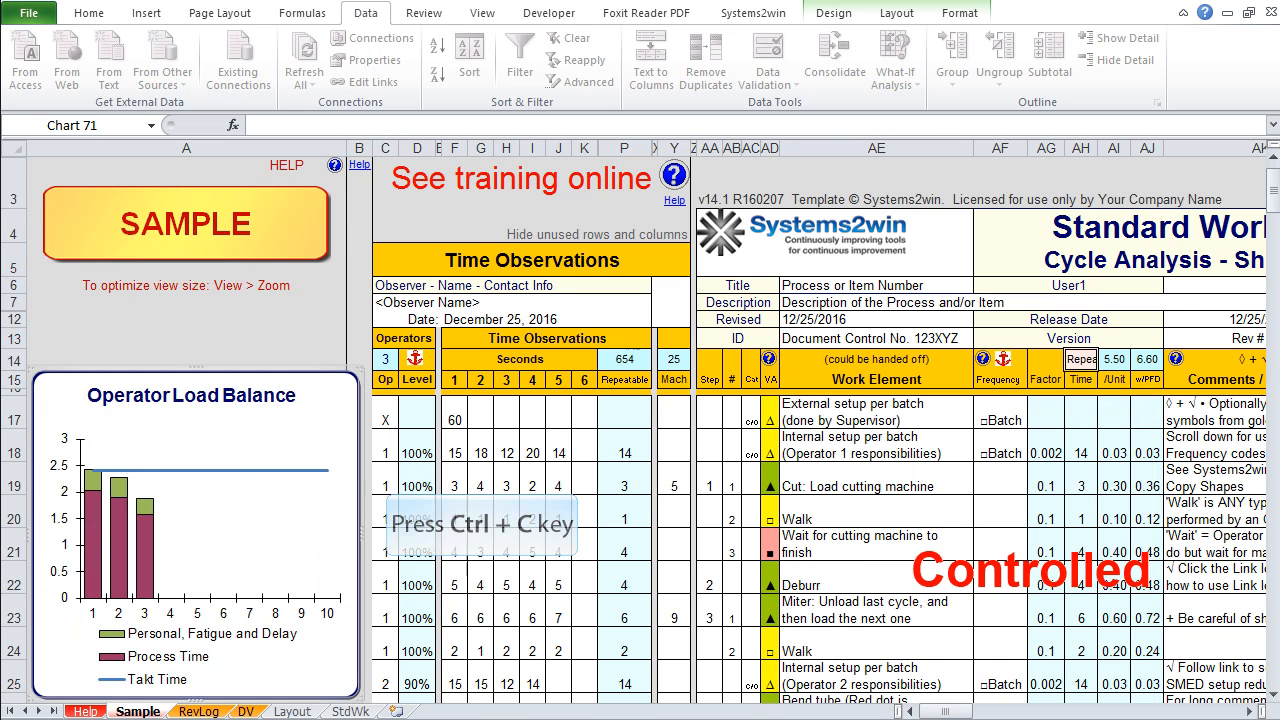
pyautogui.press('ctrl+v')
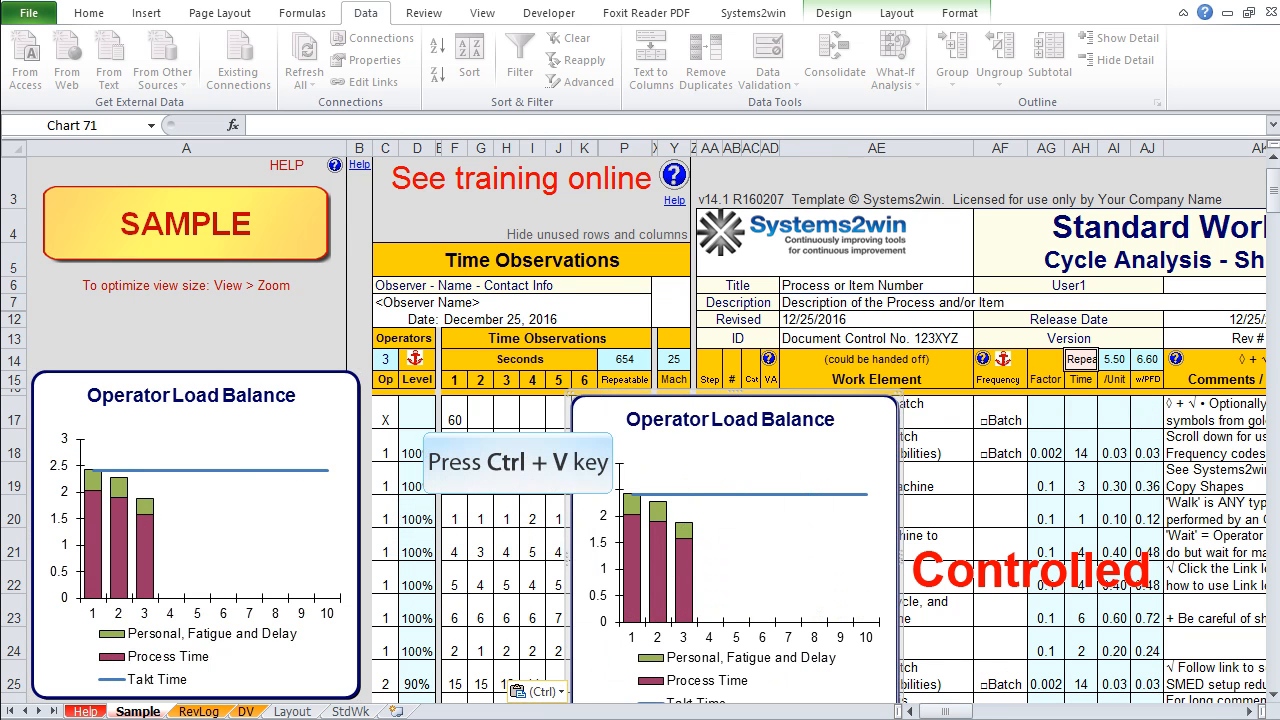
pyautogui.press('ctrl+v')
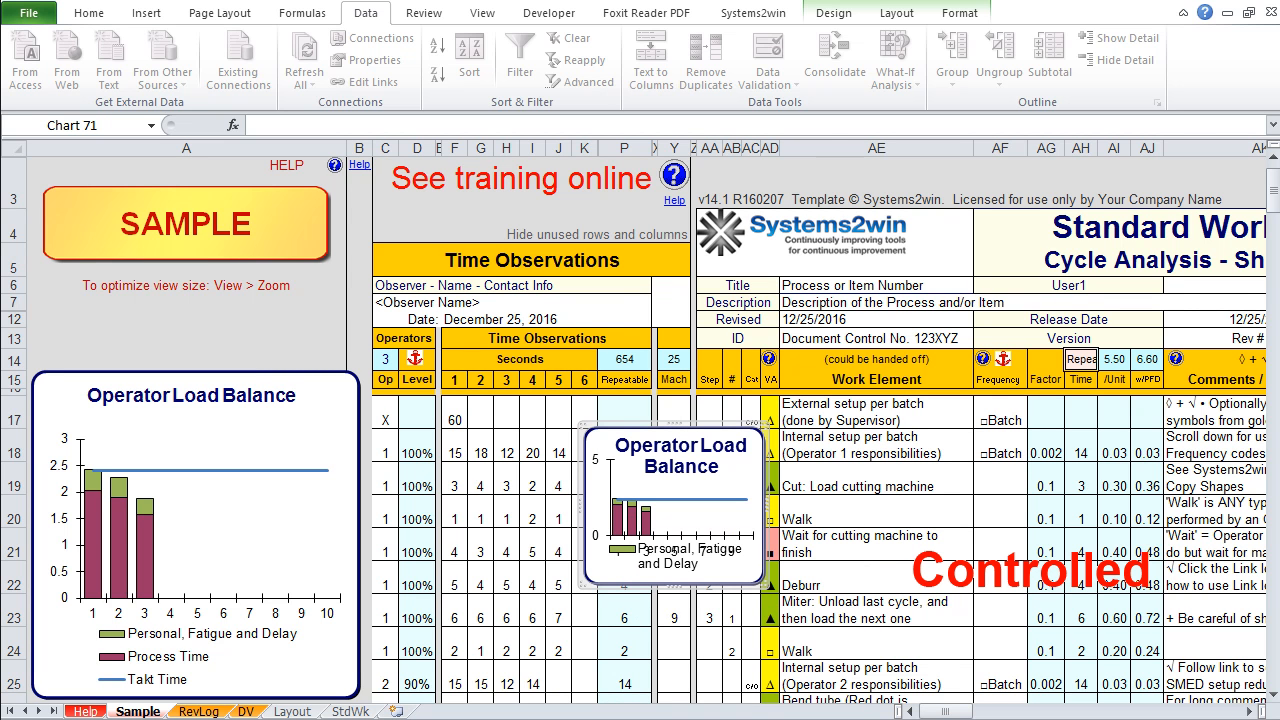
pyautogui.click(584, 412)
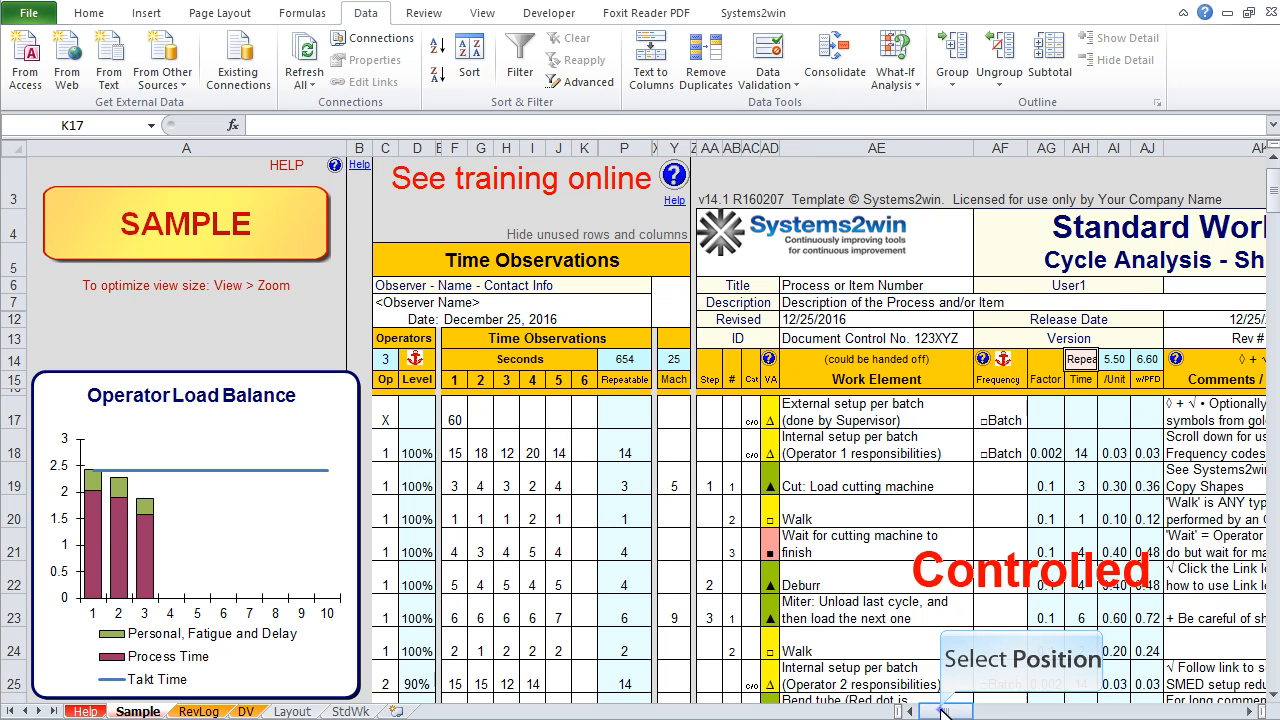
# Unhide the operator load columns, then hide the unused operators' columns again.
pyautogui.hscroll(3)
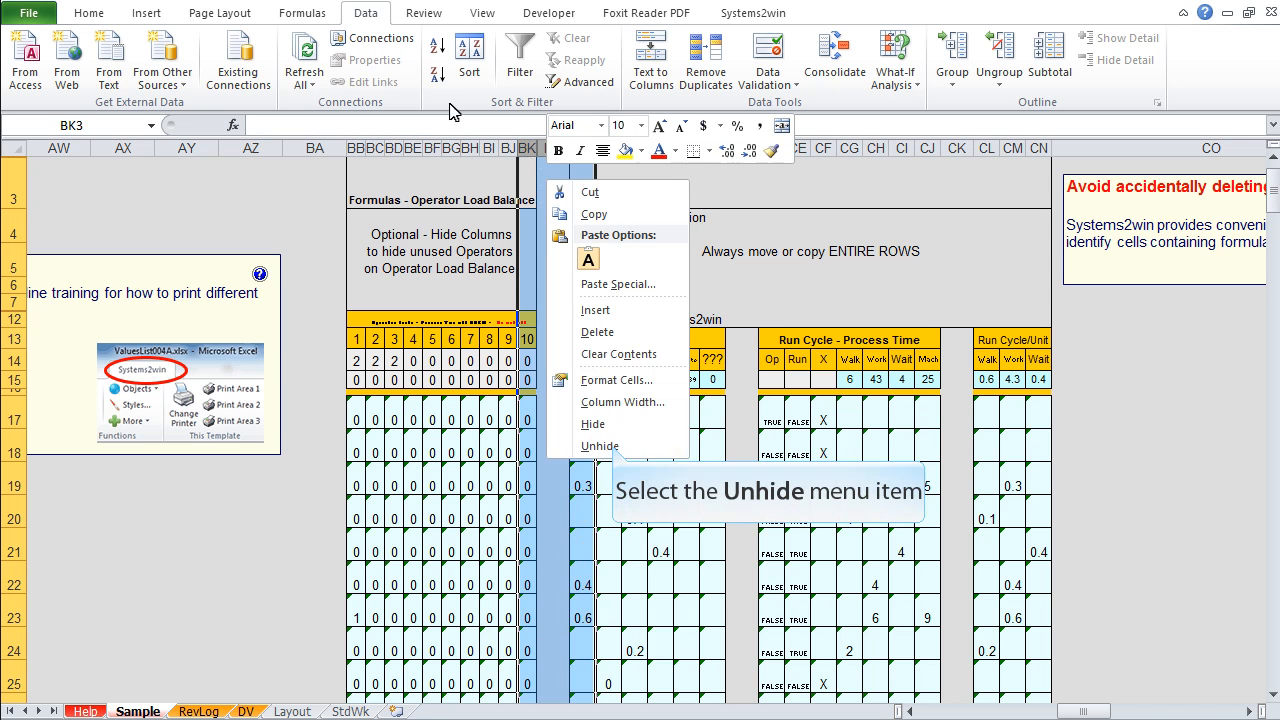
pyautogui.moveTo(600, 446)
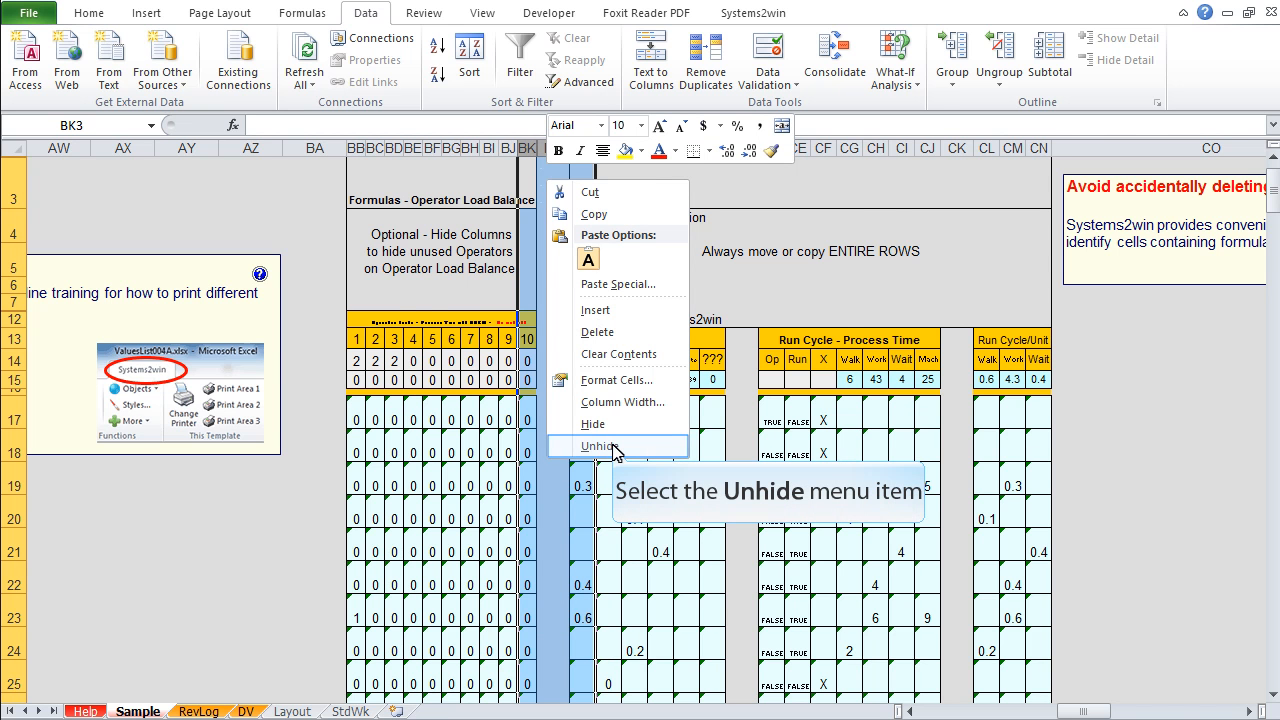
pyautogui.click(598, 446)
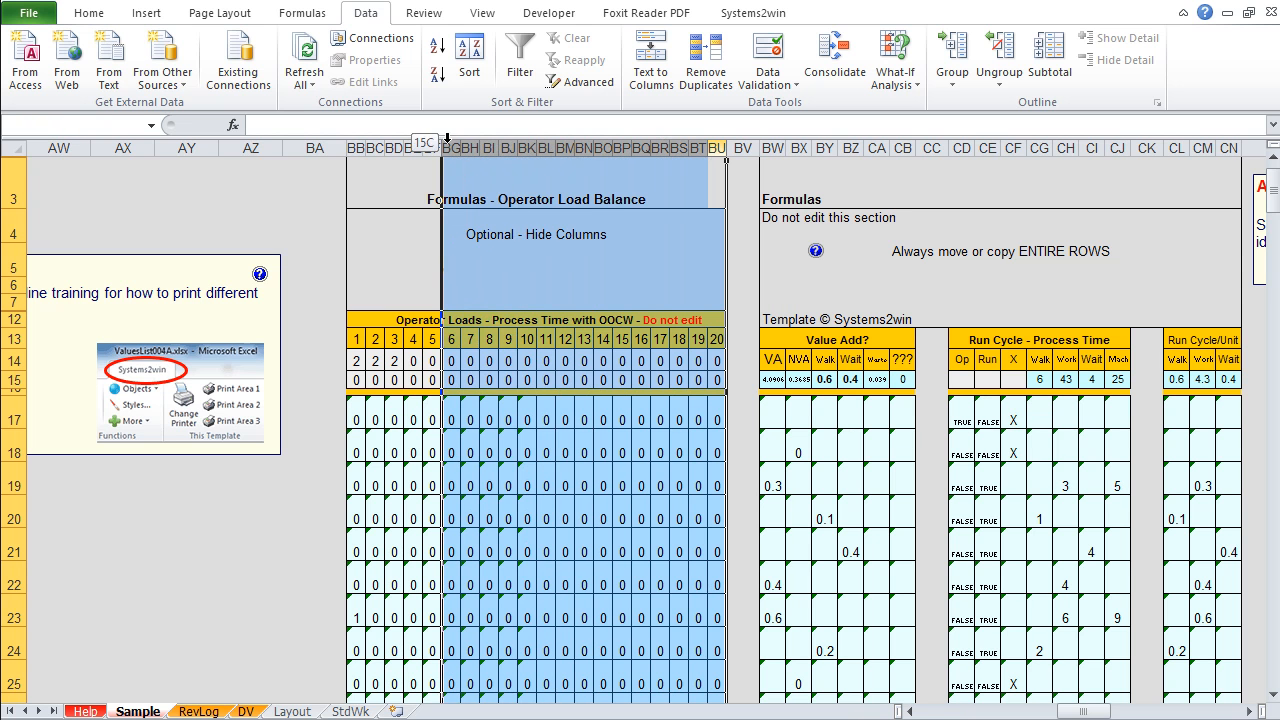
pyautogui.rightClick(715, 150)
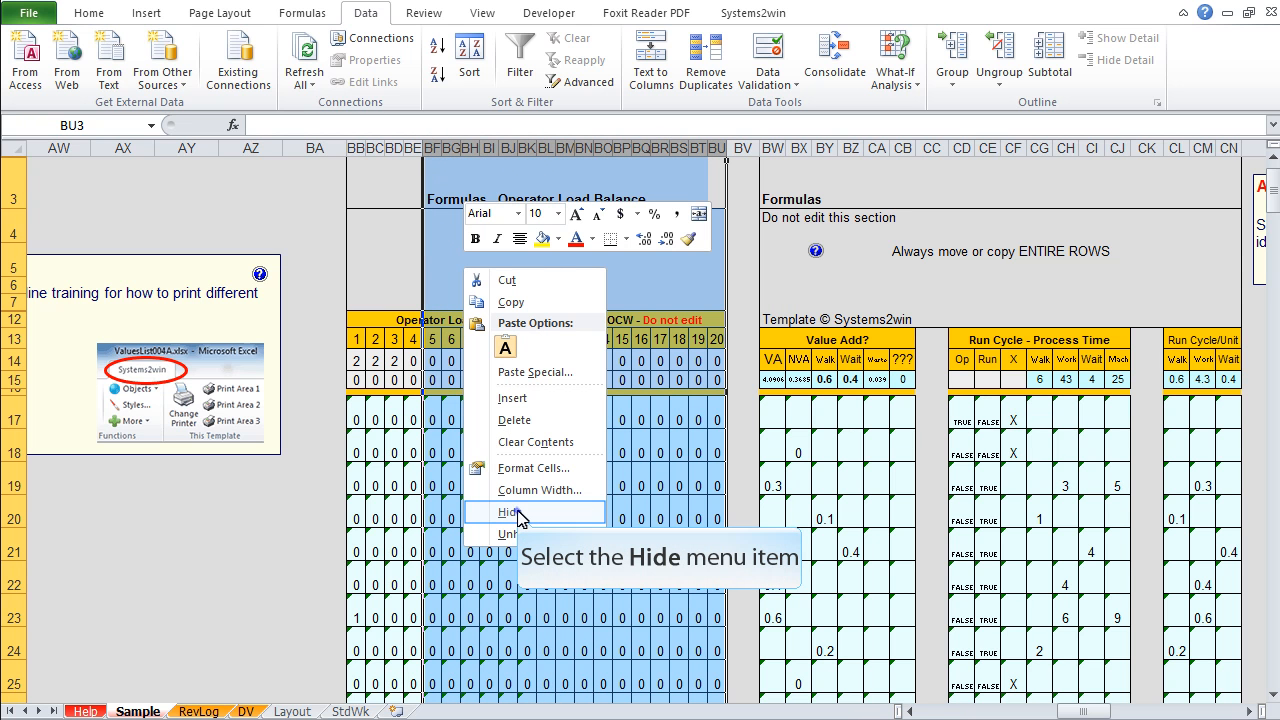
pyautogui.click(508, 512)
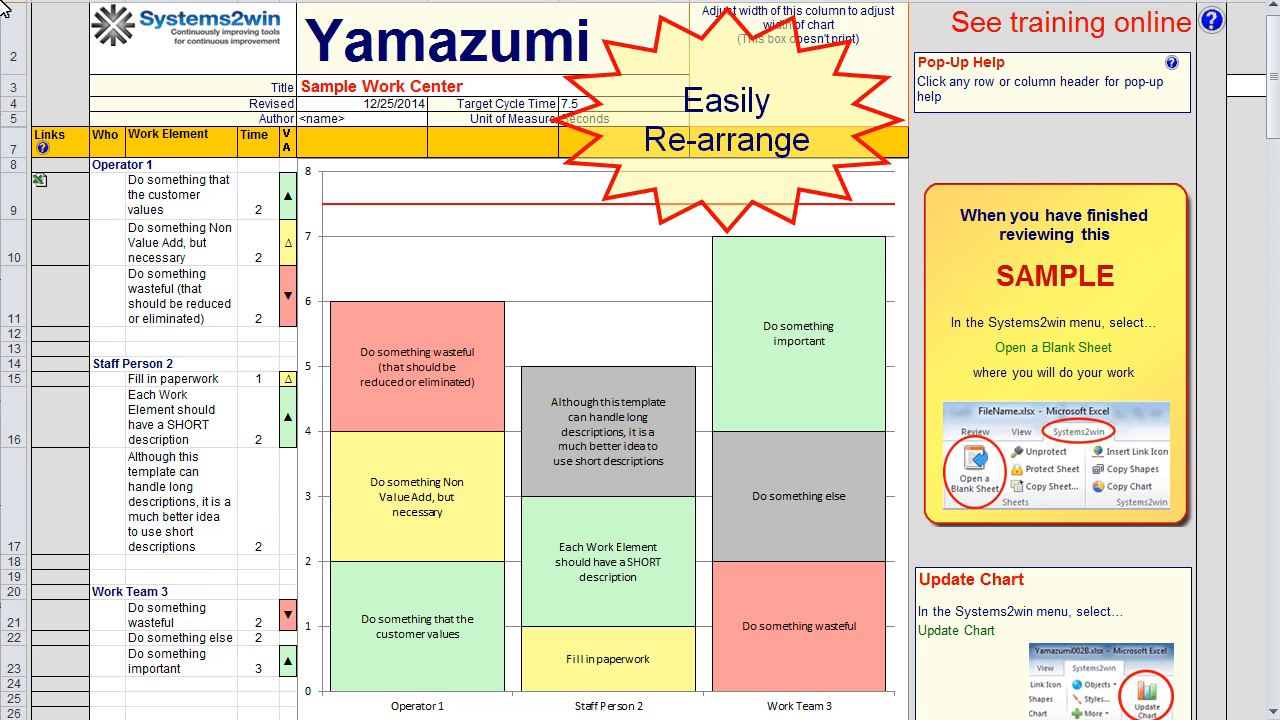
pyautogui.moveTo(70, 112)
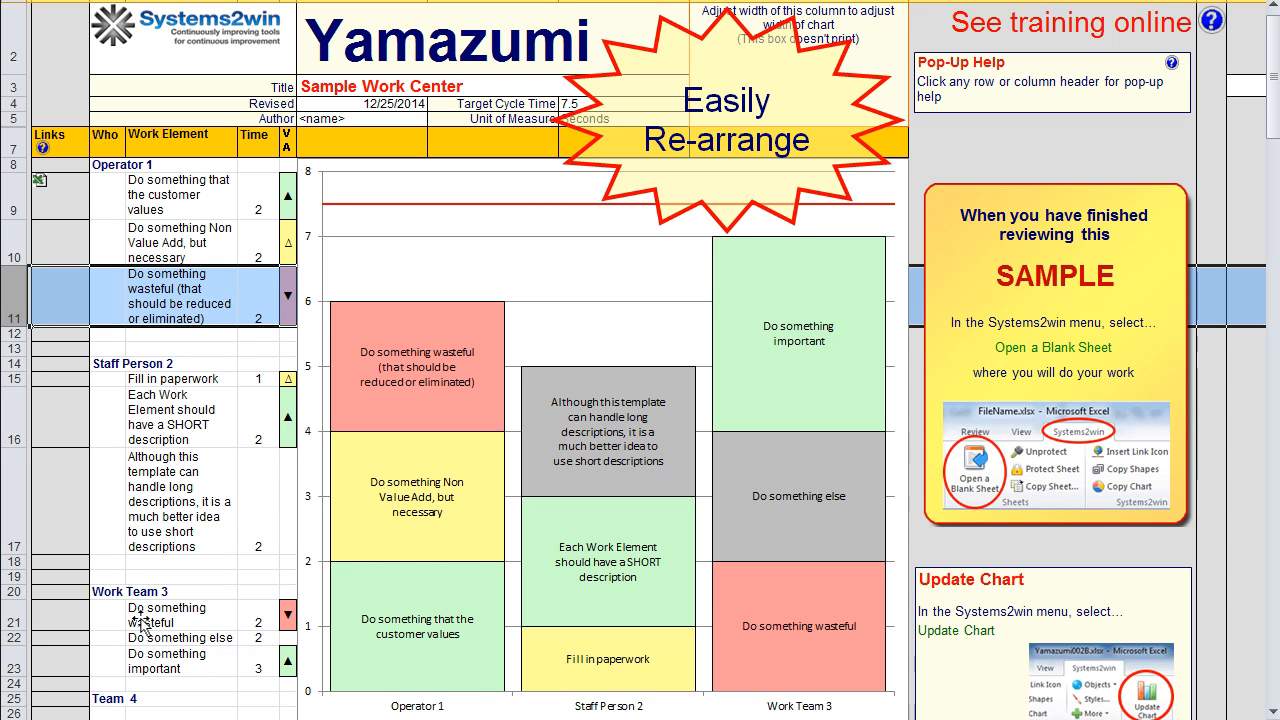
# Move Operator 1's wasteful step and 'Do something else' under Team 4, shifting rows down.
pyautogui.rightClick(160, 280)
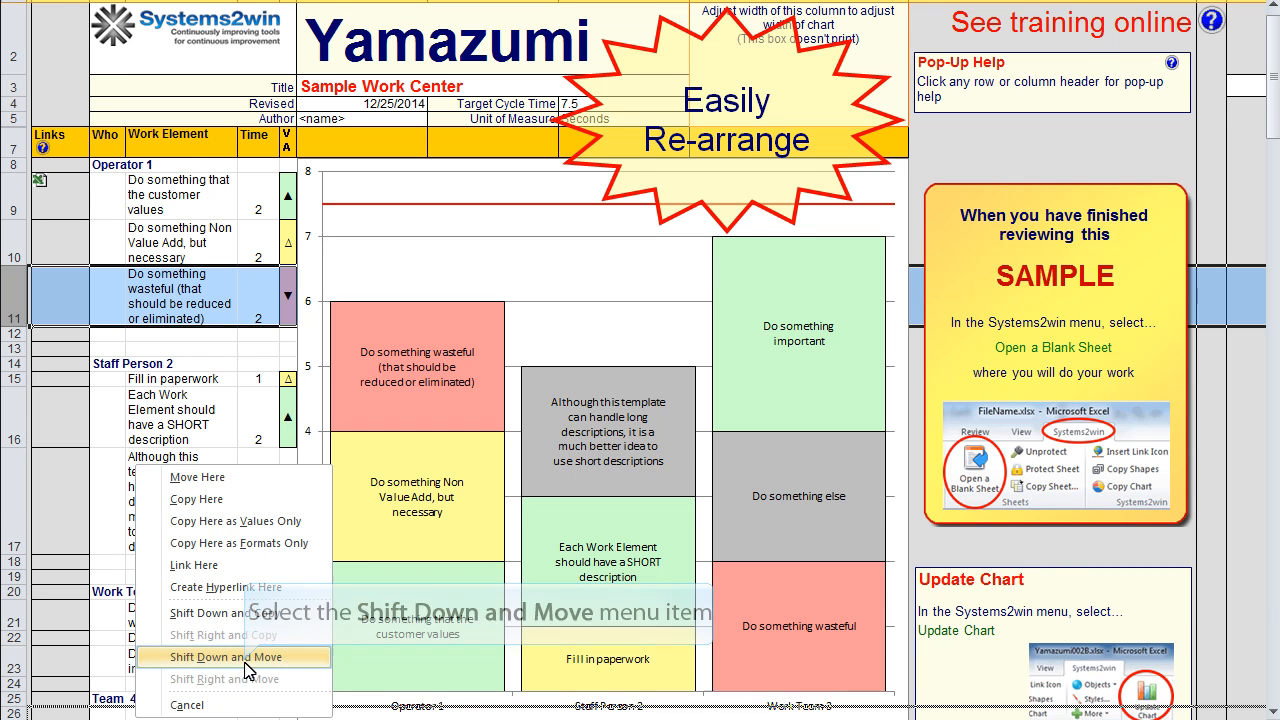
pyautogui.click(228, 654)
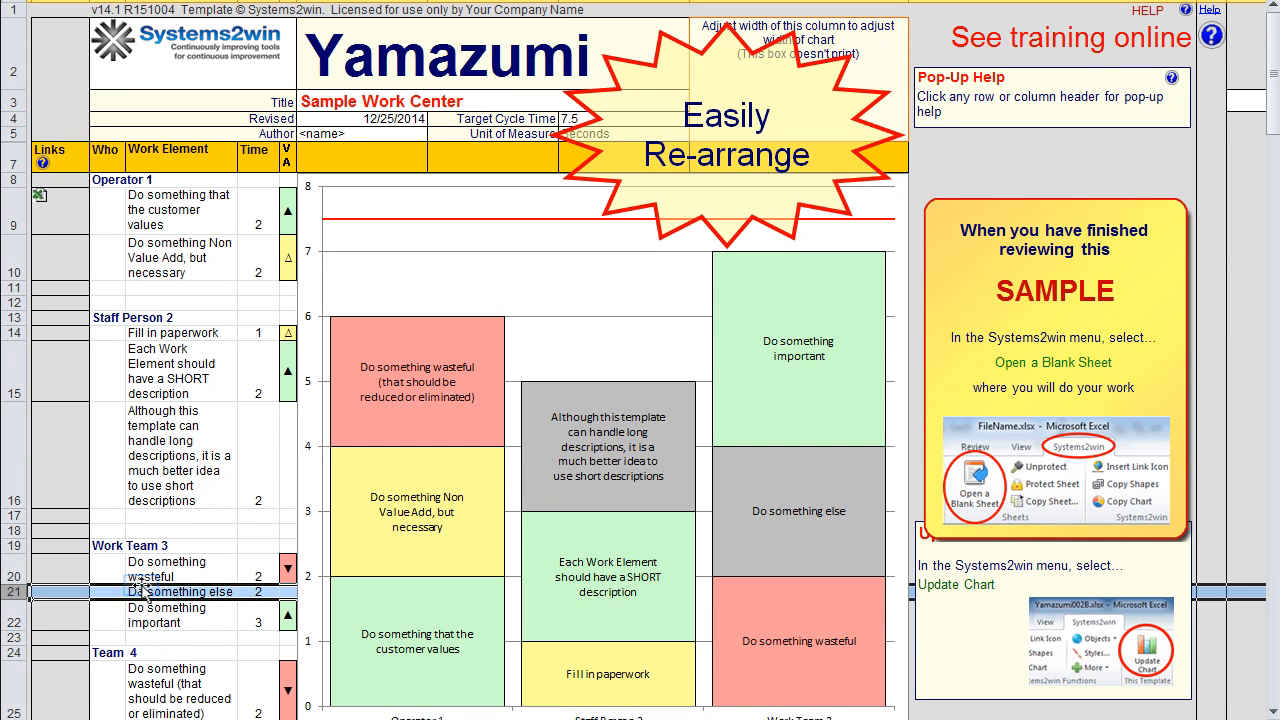
pyautogui.rightClick(150, 586)
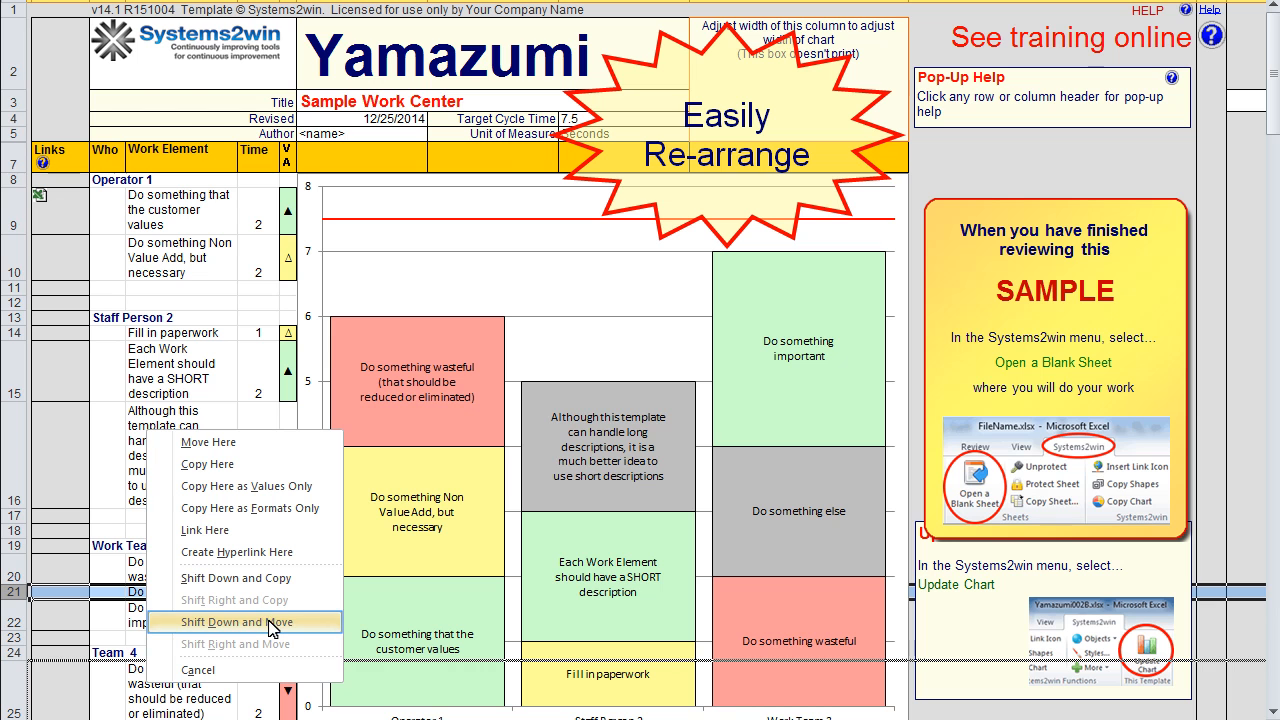
pyautogui.click(236, 617)
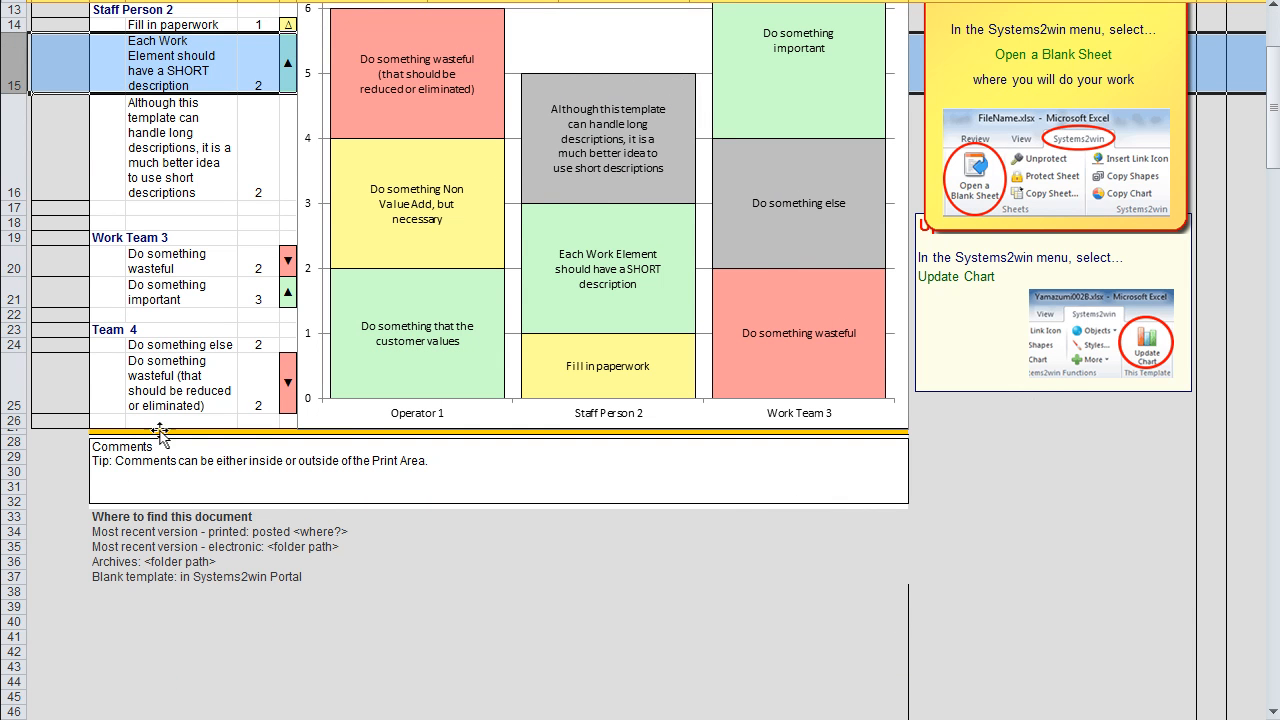
pyautogui.click(160, 25)
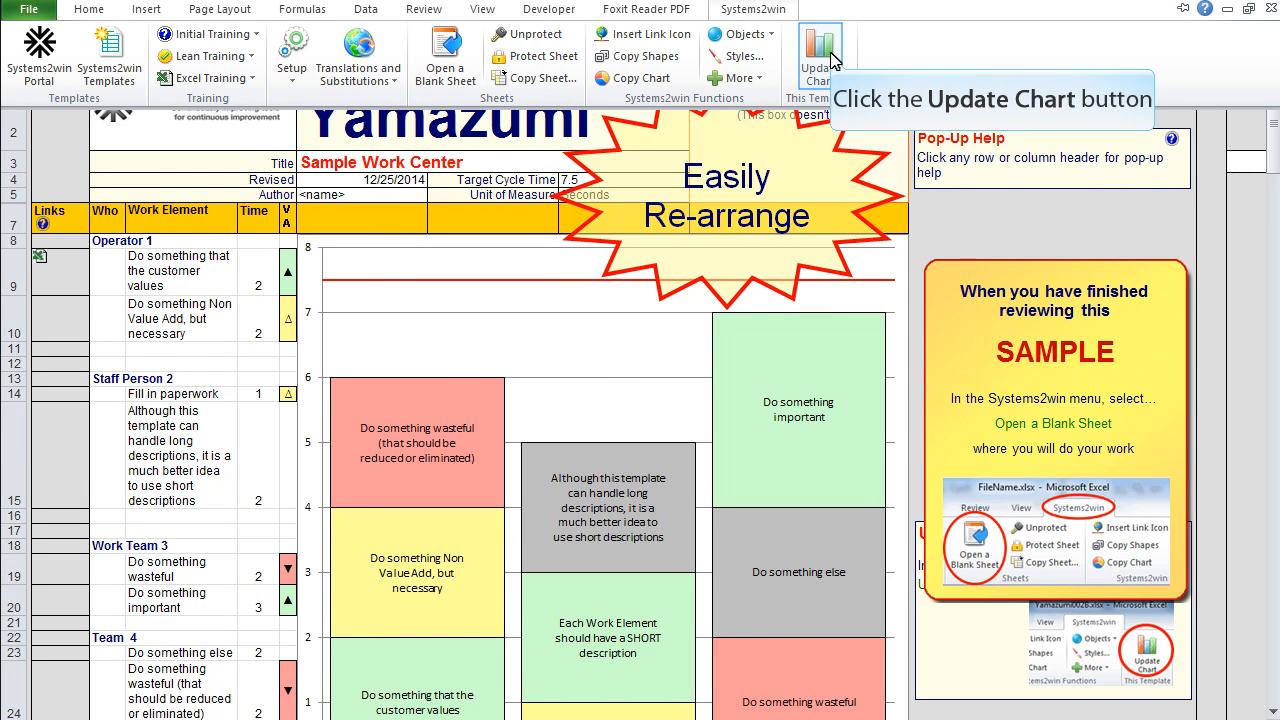
# Update the Yamazumi chart with Team 4's moved steps and set target cycle time to 5.
pyautogui.click(817, 35)
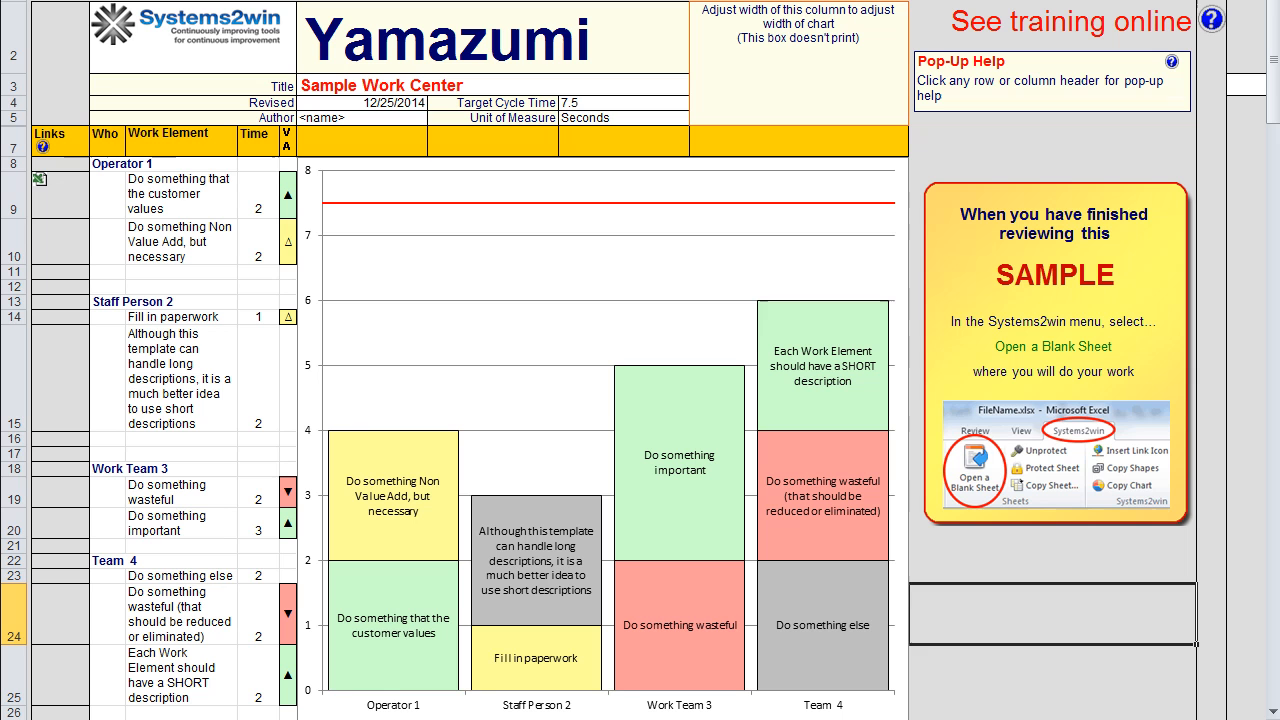
pyautogui.click(625, 104)
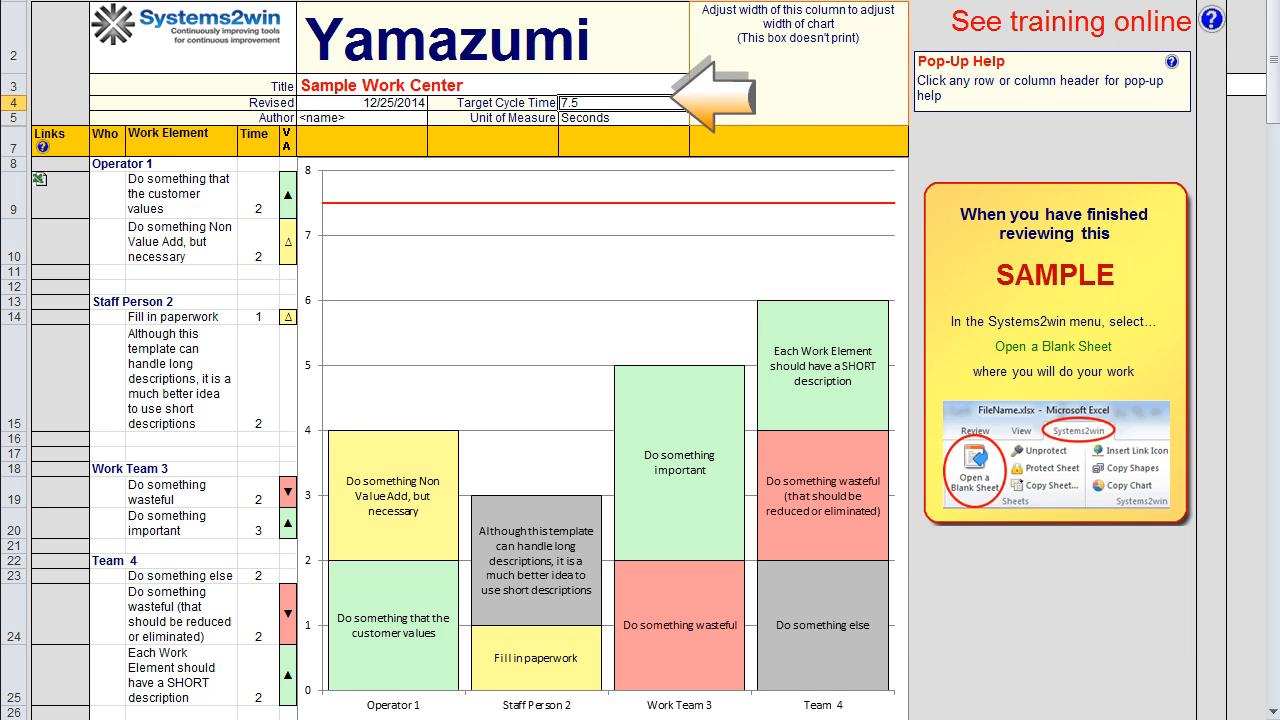
pyautogui.write('5')
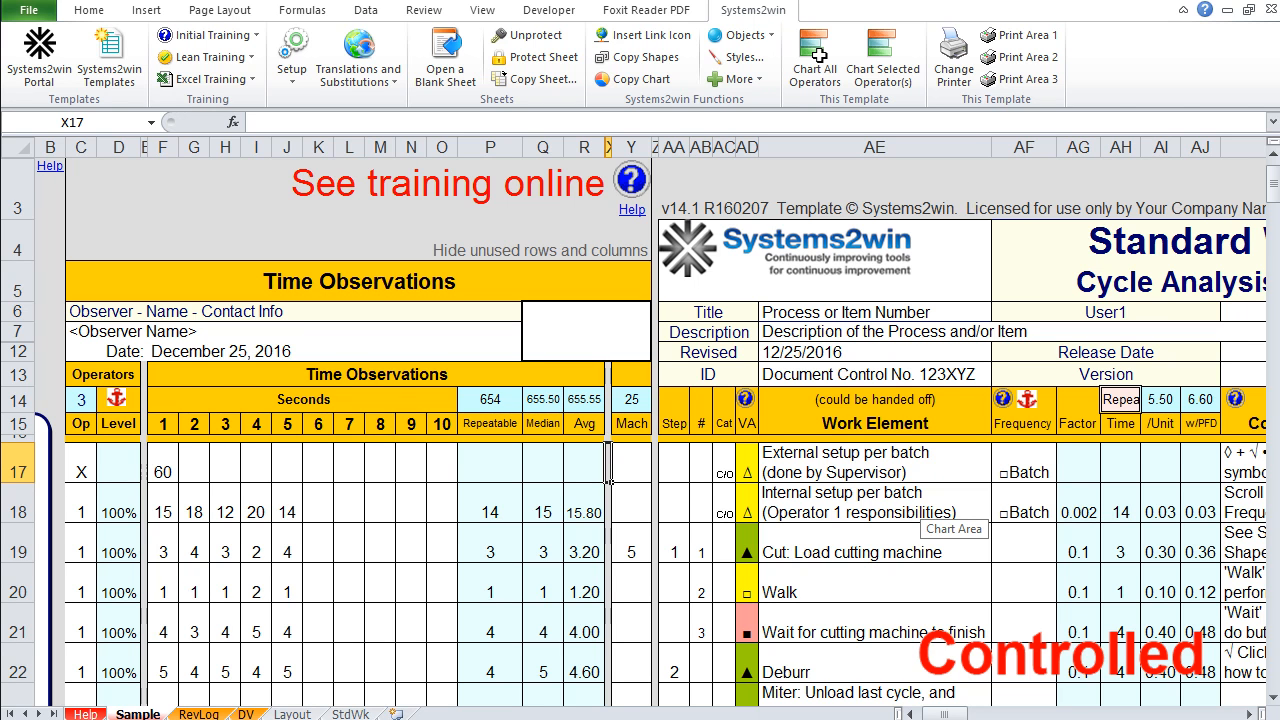
# Switch back to the Standard Work workbook's Sample cycle analysis sheet.
pyautogui.click(1023, 552)
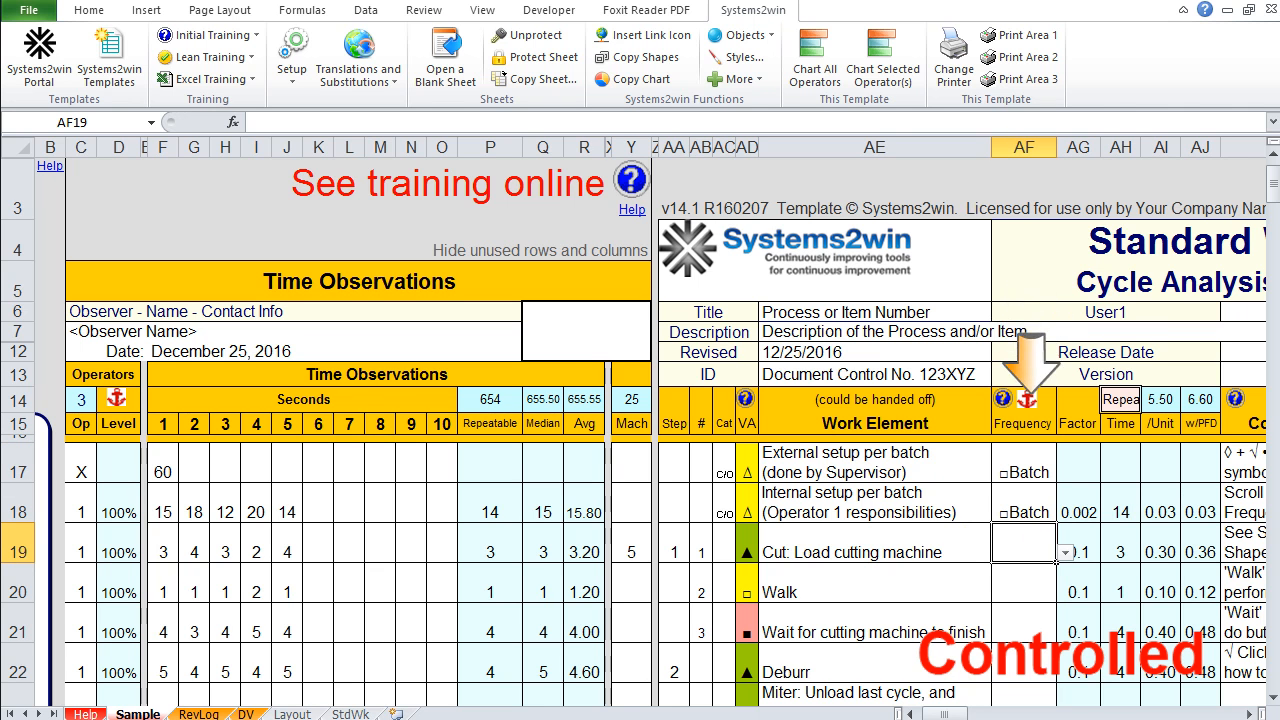
# Choose Run in cell AF19's frequency dropdown for Cut: Load cutting machine.
pyautogui.click(1064, 552)
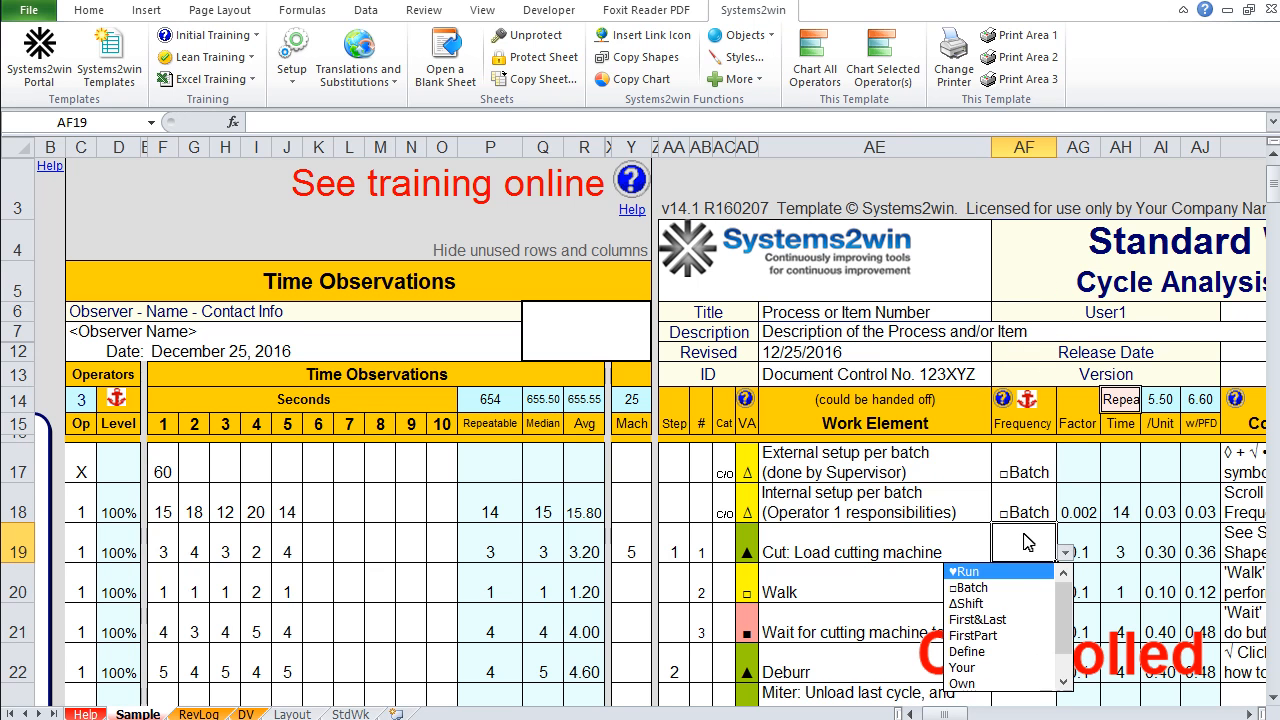
pyautogui.moveTo(1017, 576)
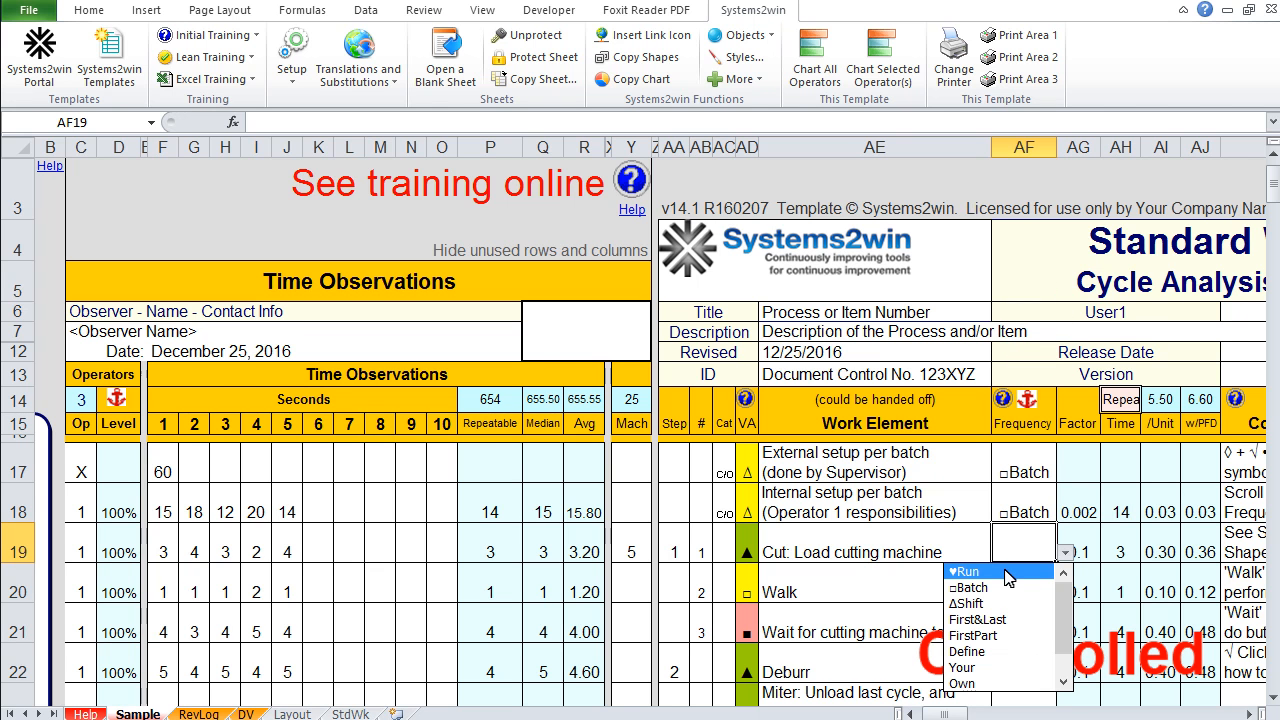
pyautogui.click(962, 571)
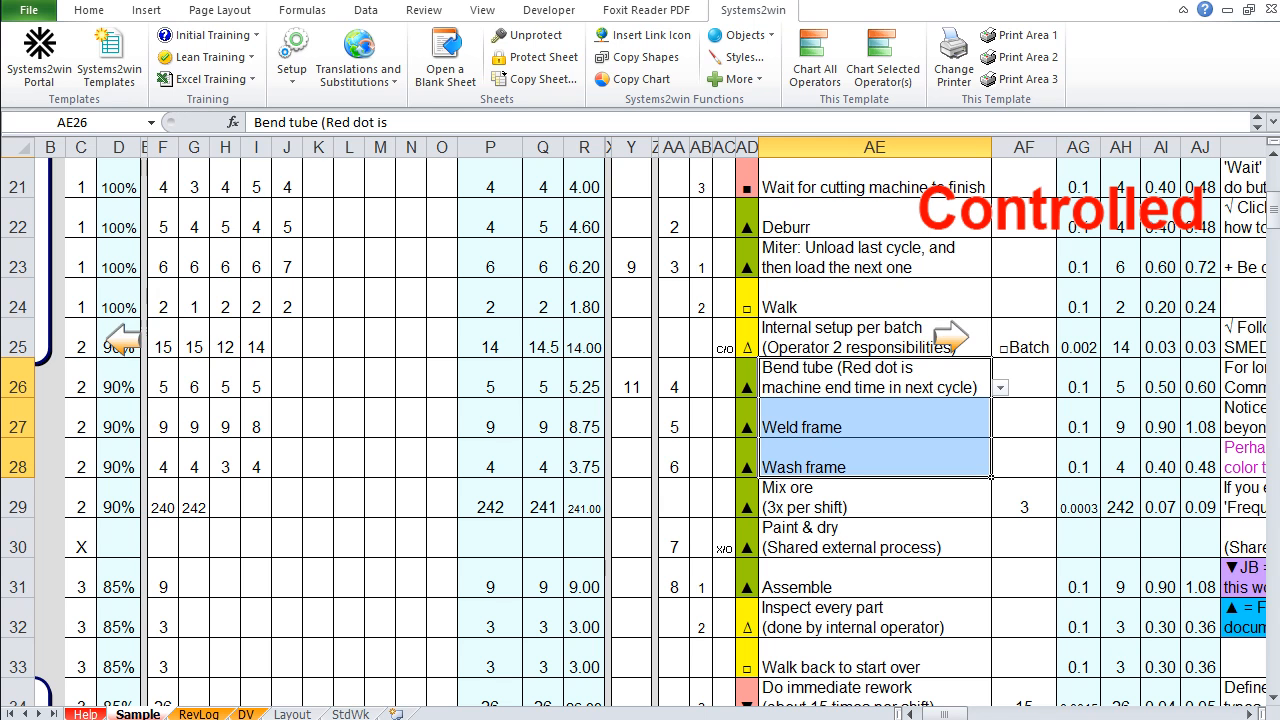
pyautogui.moveTo(135, 351)
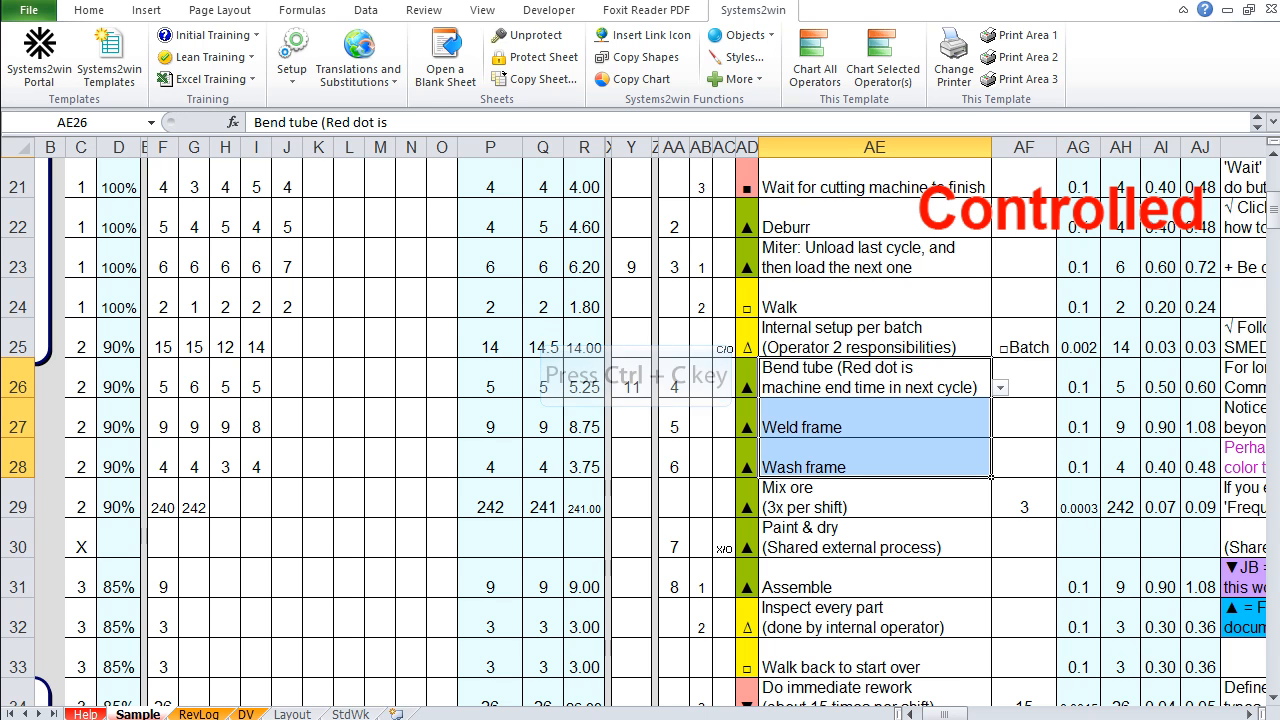
# Paste the P26:P28 times as values into E15 on Template (2) for Staff Person 2.
pyautogui.click(250, 715)
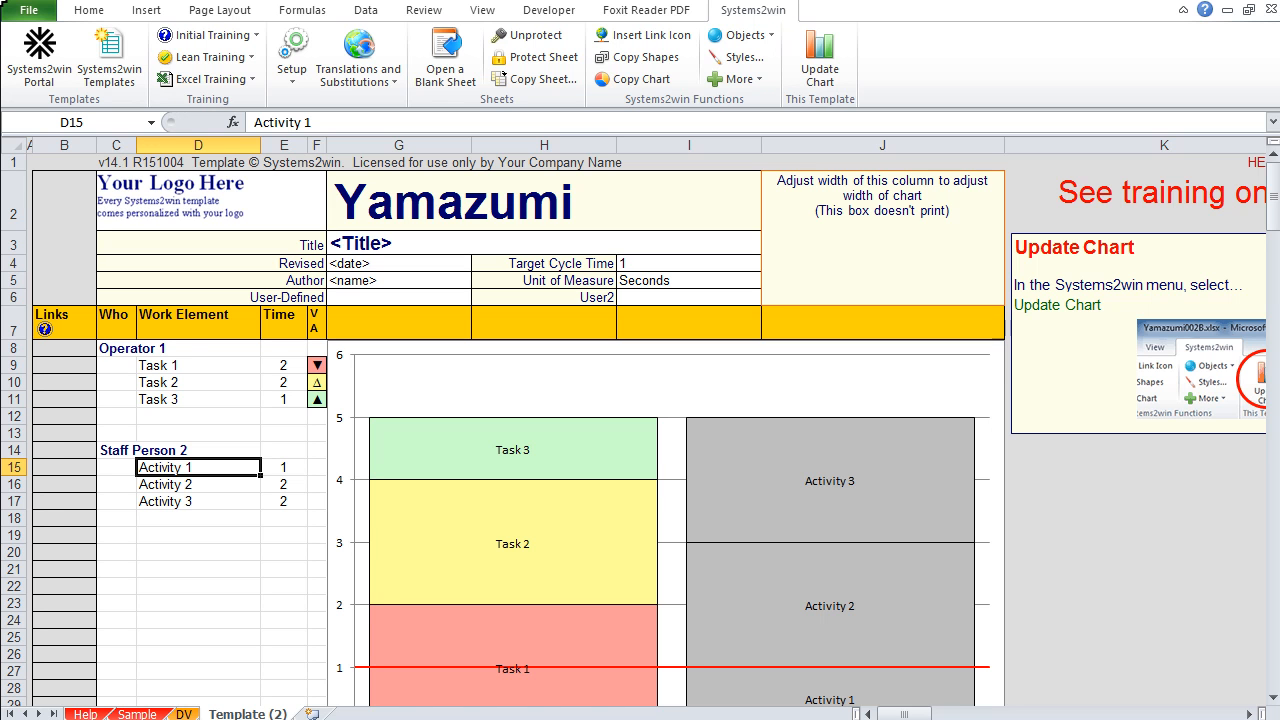
pyautogui.rightClick(197, 467)
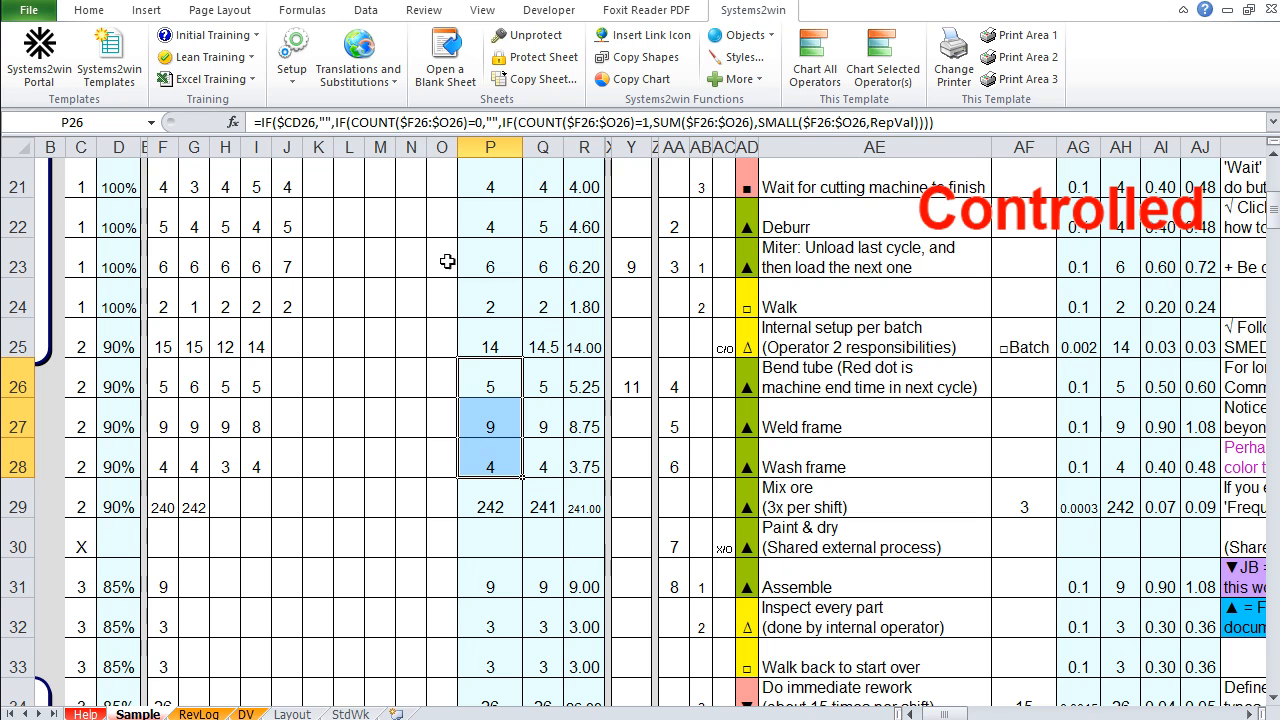
pyautogui.moveTo(476, 456)
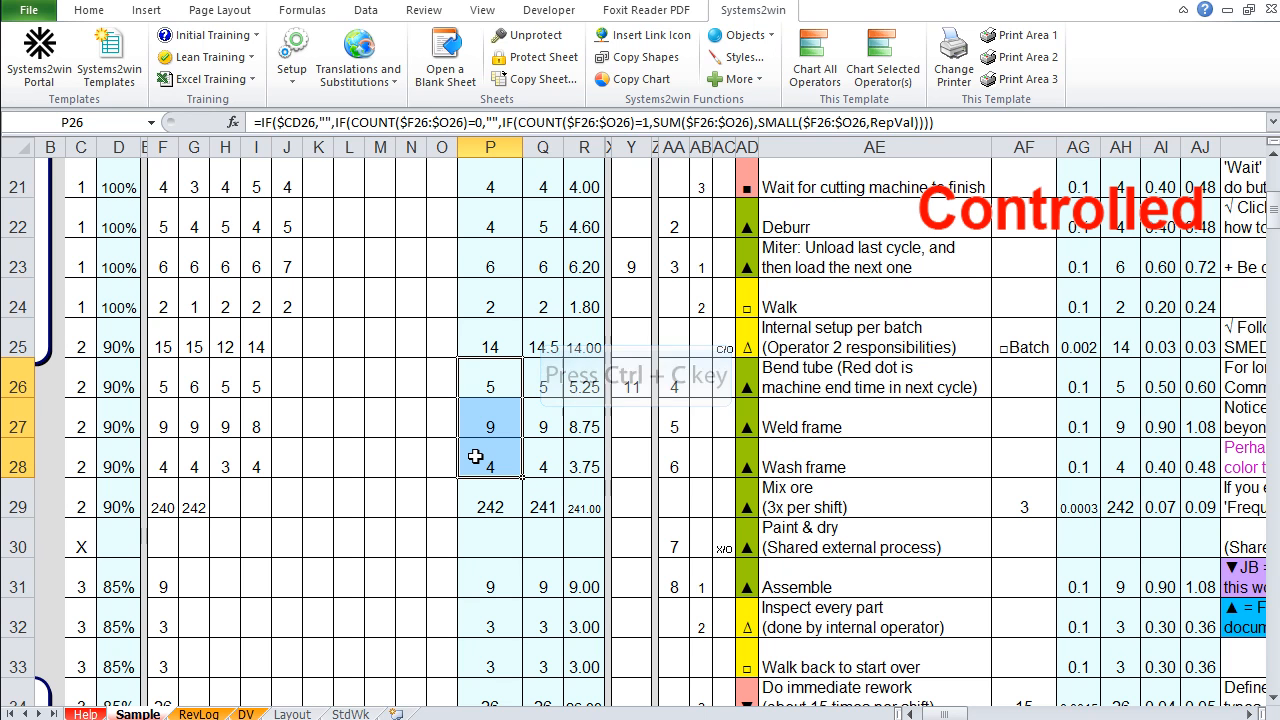
pyautogui.click(243, 713)
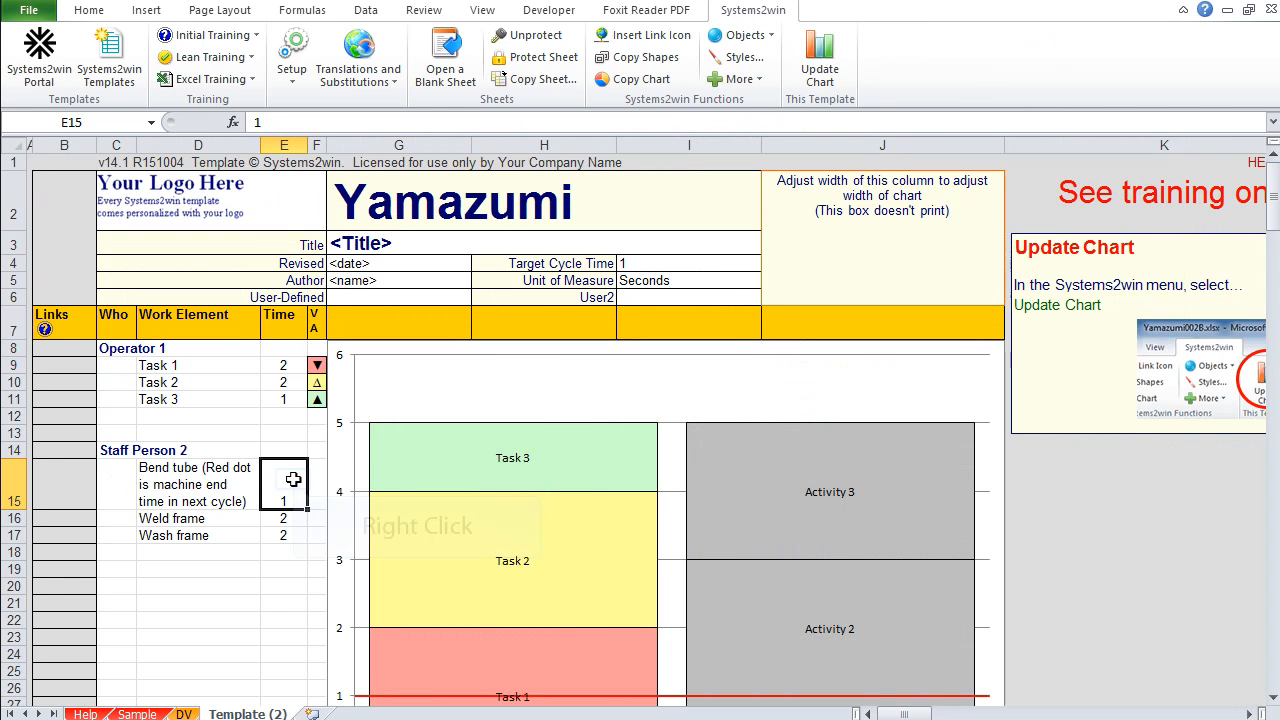
pyautogui.rightClick(284, 480)
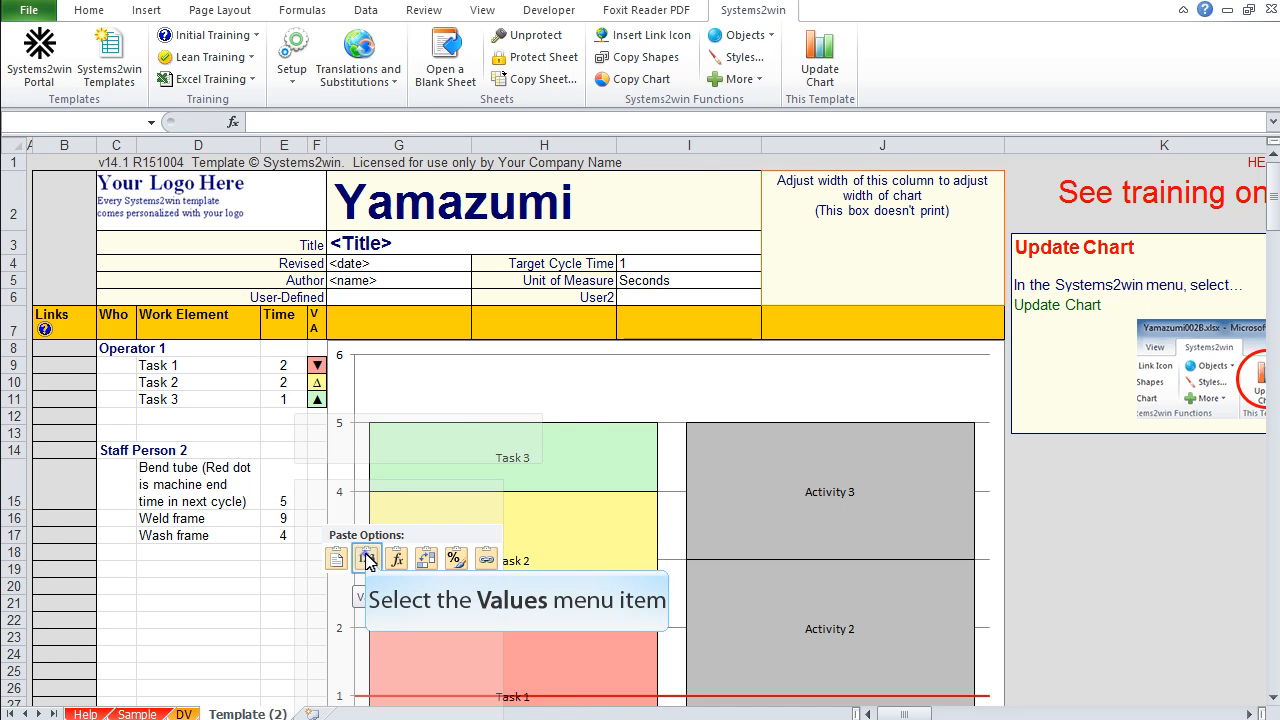
pyautogui.click(367, 558)
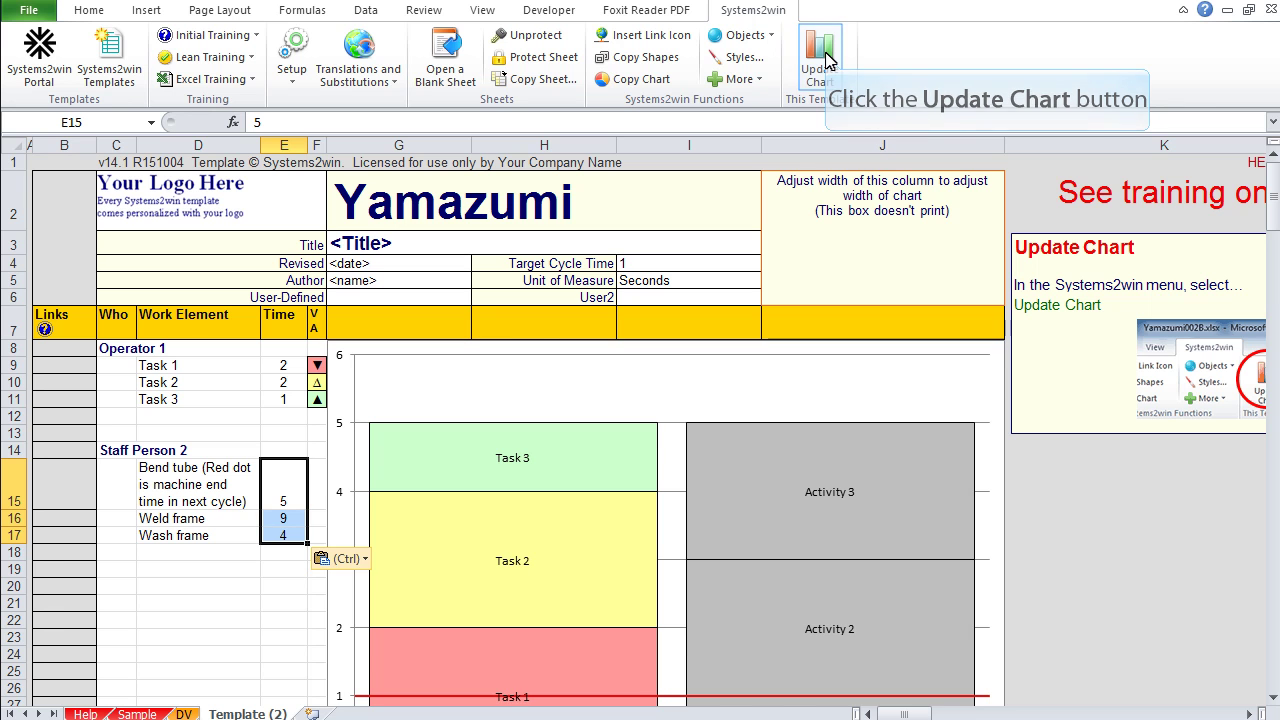
# Update the chart, then mark Bend tube ▲ value add and Weld frame Δ non value add.
pyautogui.click(819, 55)
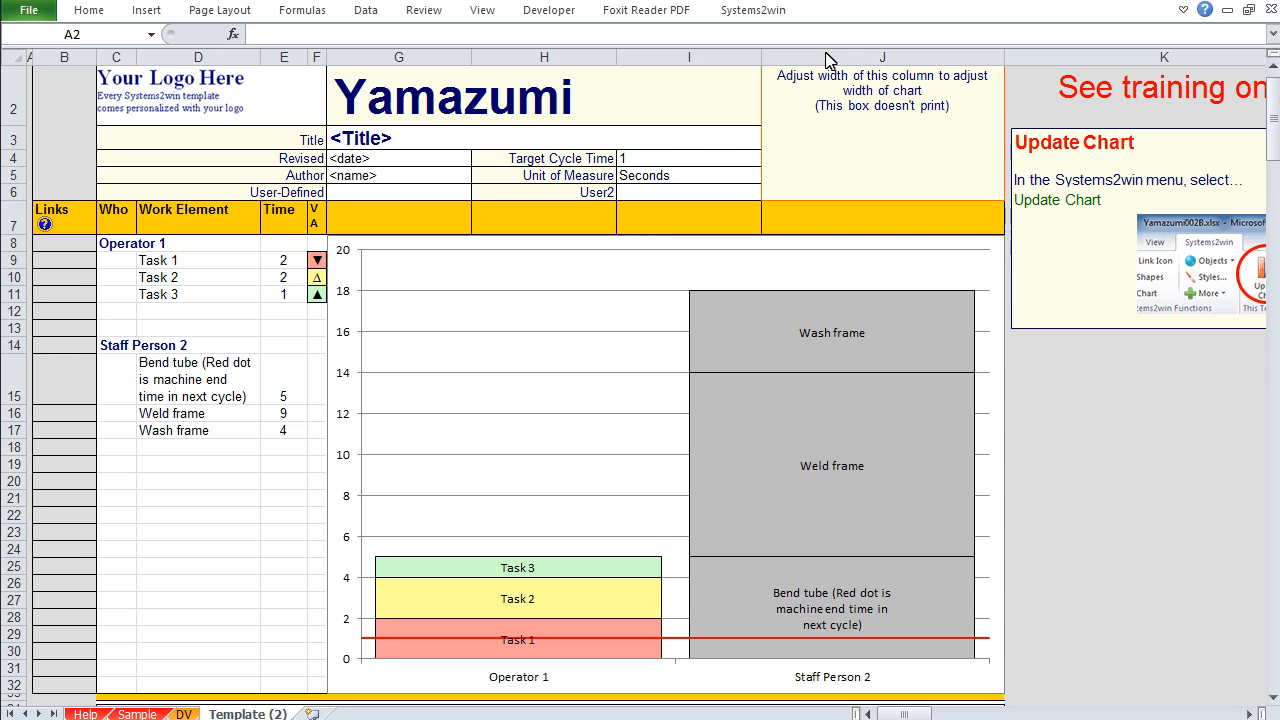
pyautogui.click(315, 378)
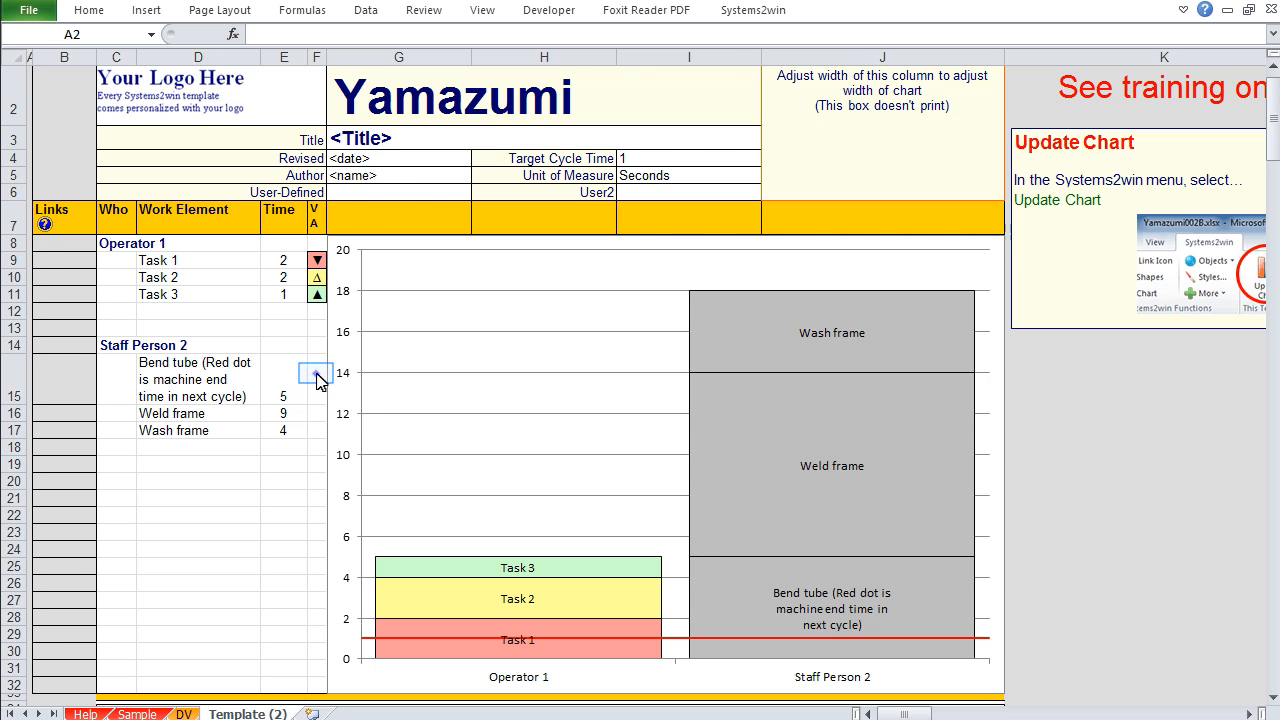
pyautogui.click(315, 382)
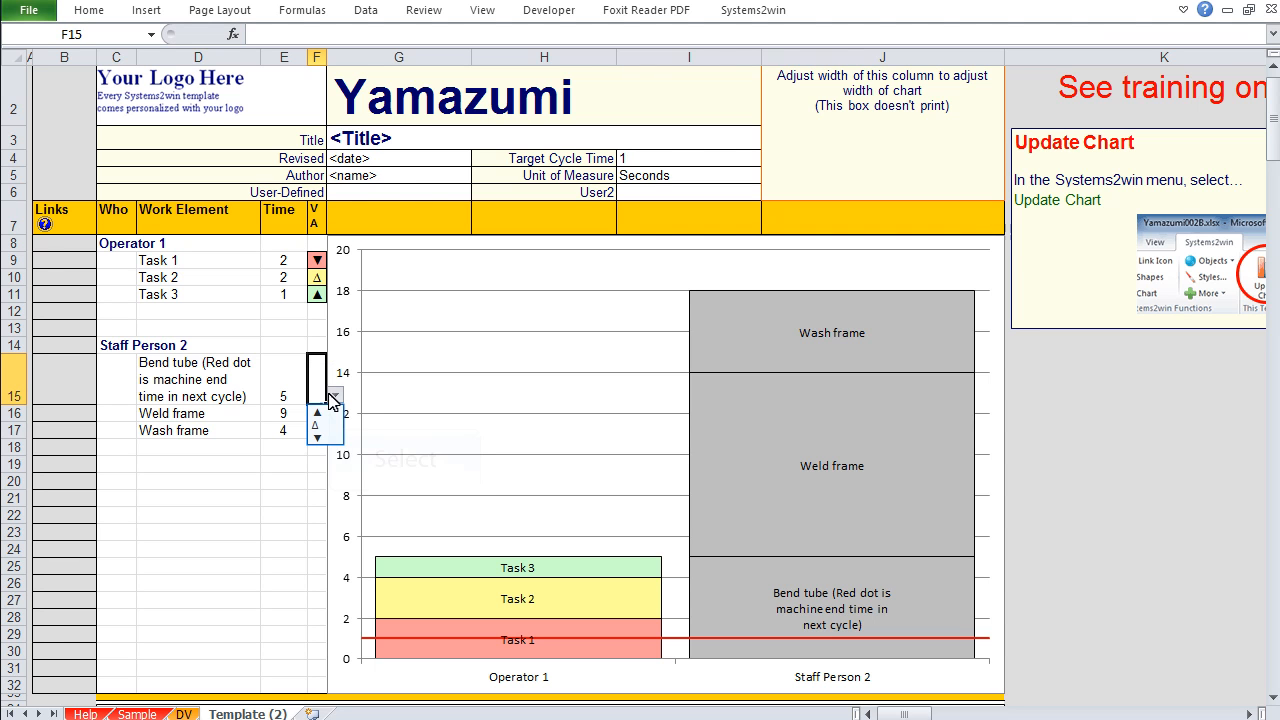
pyautogui.moveTo(334, 410)
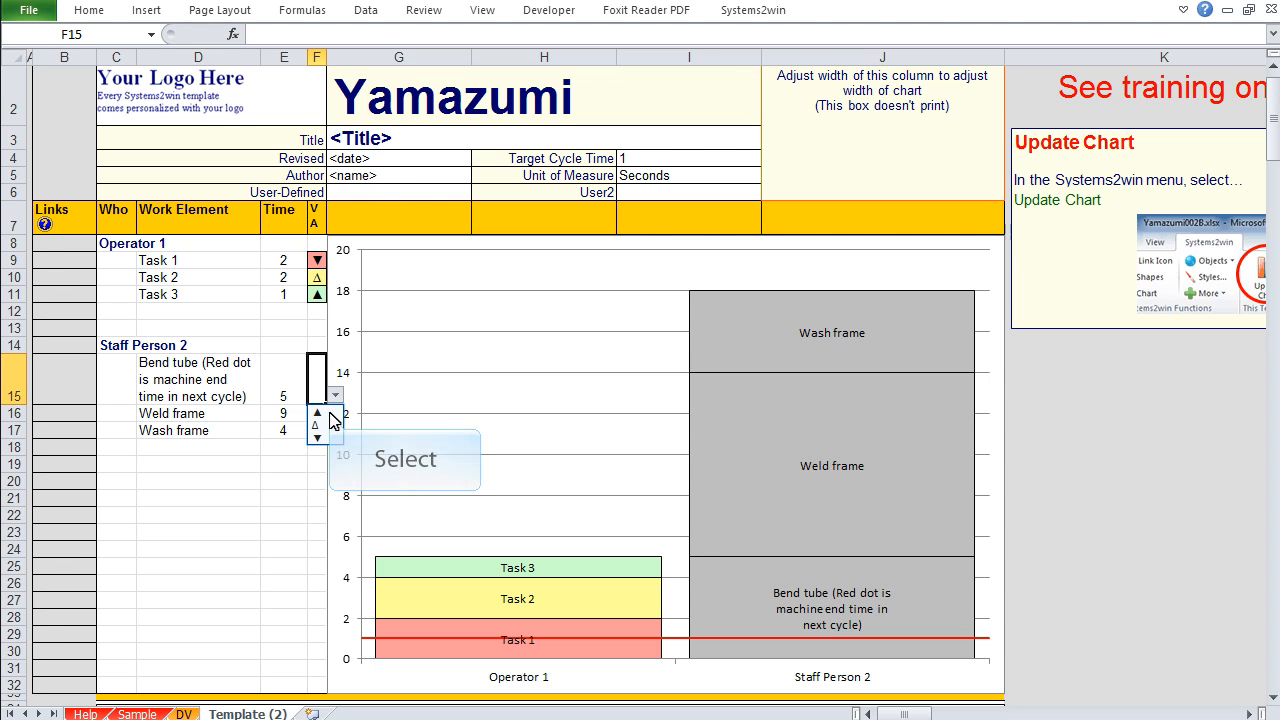
pyautogui.click(334, 413)
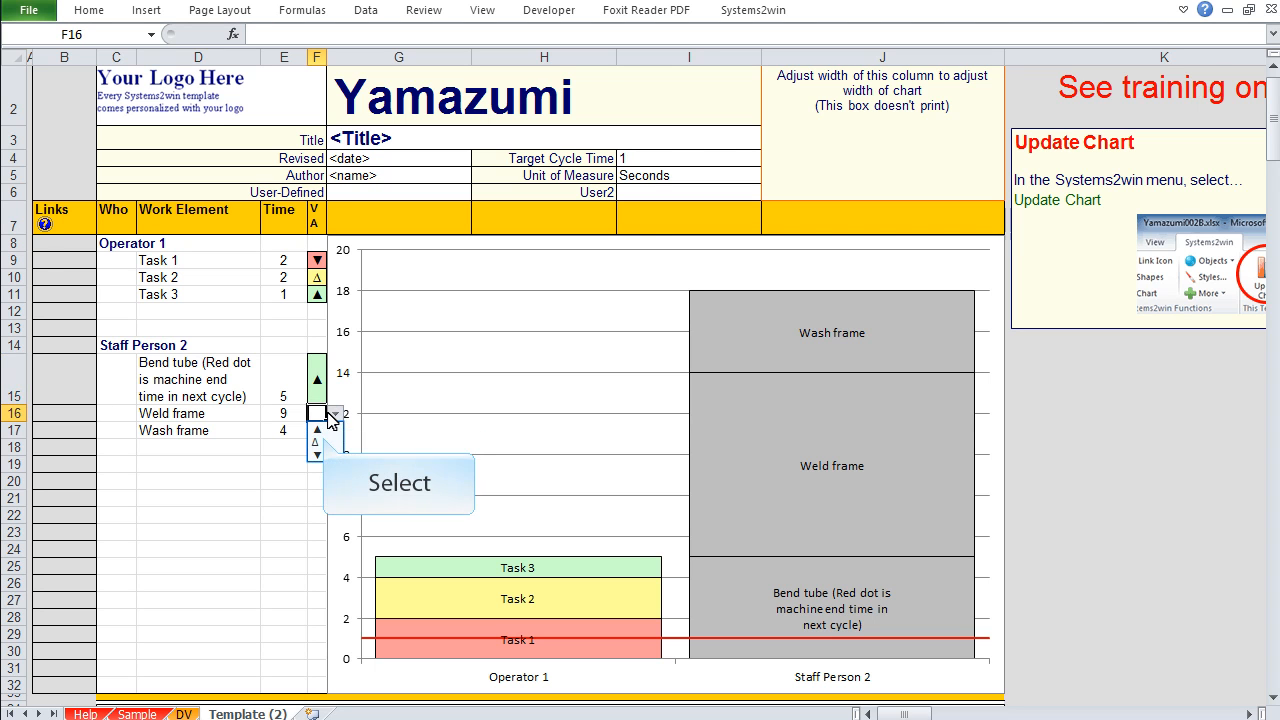
pyautogui.click(318, 413)
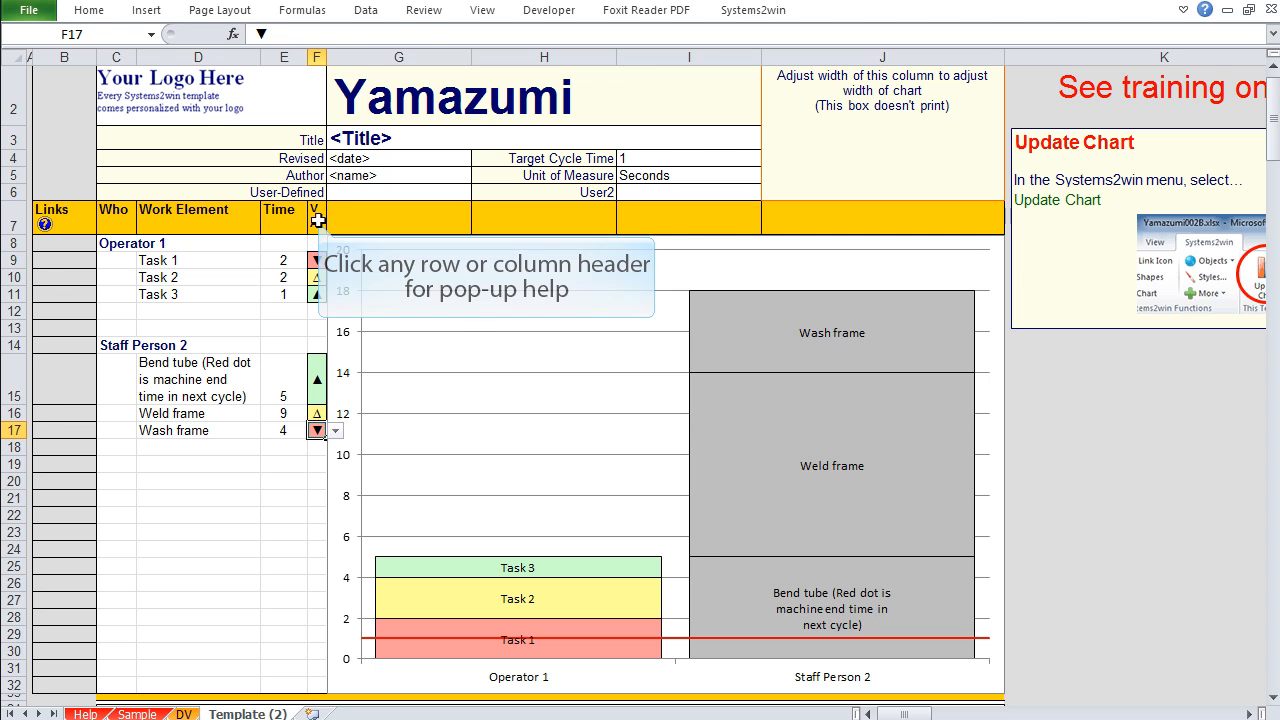
# Review the VA help and DV Value Add list, then refresh the Template (2) chart.
pyautogui.click(317, 216)
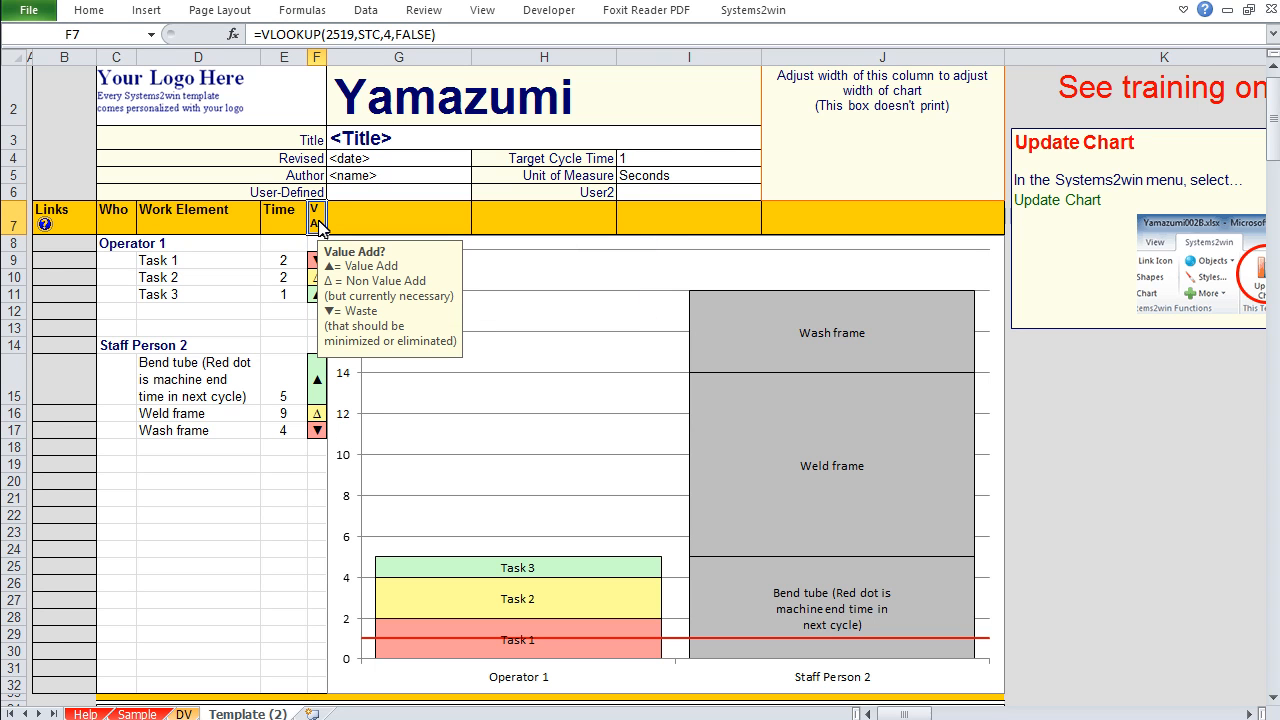
pyautogui.moveTo(196, 580)
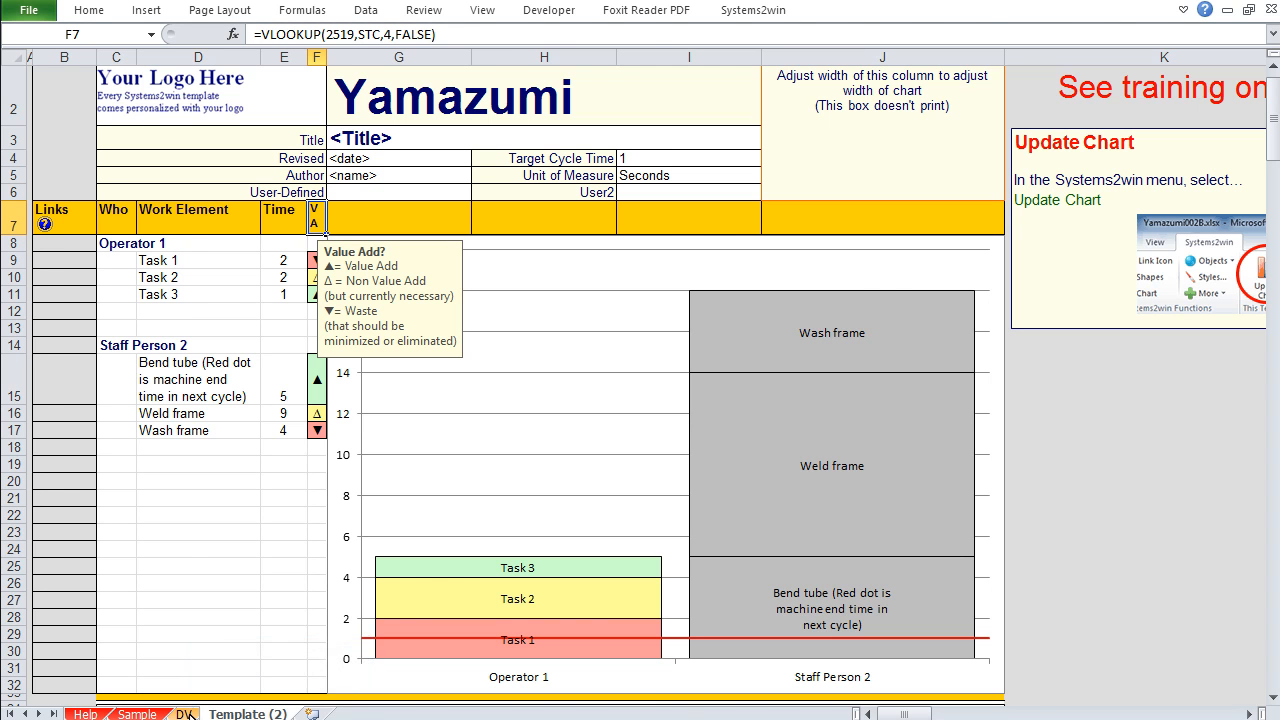
pyautogui.click(184, 714)
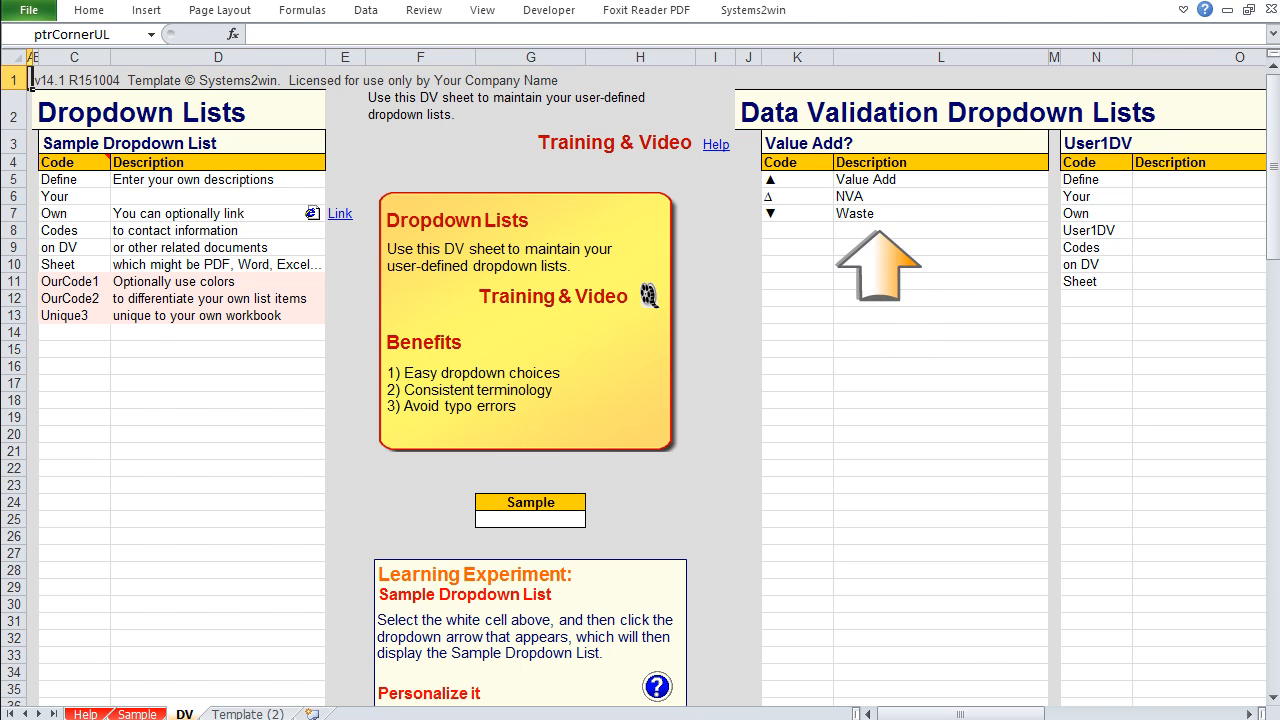
pyautogui.click(248, 715)
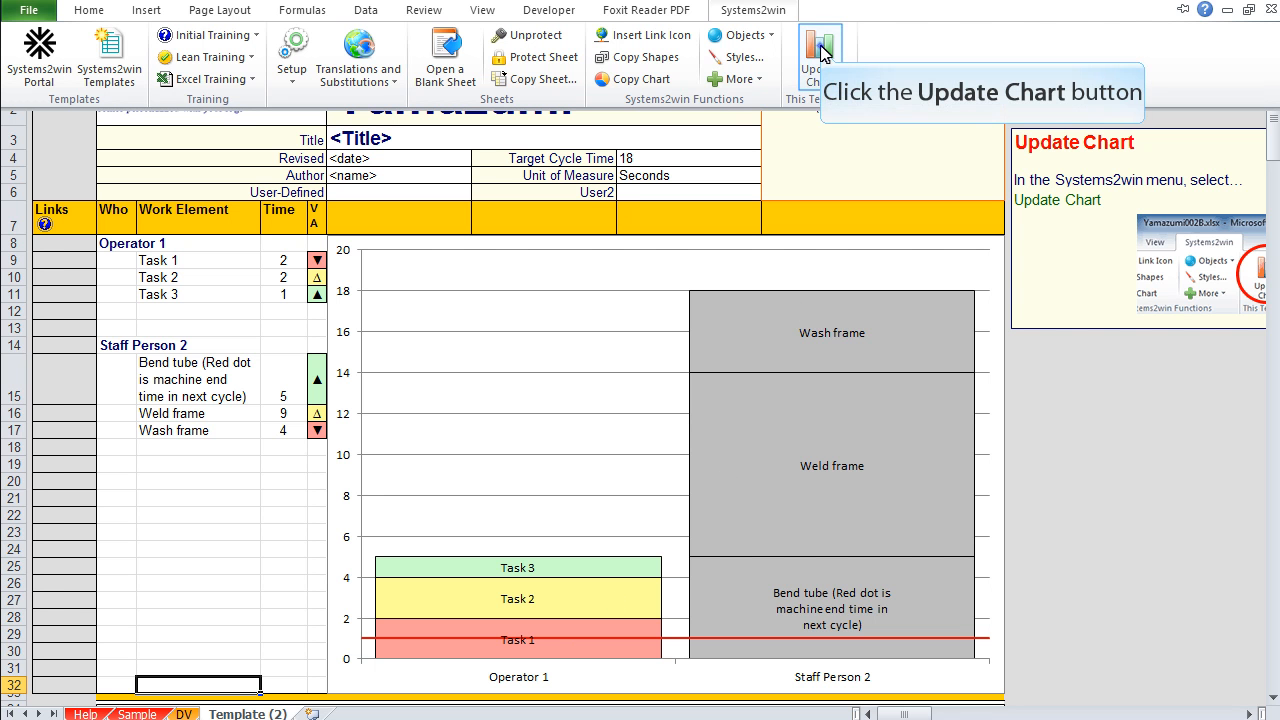
pyautogui.click(814, 40)
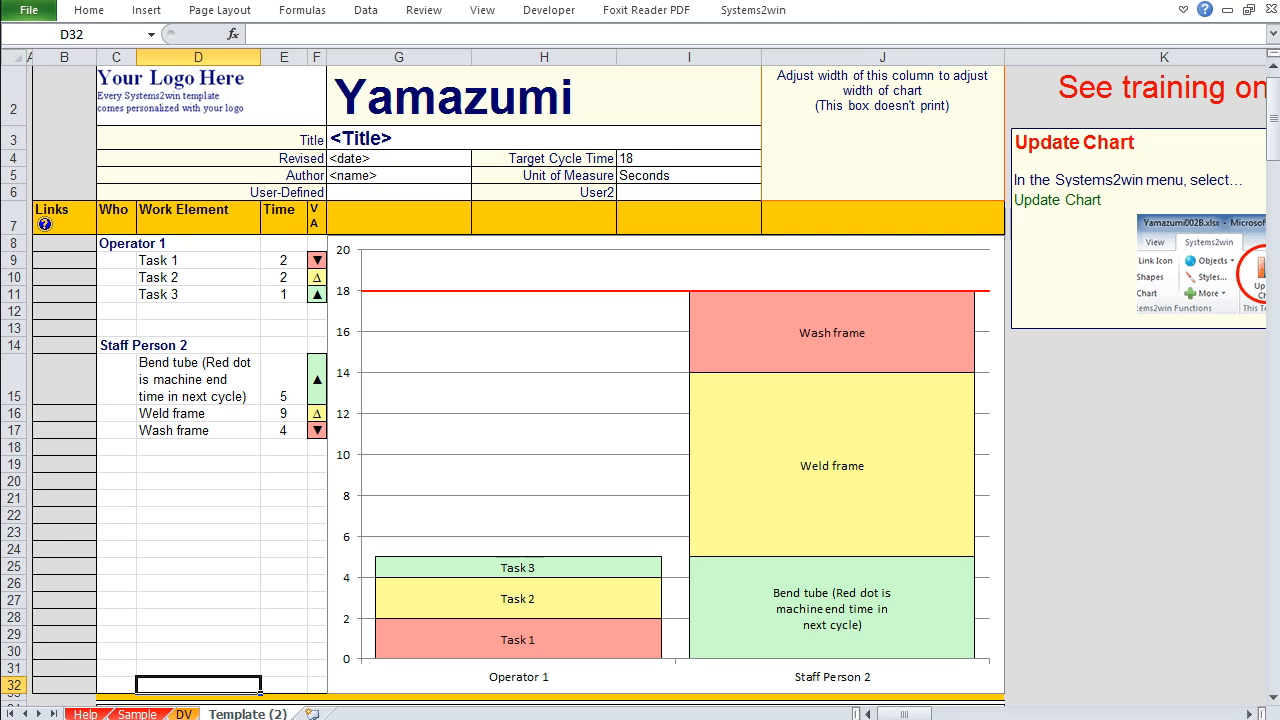
# On the Sample sheet, mark External setup per batch ▼ and set Cut: Load cutting machine's category to Codes.
pyautogui.click(134, 698)
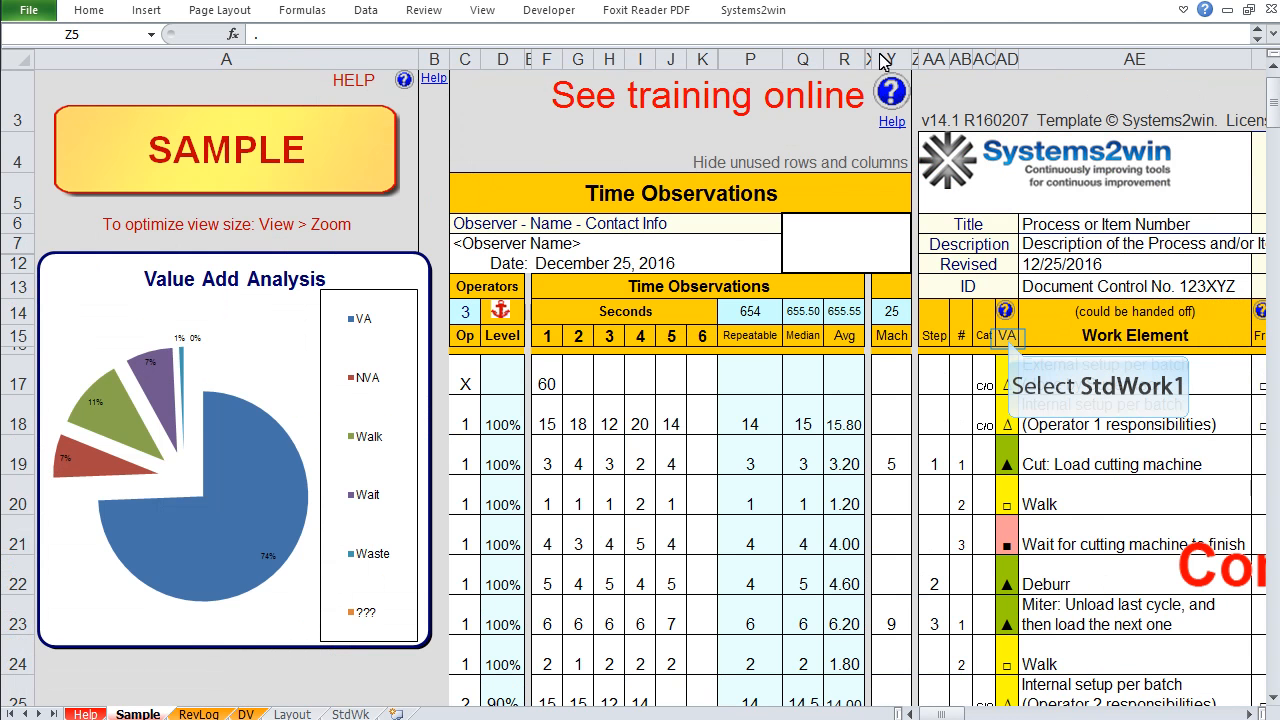
pyautogui.moveTo(1007, 336)
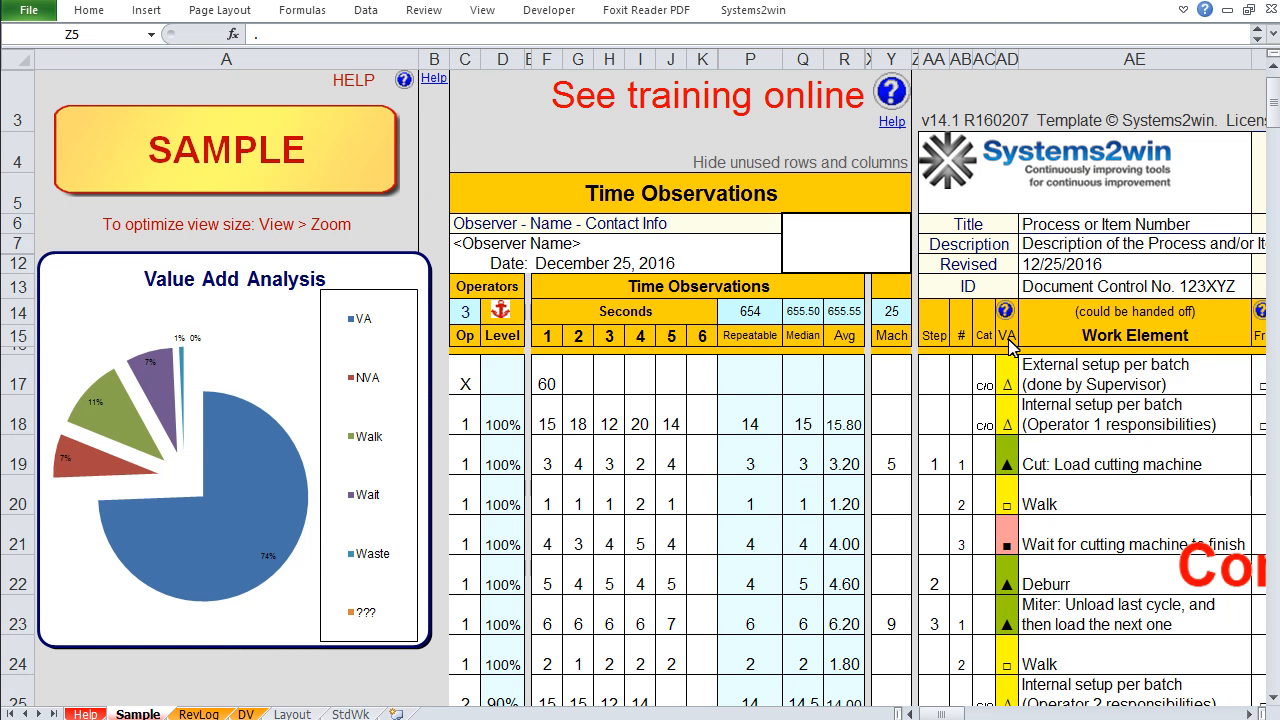
pyautogui.click(1009, 335)
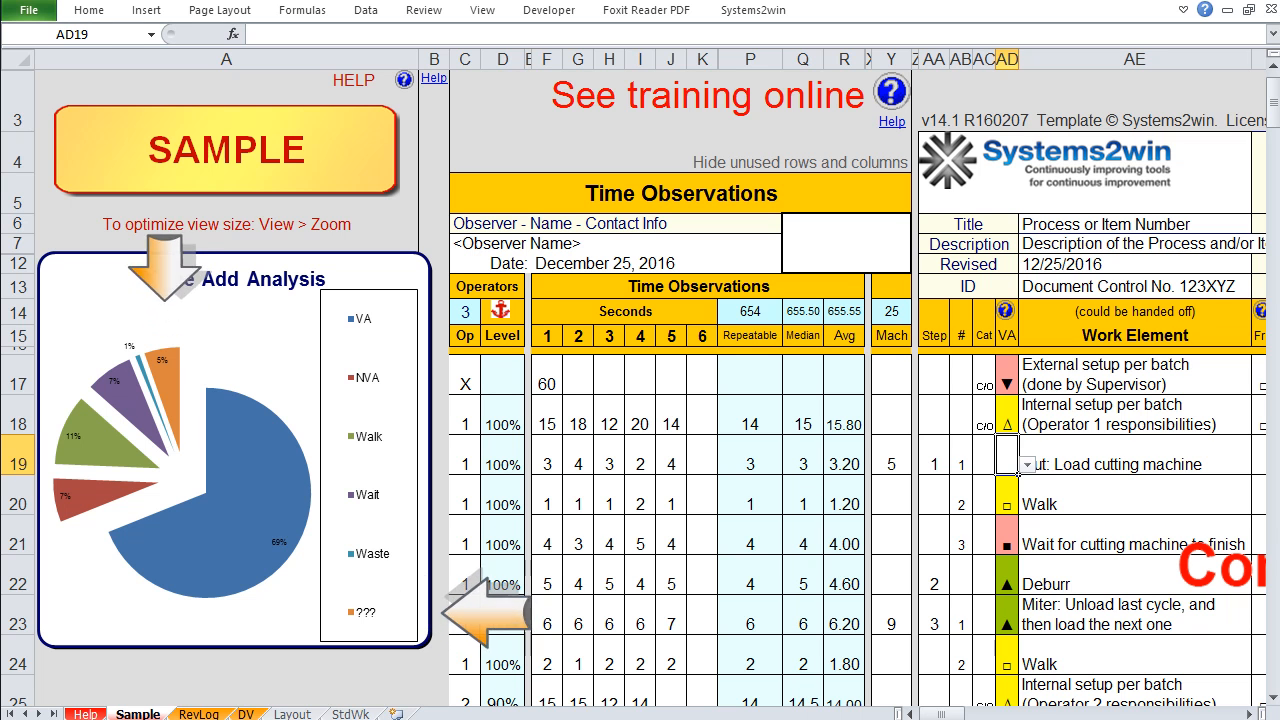
pyautogui.click(1009, 464)
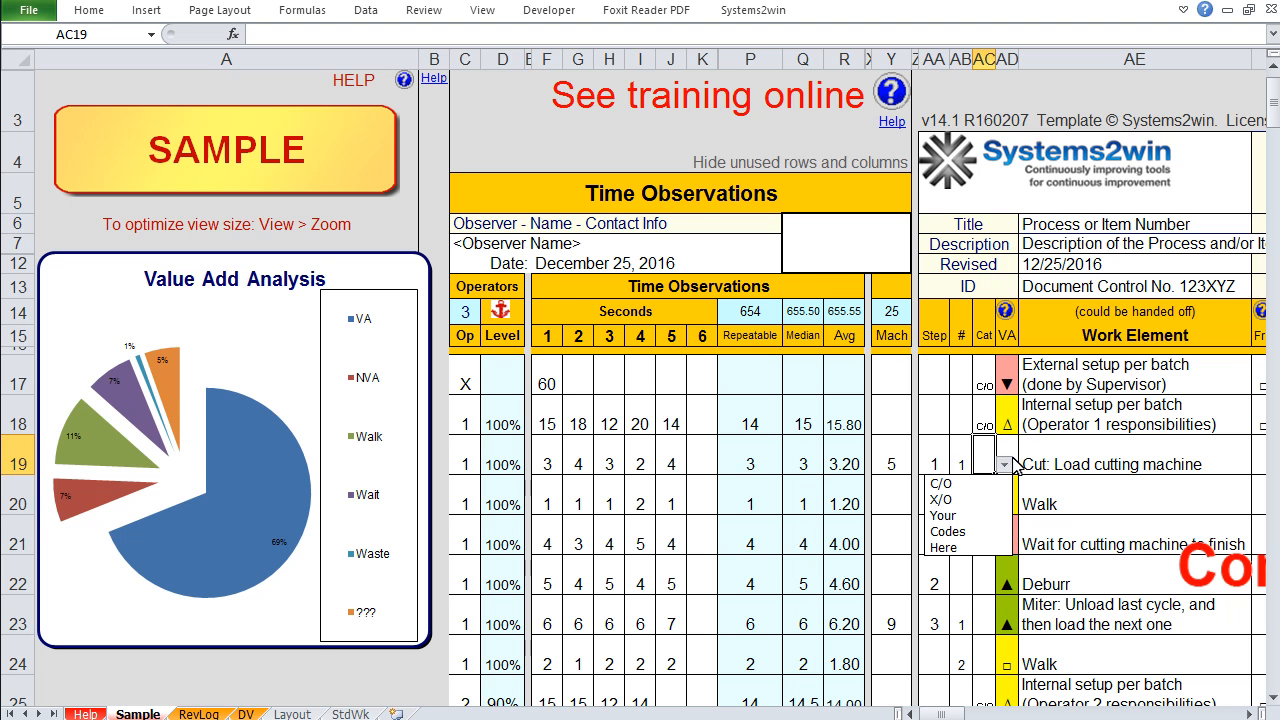
pyautogui.moveTo(985, 535)
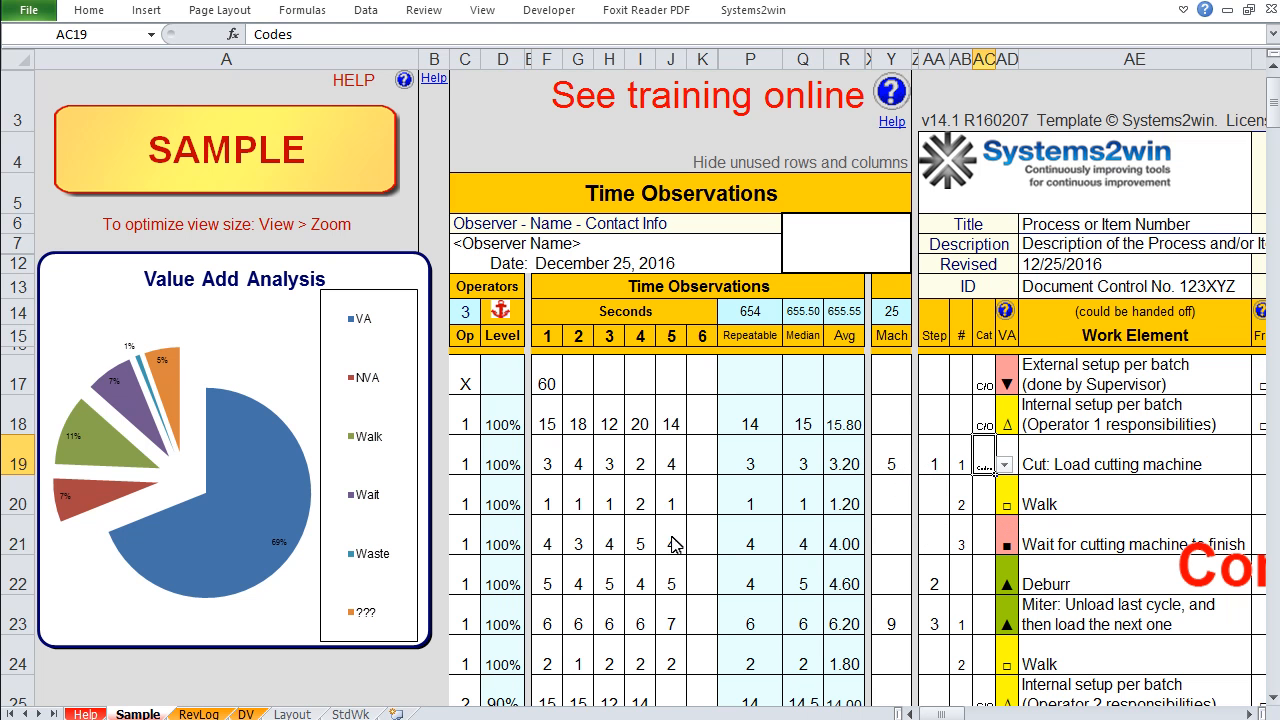
pyautogui.moveTo(245, 709)
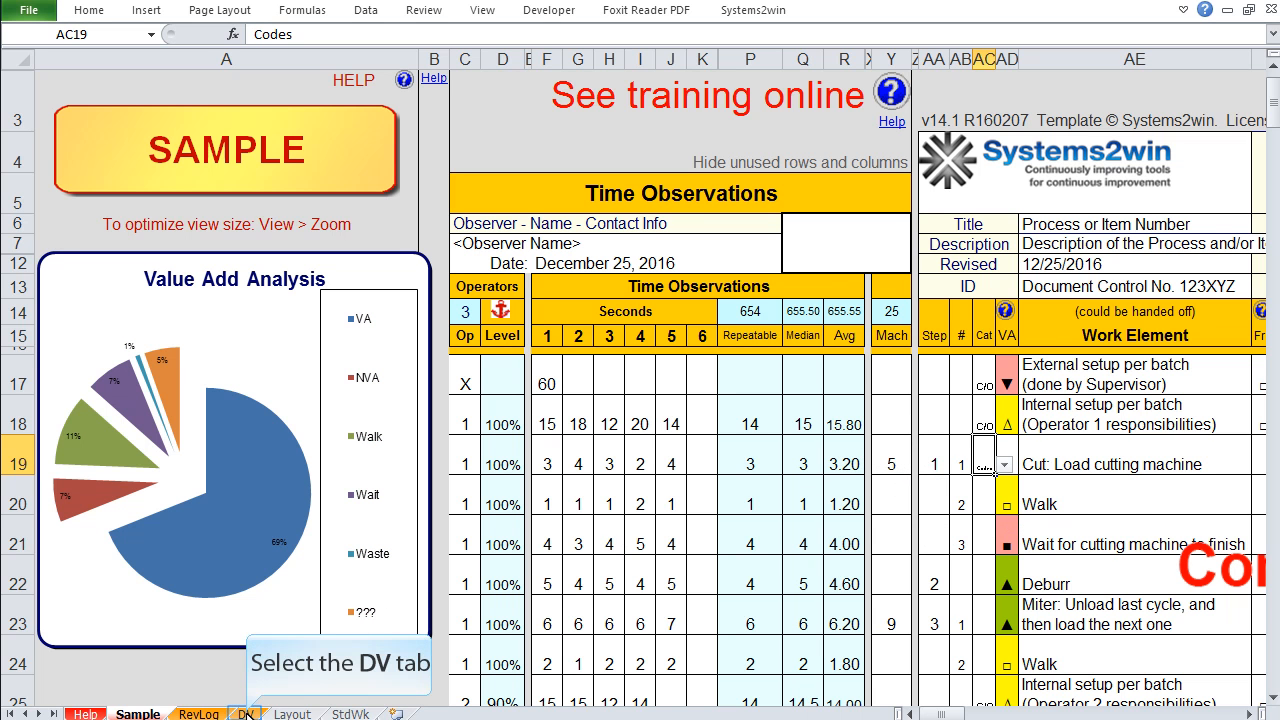
# View the Category code list on the DV sheet, then return to the Standard Work sheet.
pyautogui.click(243, 708)
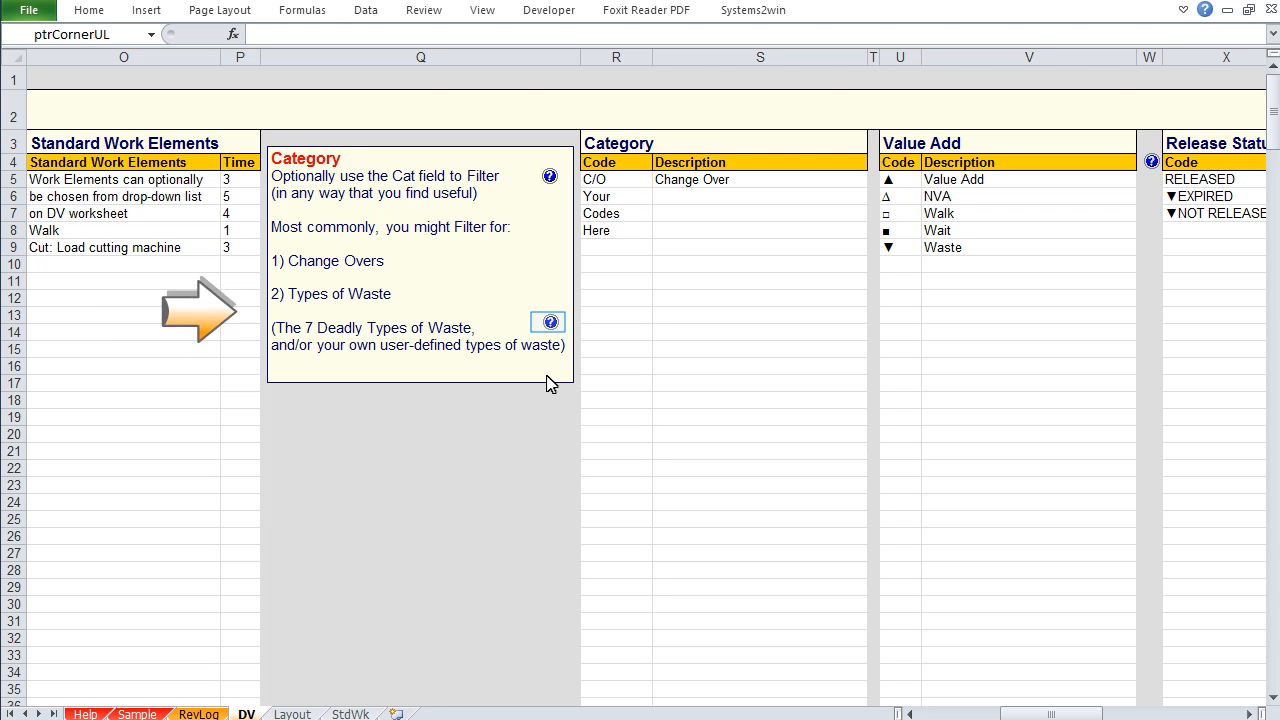
pyautogui.click(547, 322)
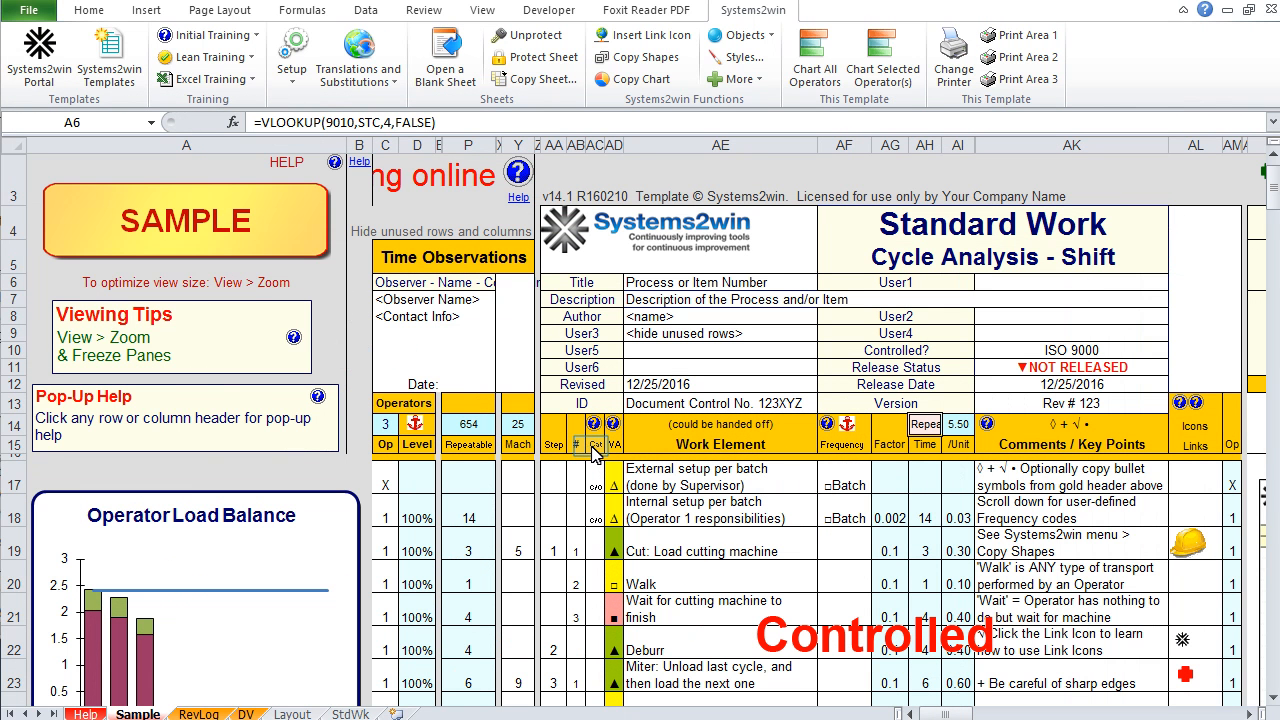
pyautogui.click(595, 444)
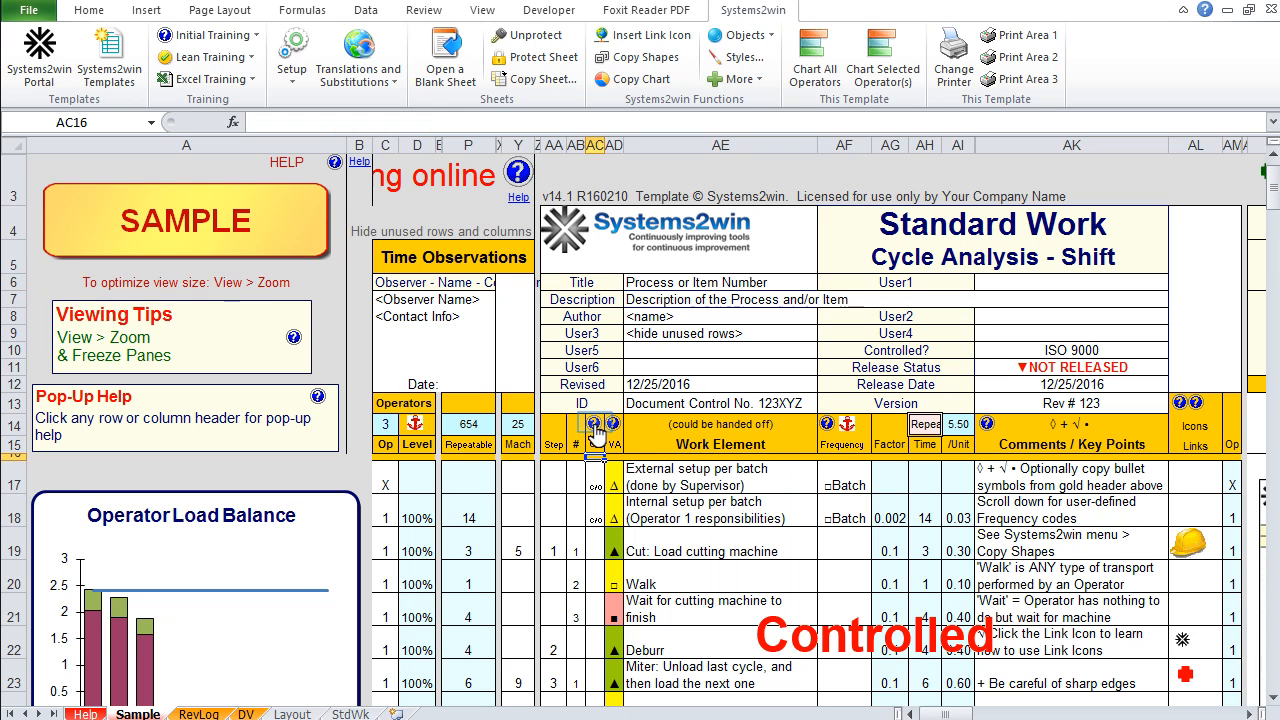
pyautogui.moveTo(593, 425)
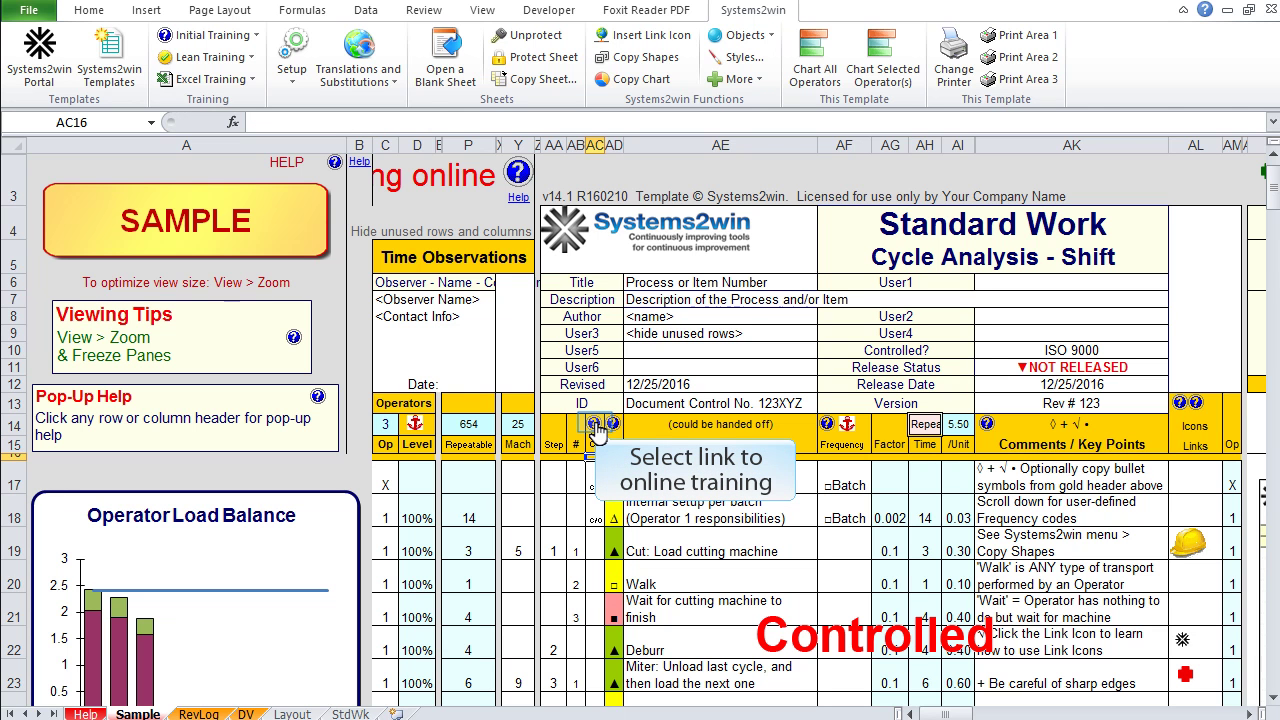
pyautogui.click(628, 420)
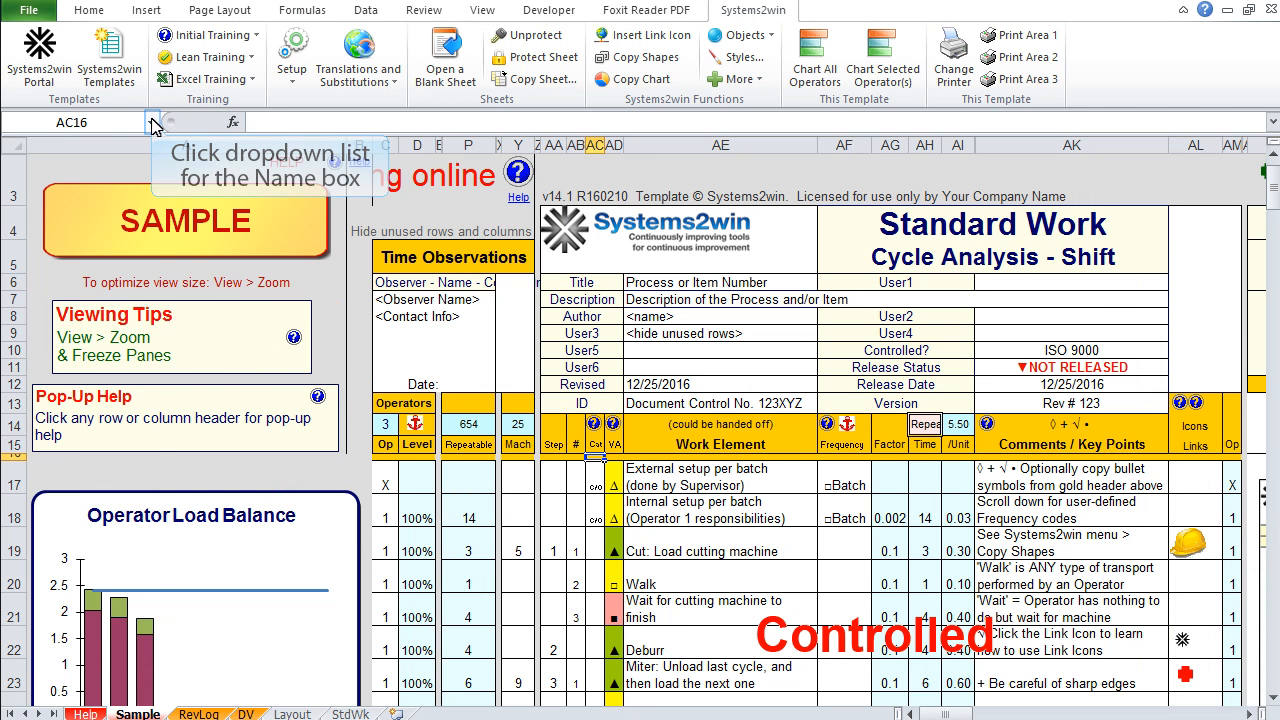
pyautogui.click(152, 123)
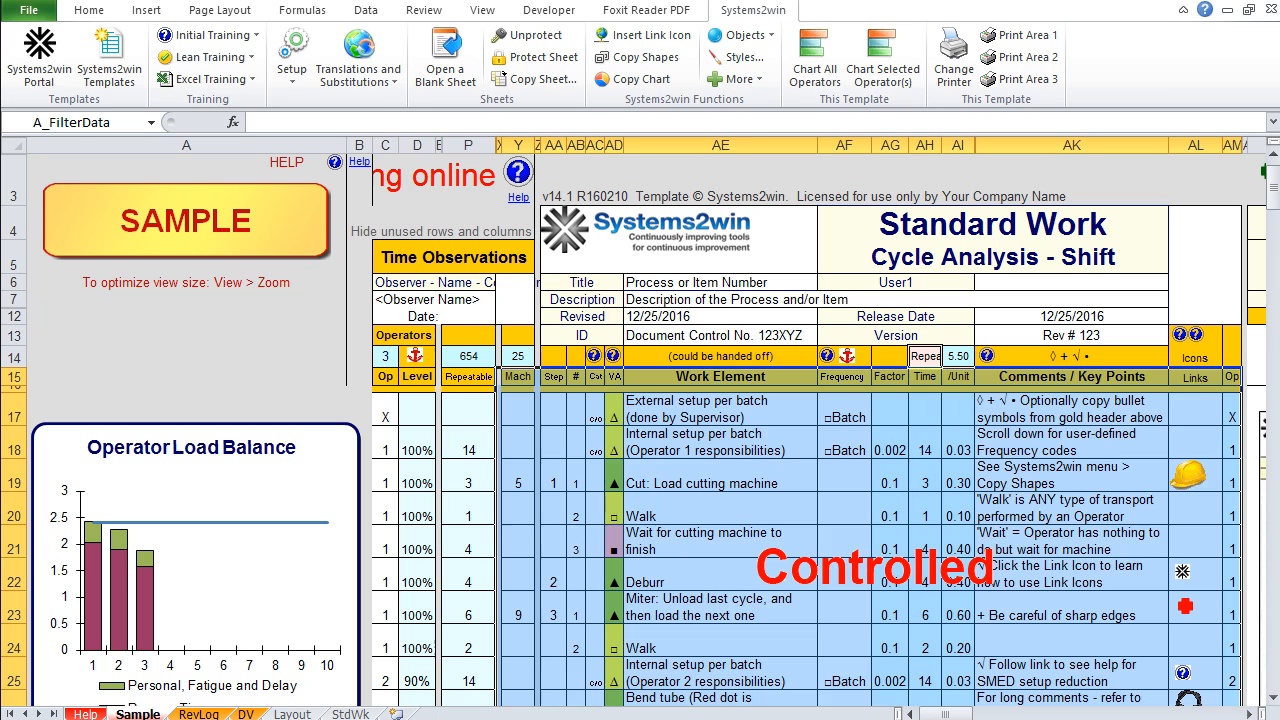
pyautogui.click(372, 10)
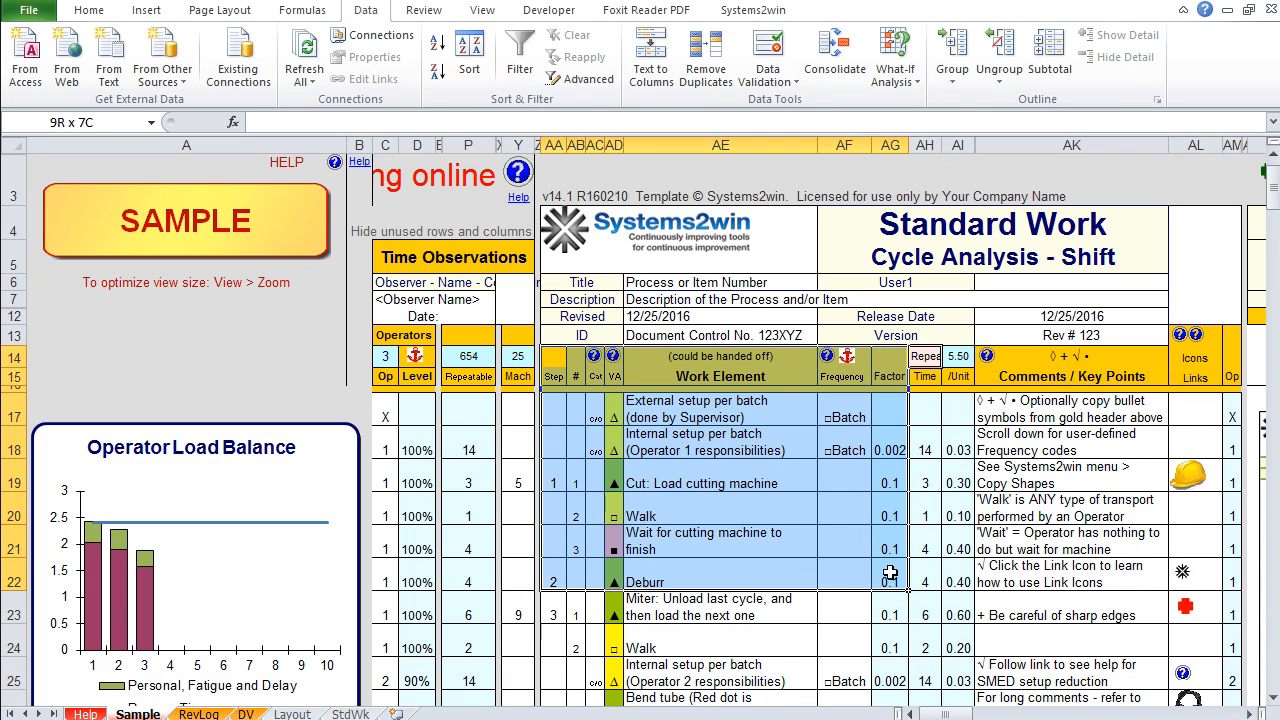
pyautogui.click(891, 572)
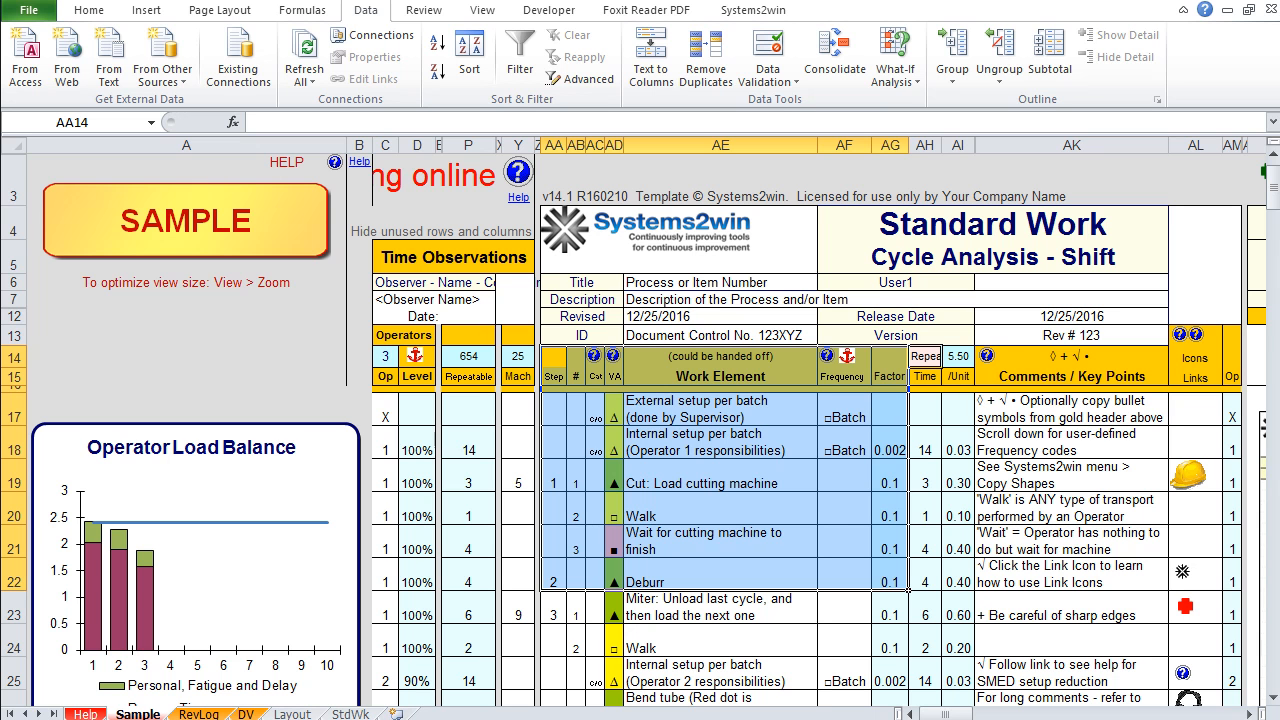
pyautogui.click(740, 8)
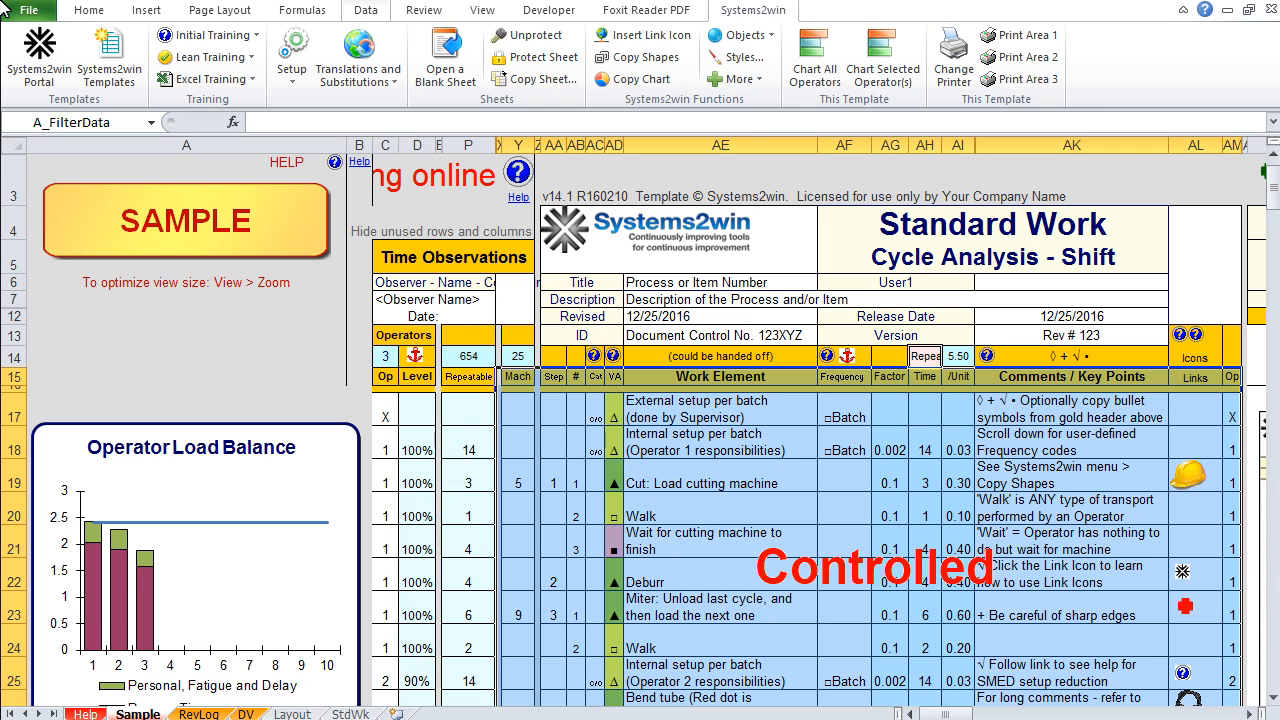
pyautogui.moveTo(369, 10)
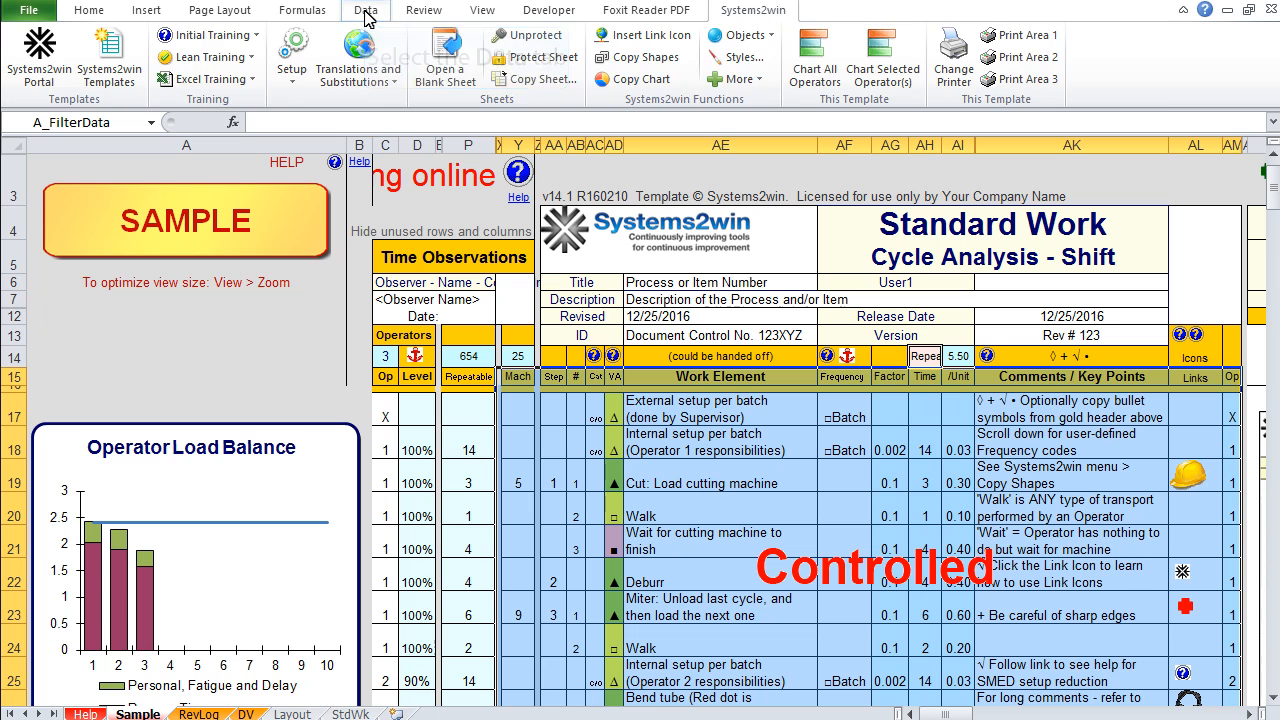
# Enable Data > Filter and filter the Cat column to show only C/O rows.
pyautogui.click(345, 11)
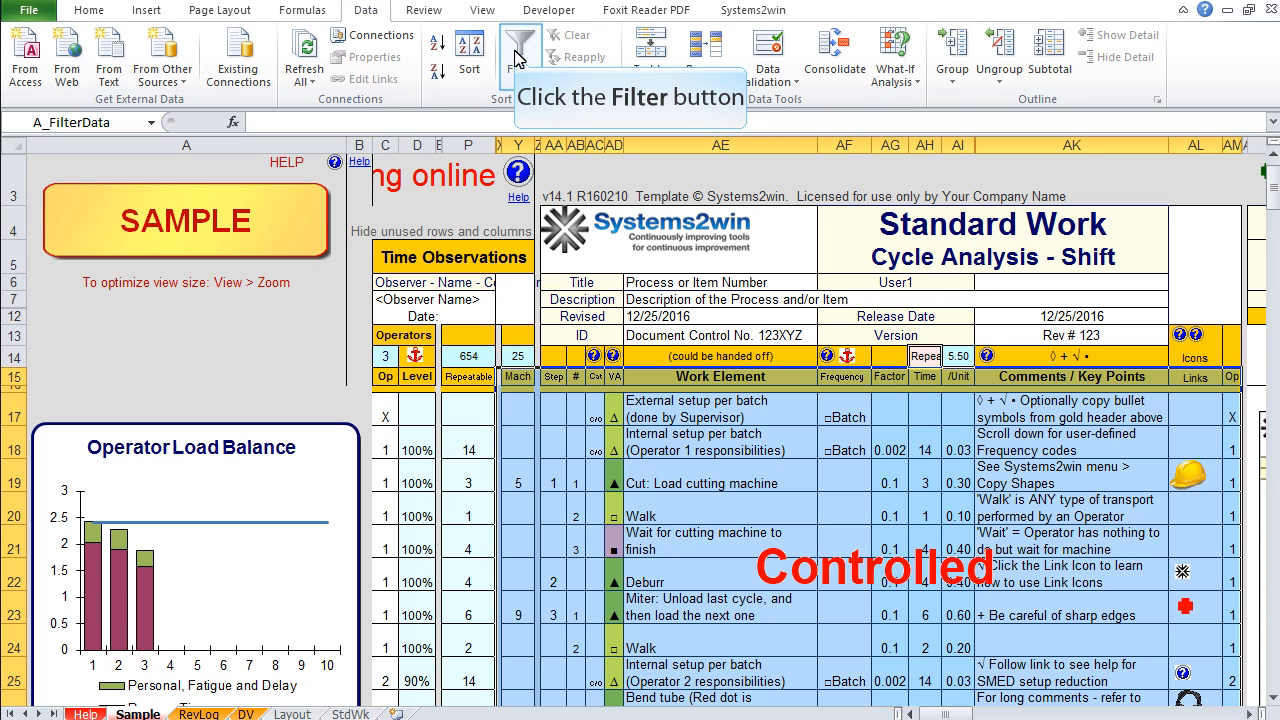
pyautogui.click(519, 52)
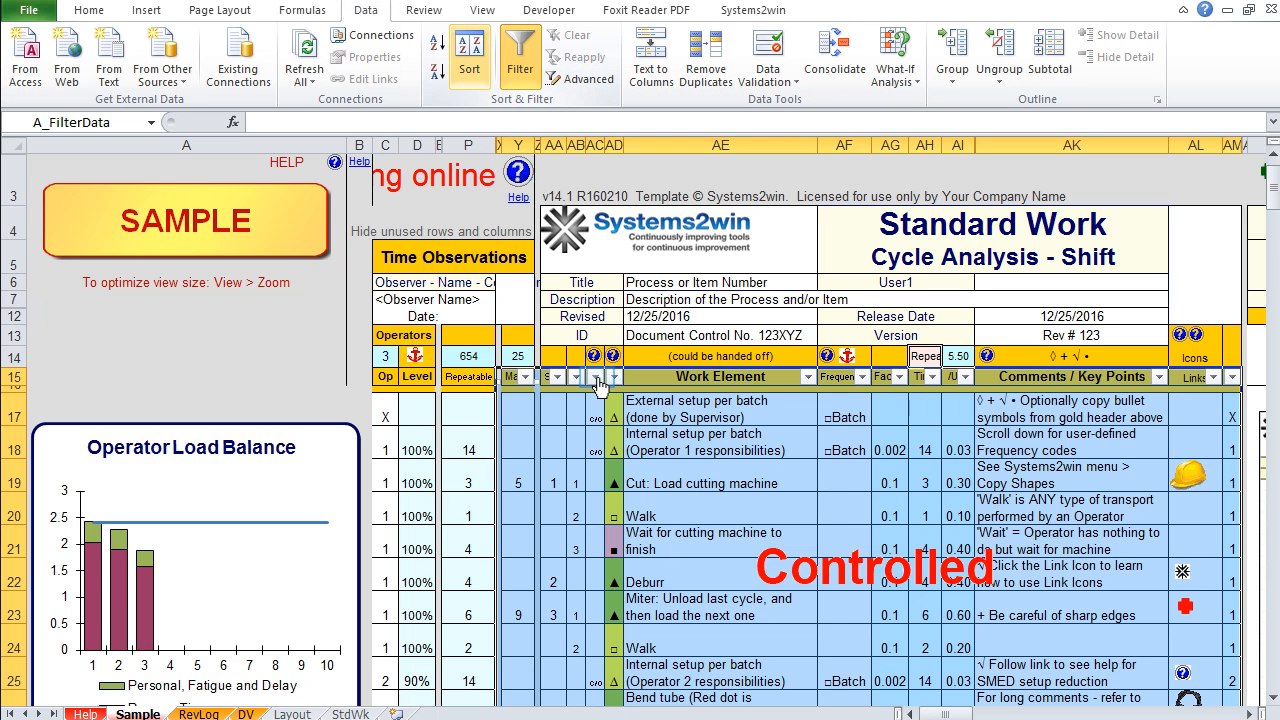
pyautogui.click(596, 377)
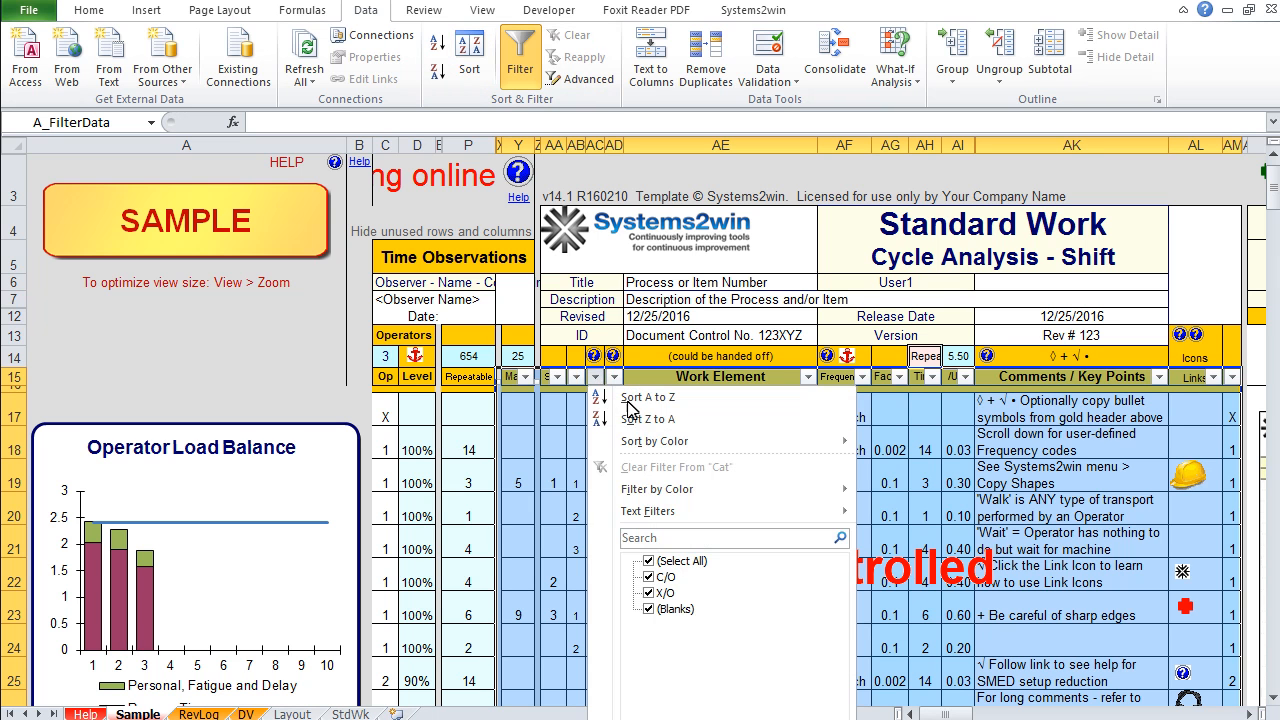
pyautogui.moveTo(647, 562)
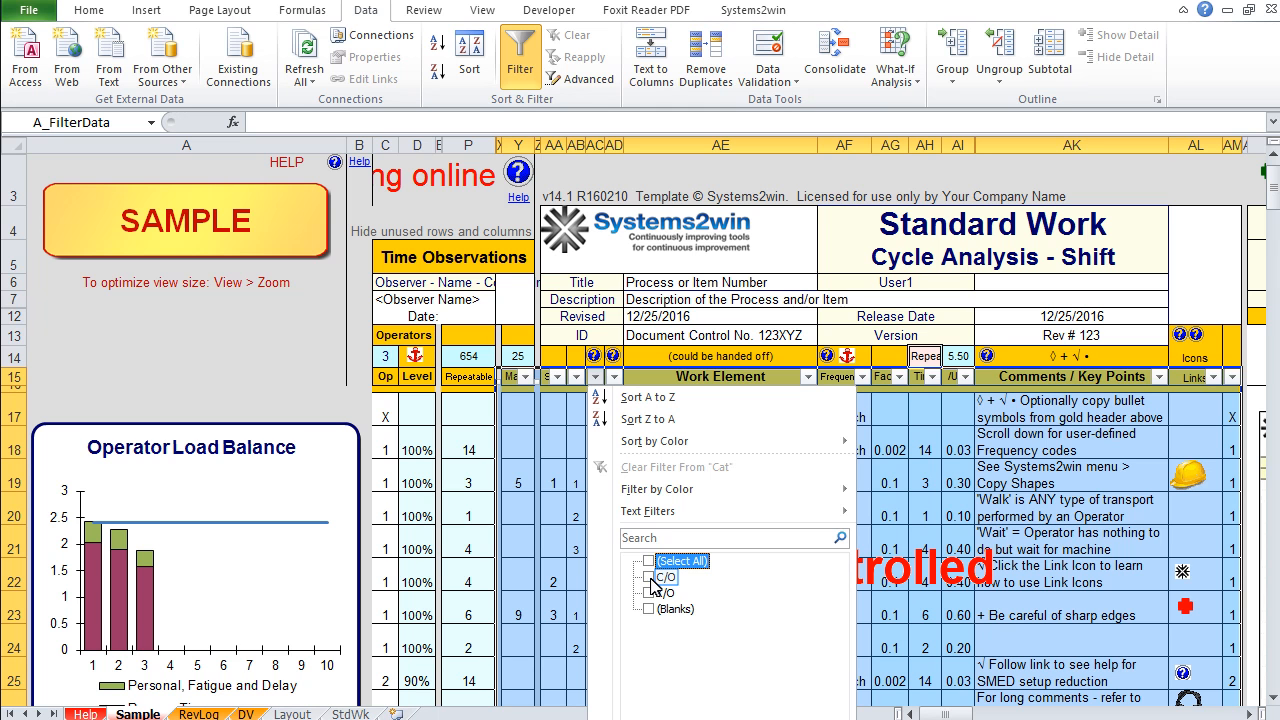
pyautogui.click(646, 576)
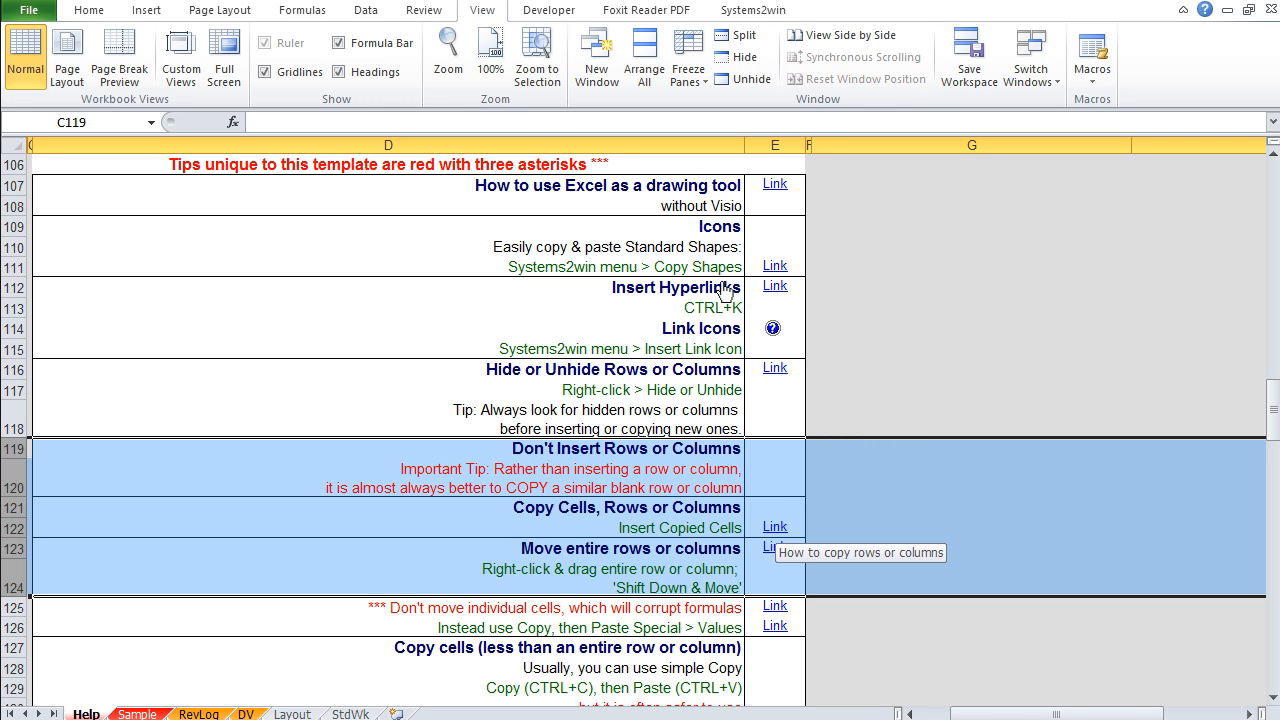
pyautogui.moveTo(773, 529)
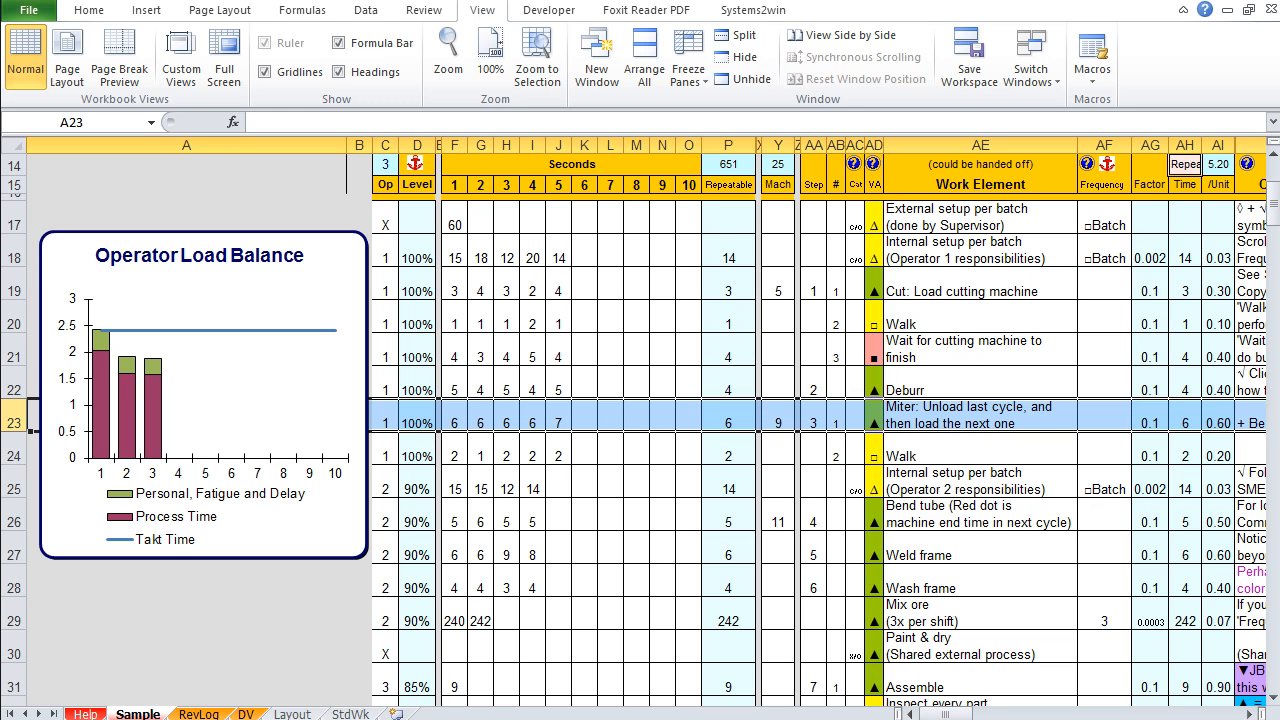
# Cut the Miter row, insert it above Bend tube at row 26, and set Op to 2.
pyautogui.press('Ctrl+X')
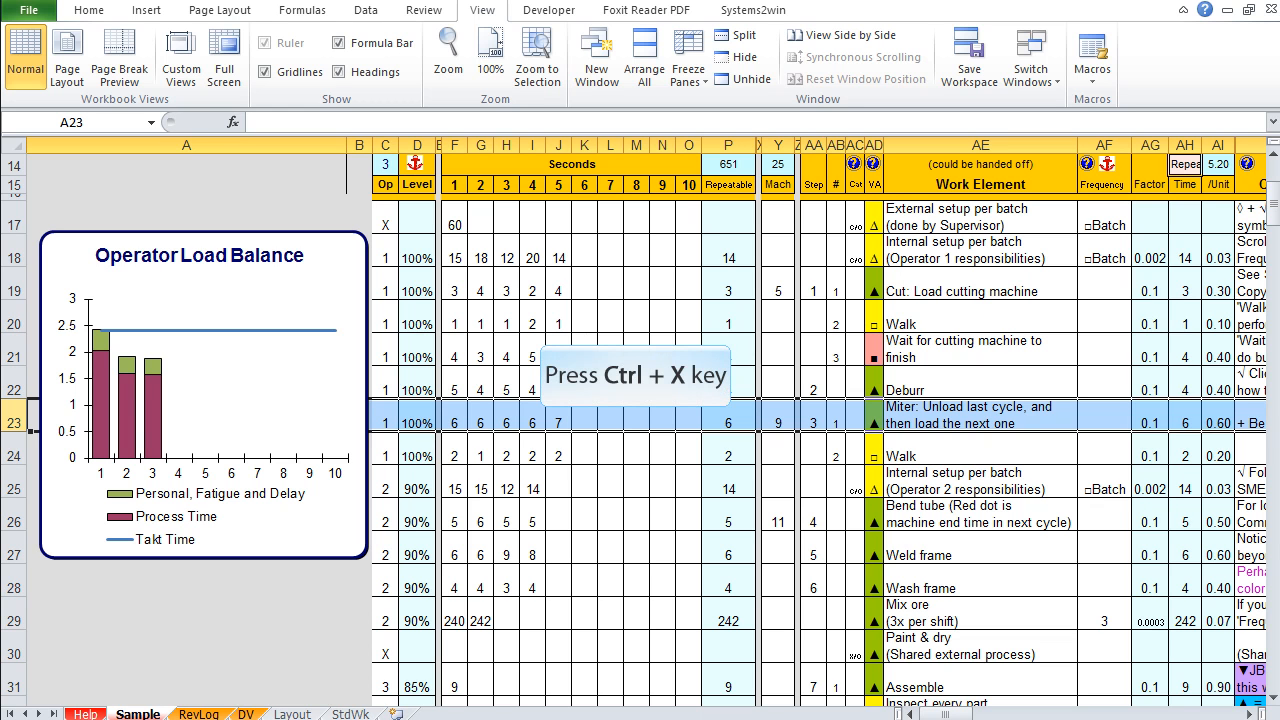
pyautogui.press('ctrl+x')
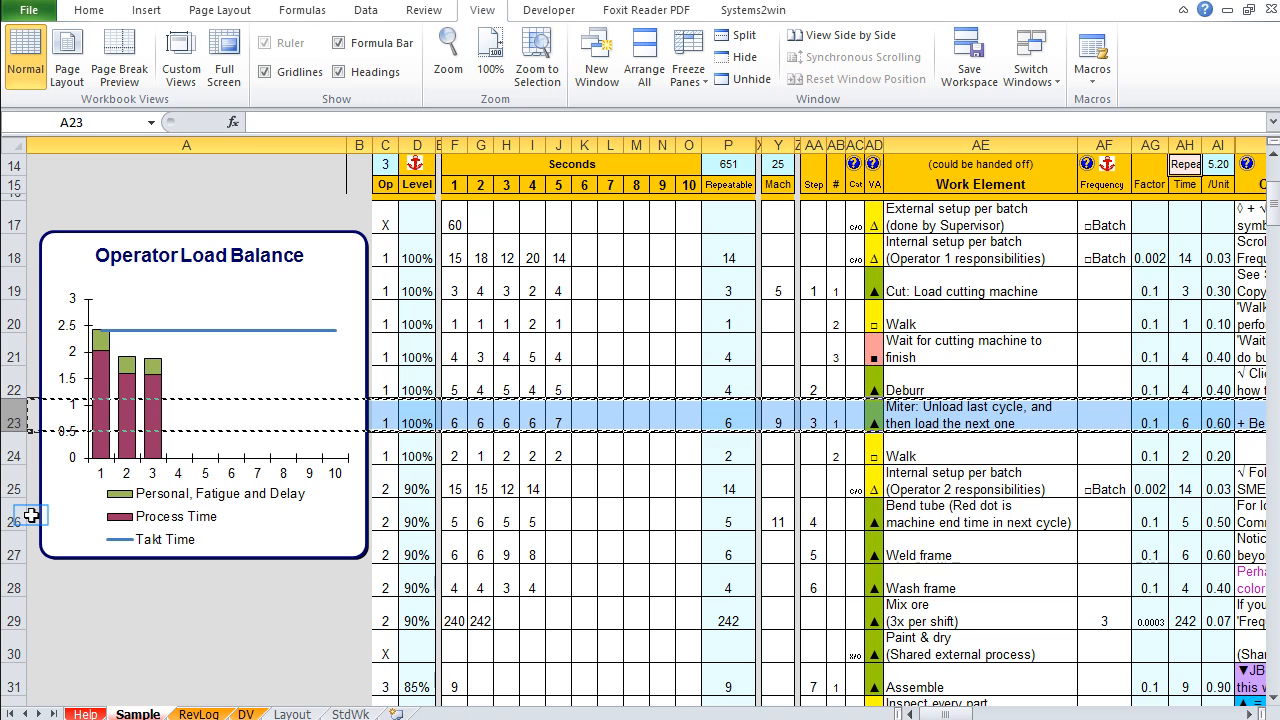
pyautogui.click(18, 529)
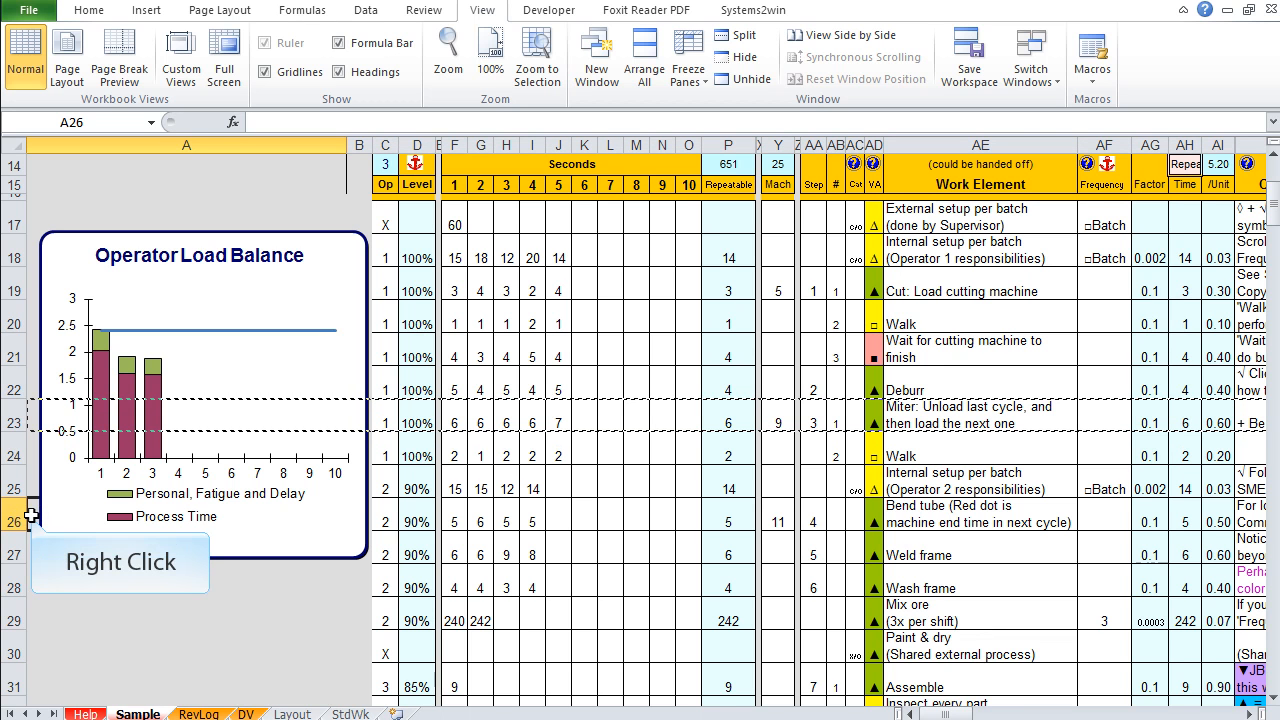
pyautogui.rightClick(38, 515)
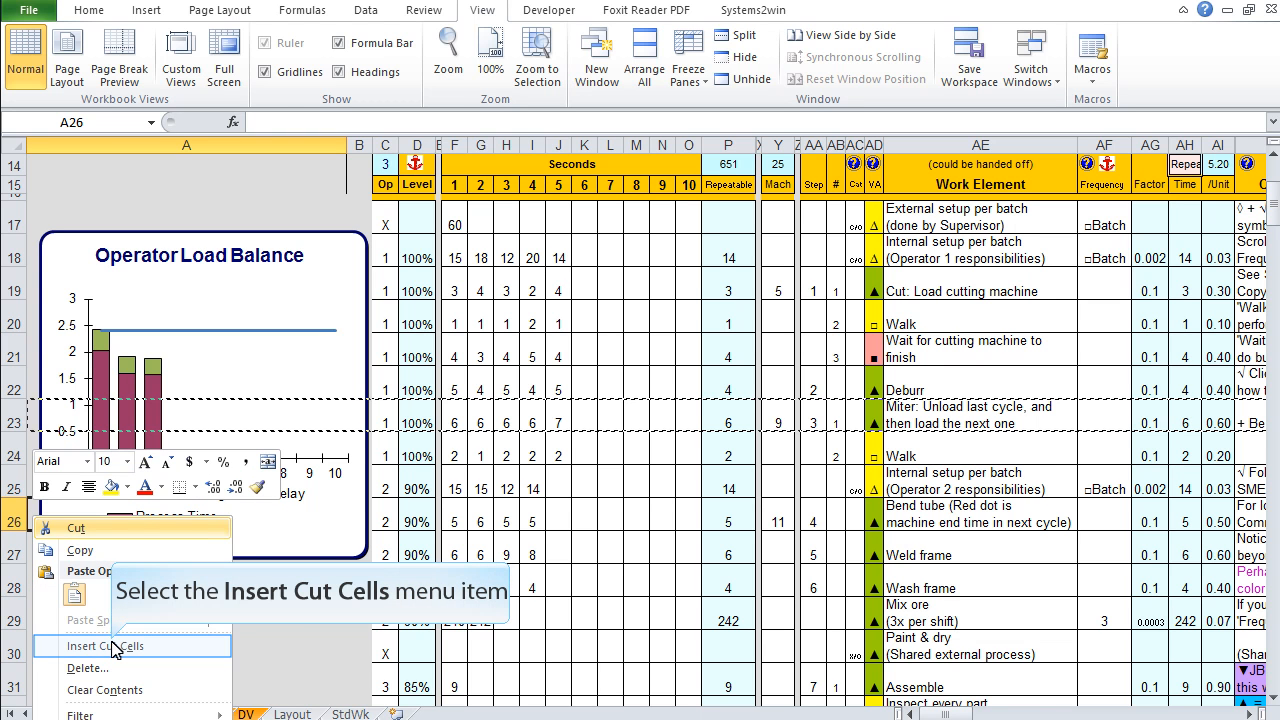
pyautogui.click(105, 647)
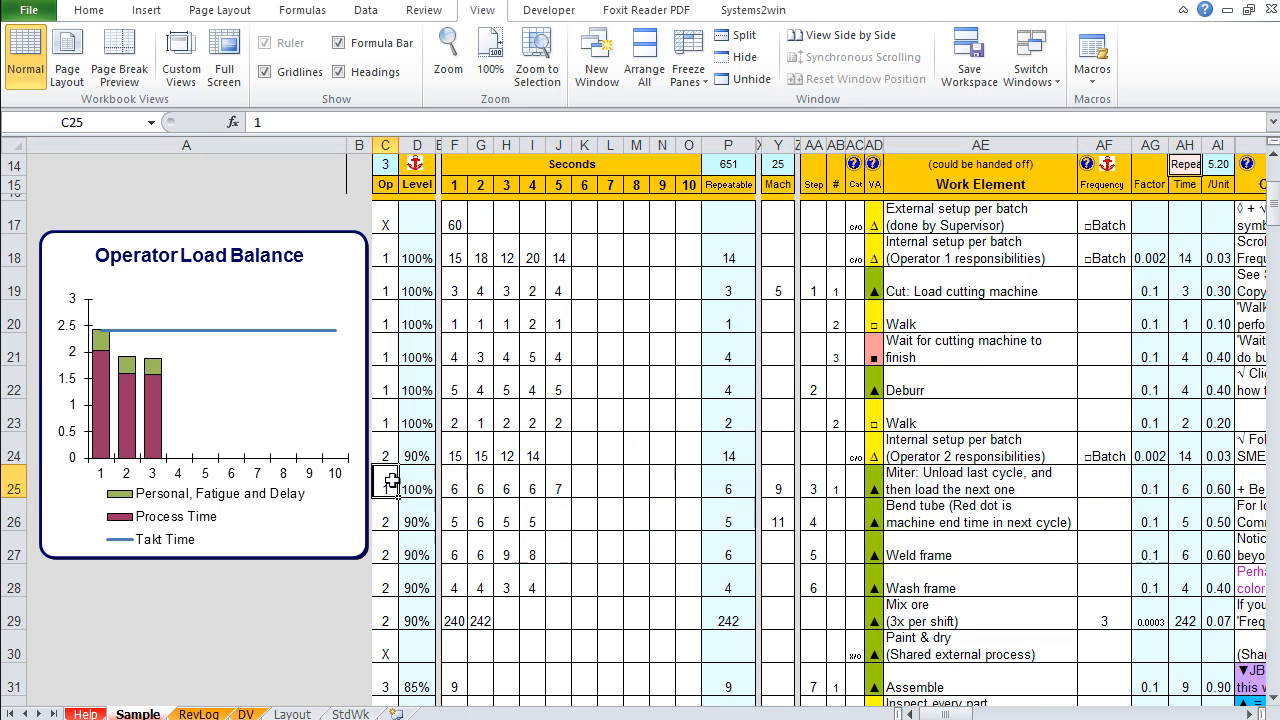
pyautogui.write('2')
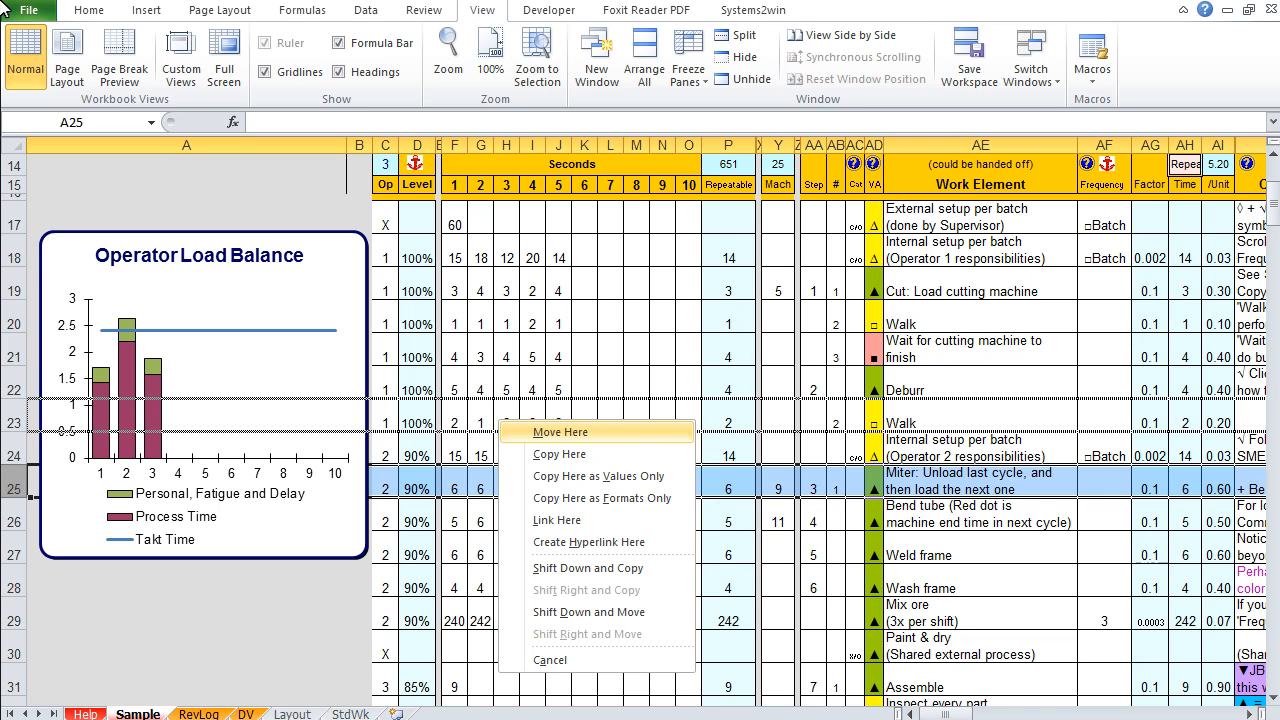
pyautogui.moveTo(588, 612)
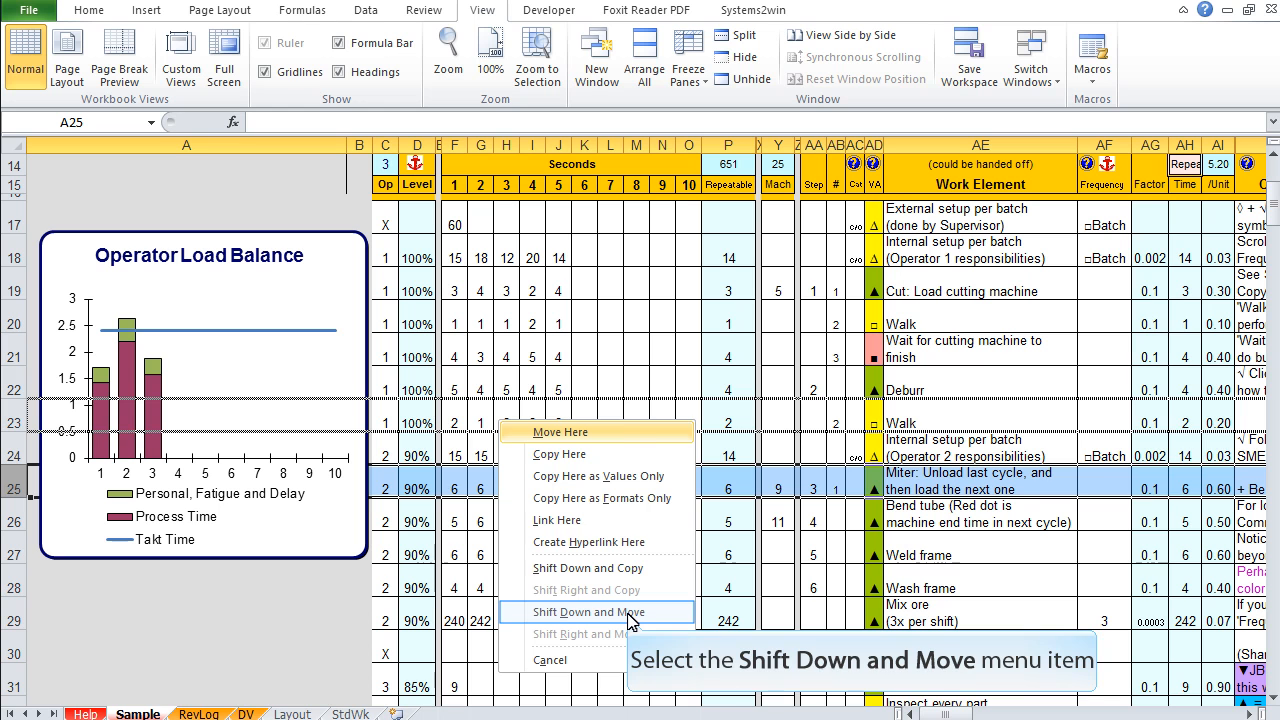
# Drag the Miter row back to row 23 with Shift Down and Move.
pyautogui.click(588, 612)
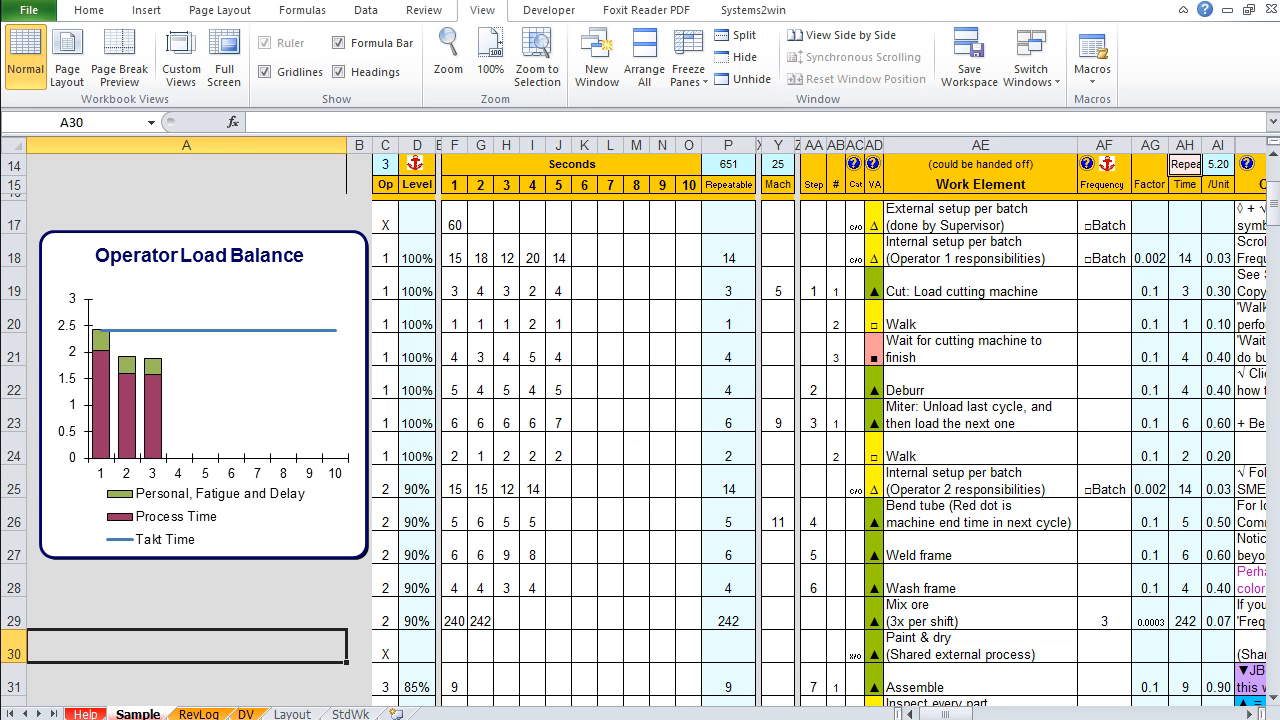
# Copy blank row 39 and insert it above Package at row 35, then check D35's formula.
pyautogui.scroll(-3)
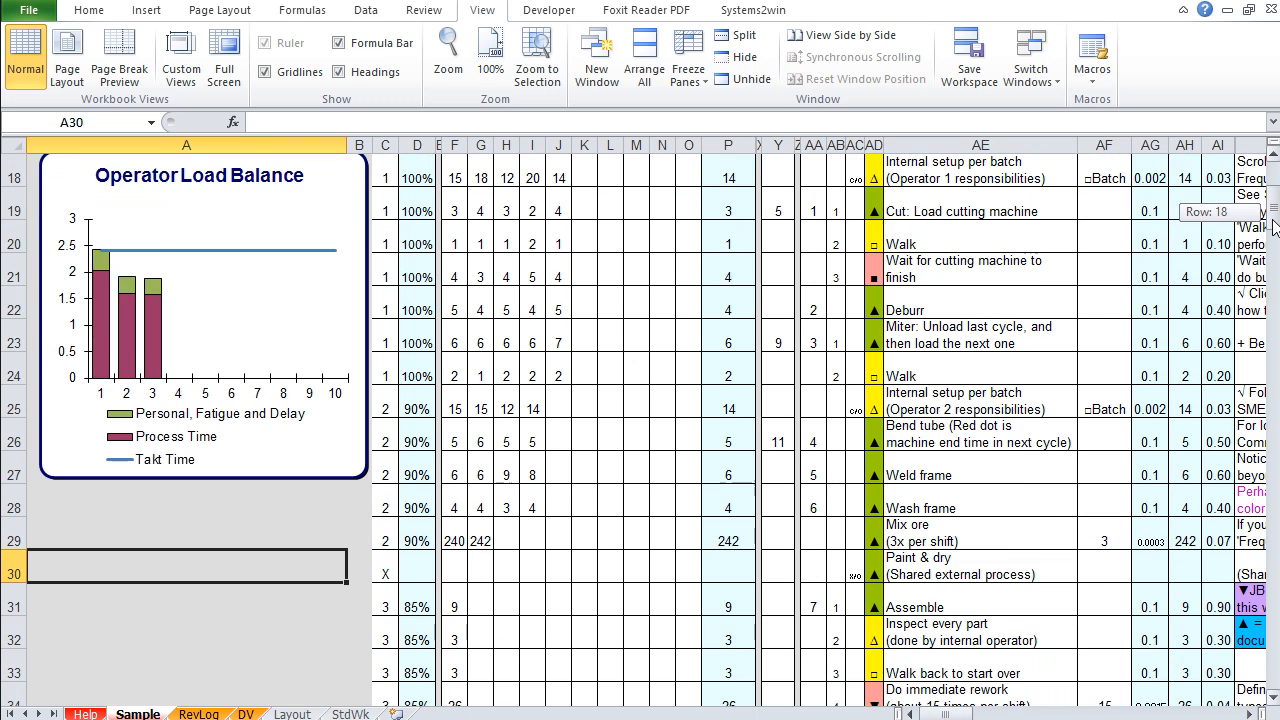
pyautogui.scroll(-3)
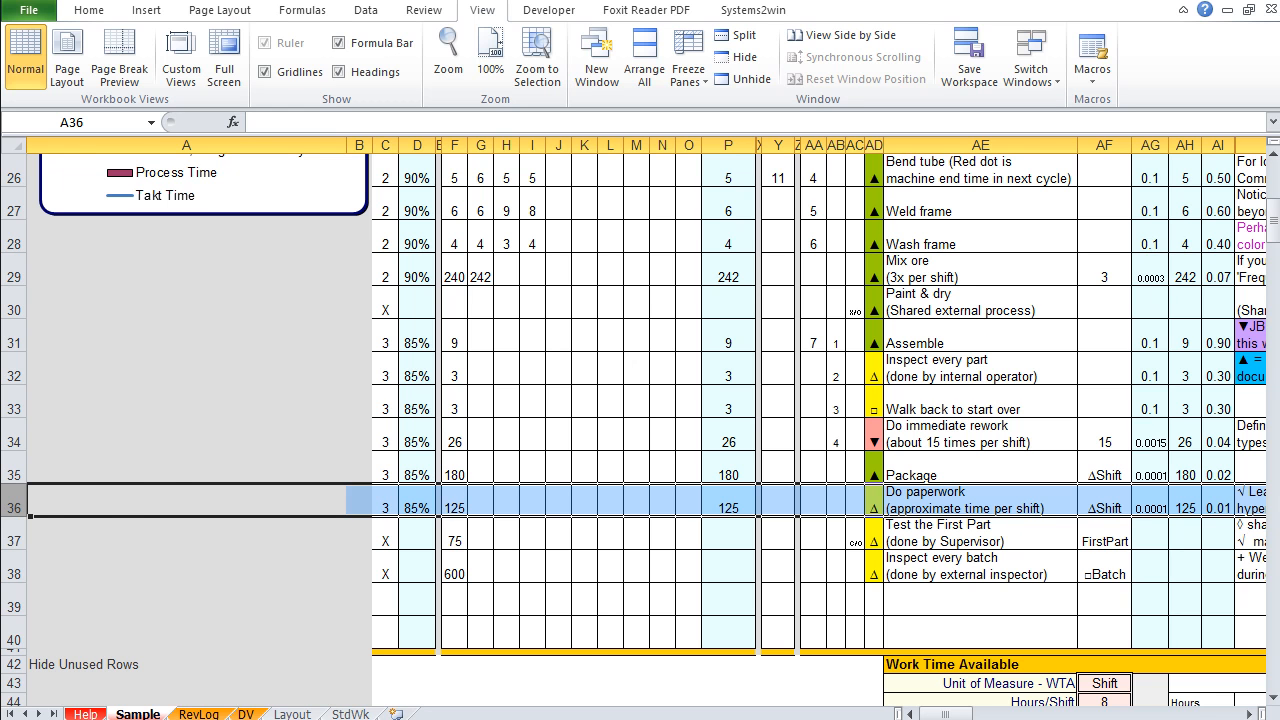
pyautogui.rightClick(200, 505)
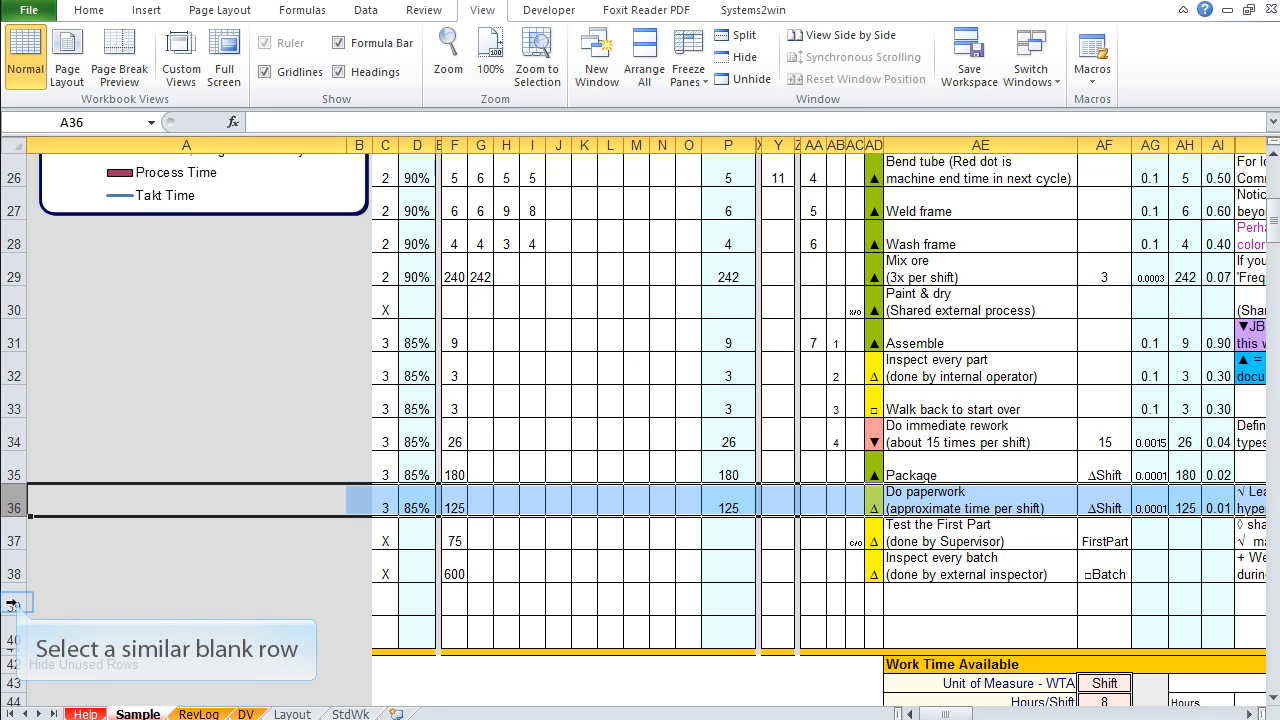
pyautogui.click(20, 604)
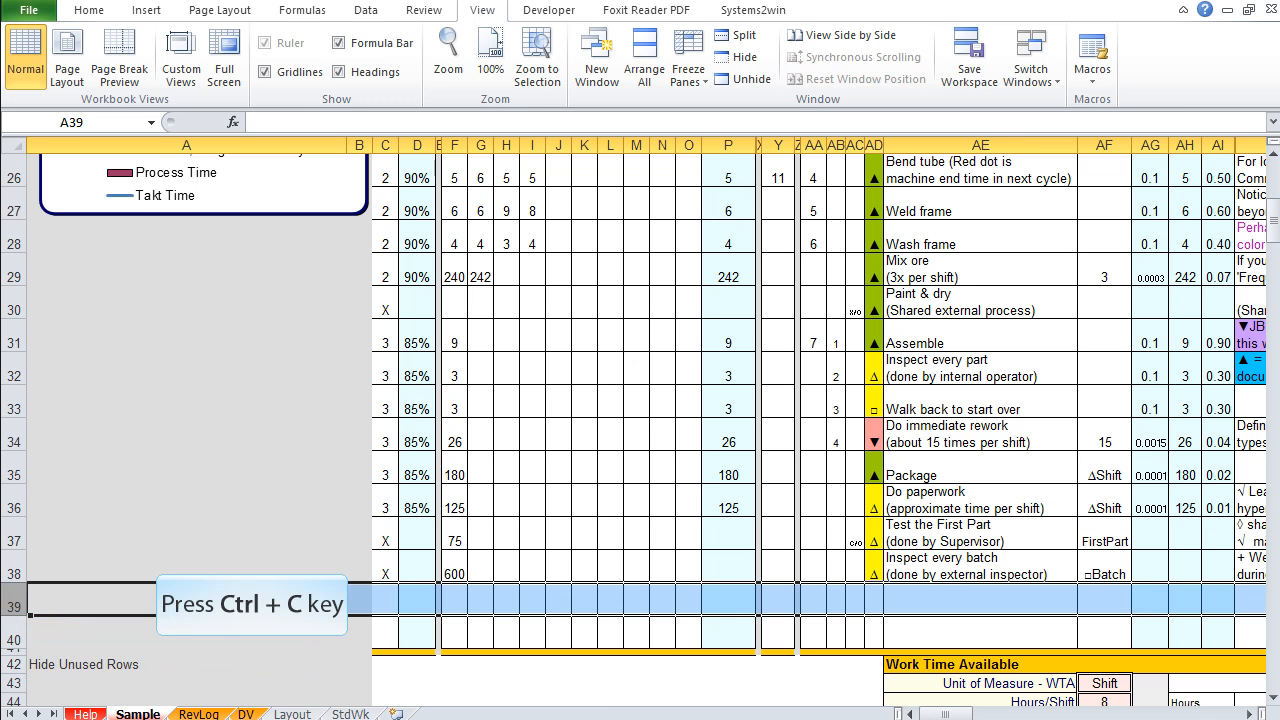
pyautogui.press('ctrl+c')
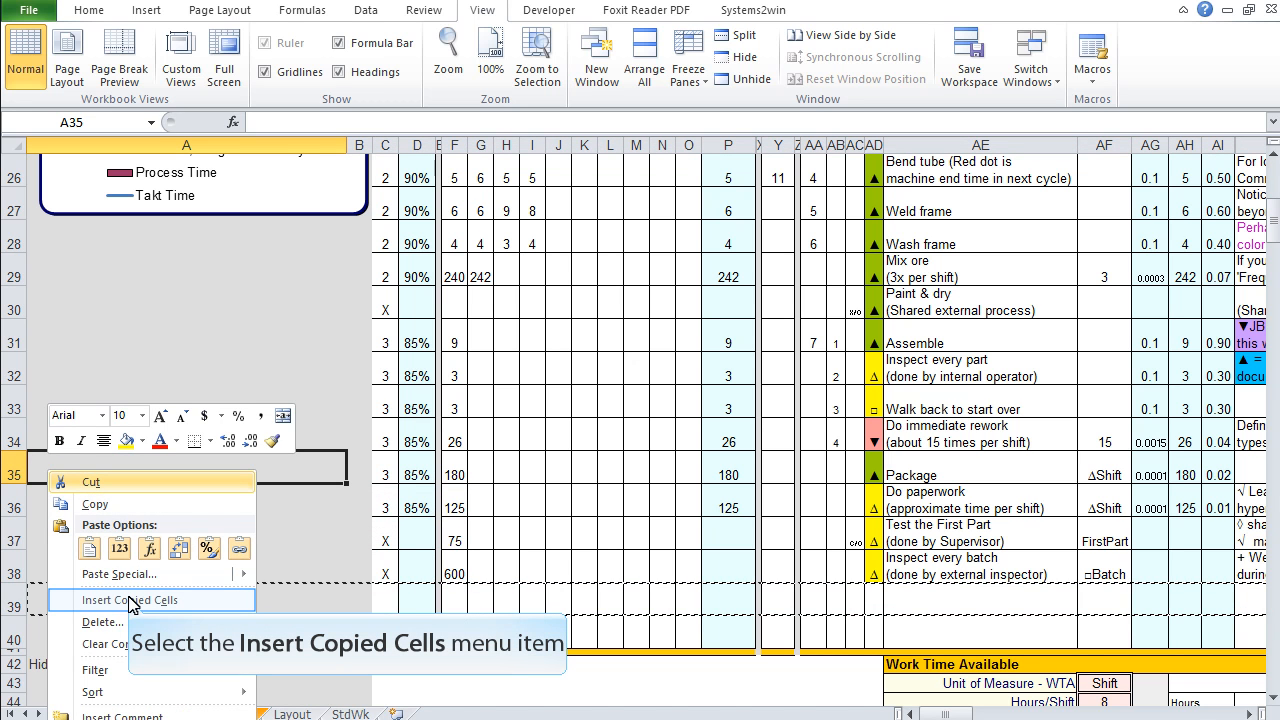
pyautogui.click(122, 600)
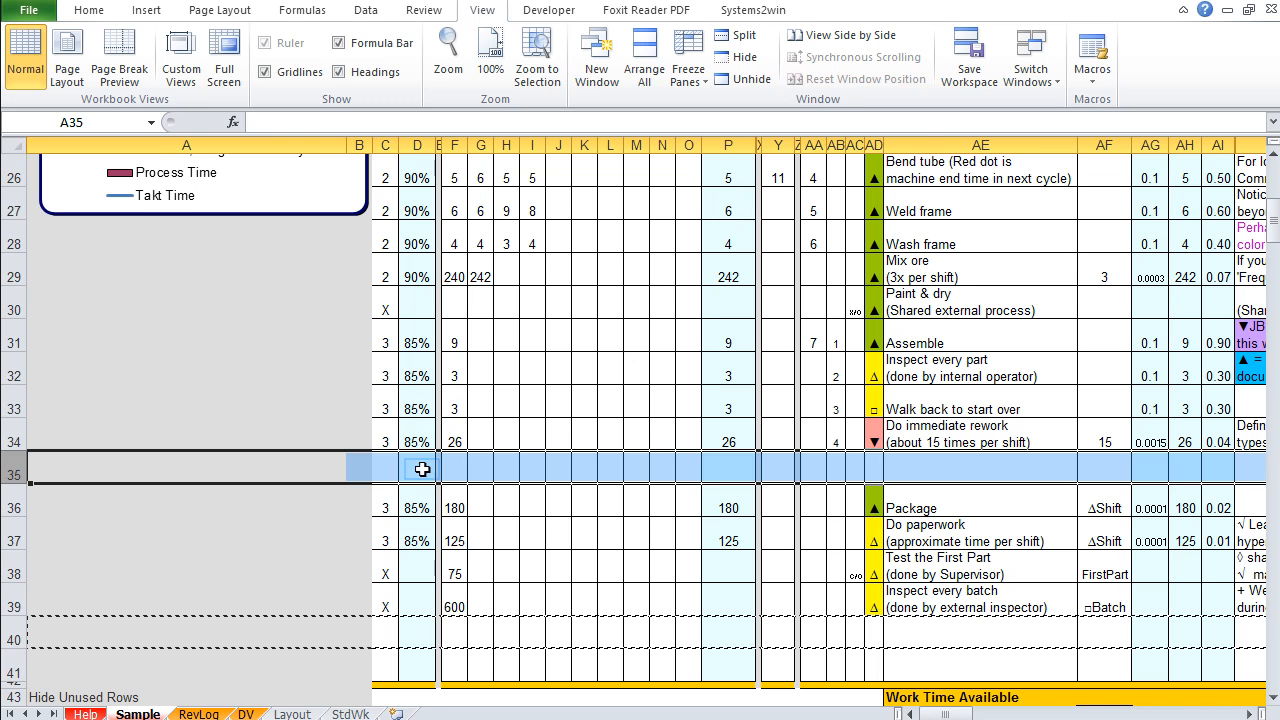
pyautogui.click(421, 469)
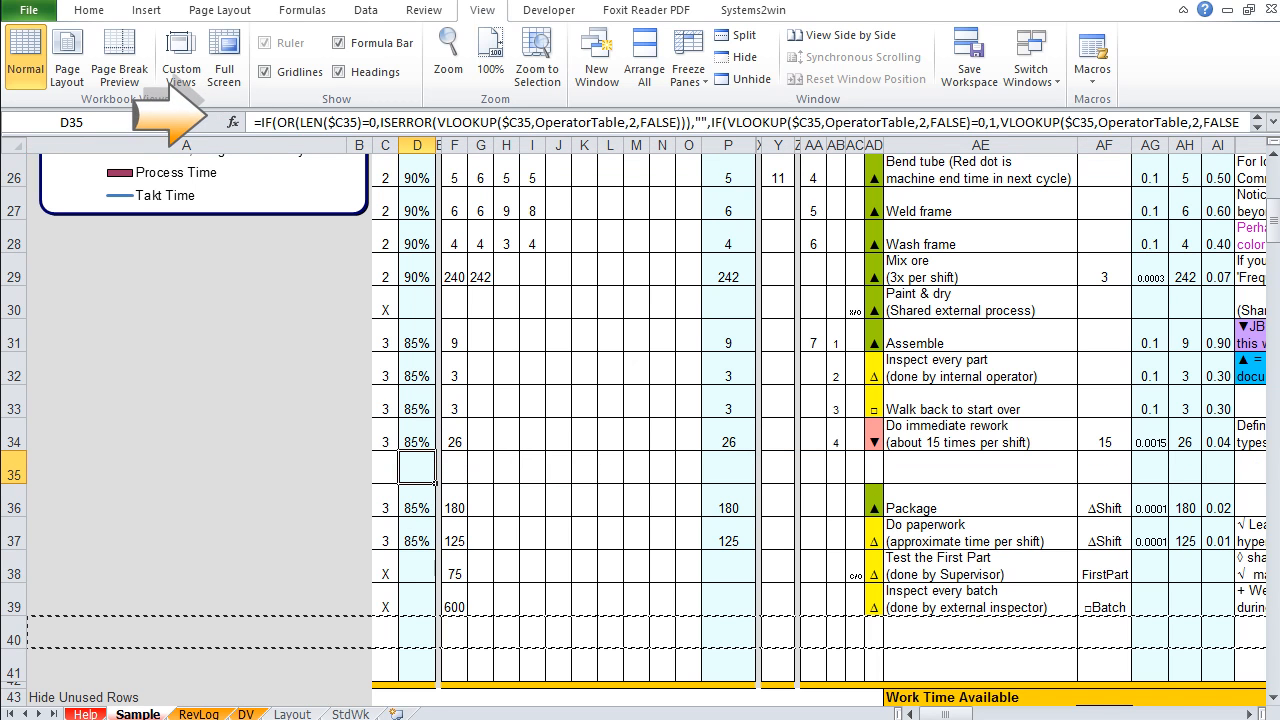